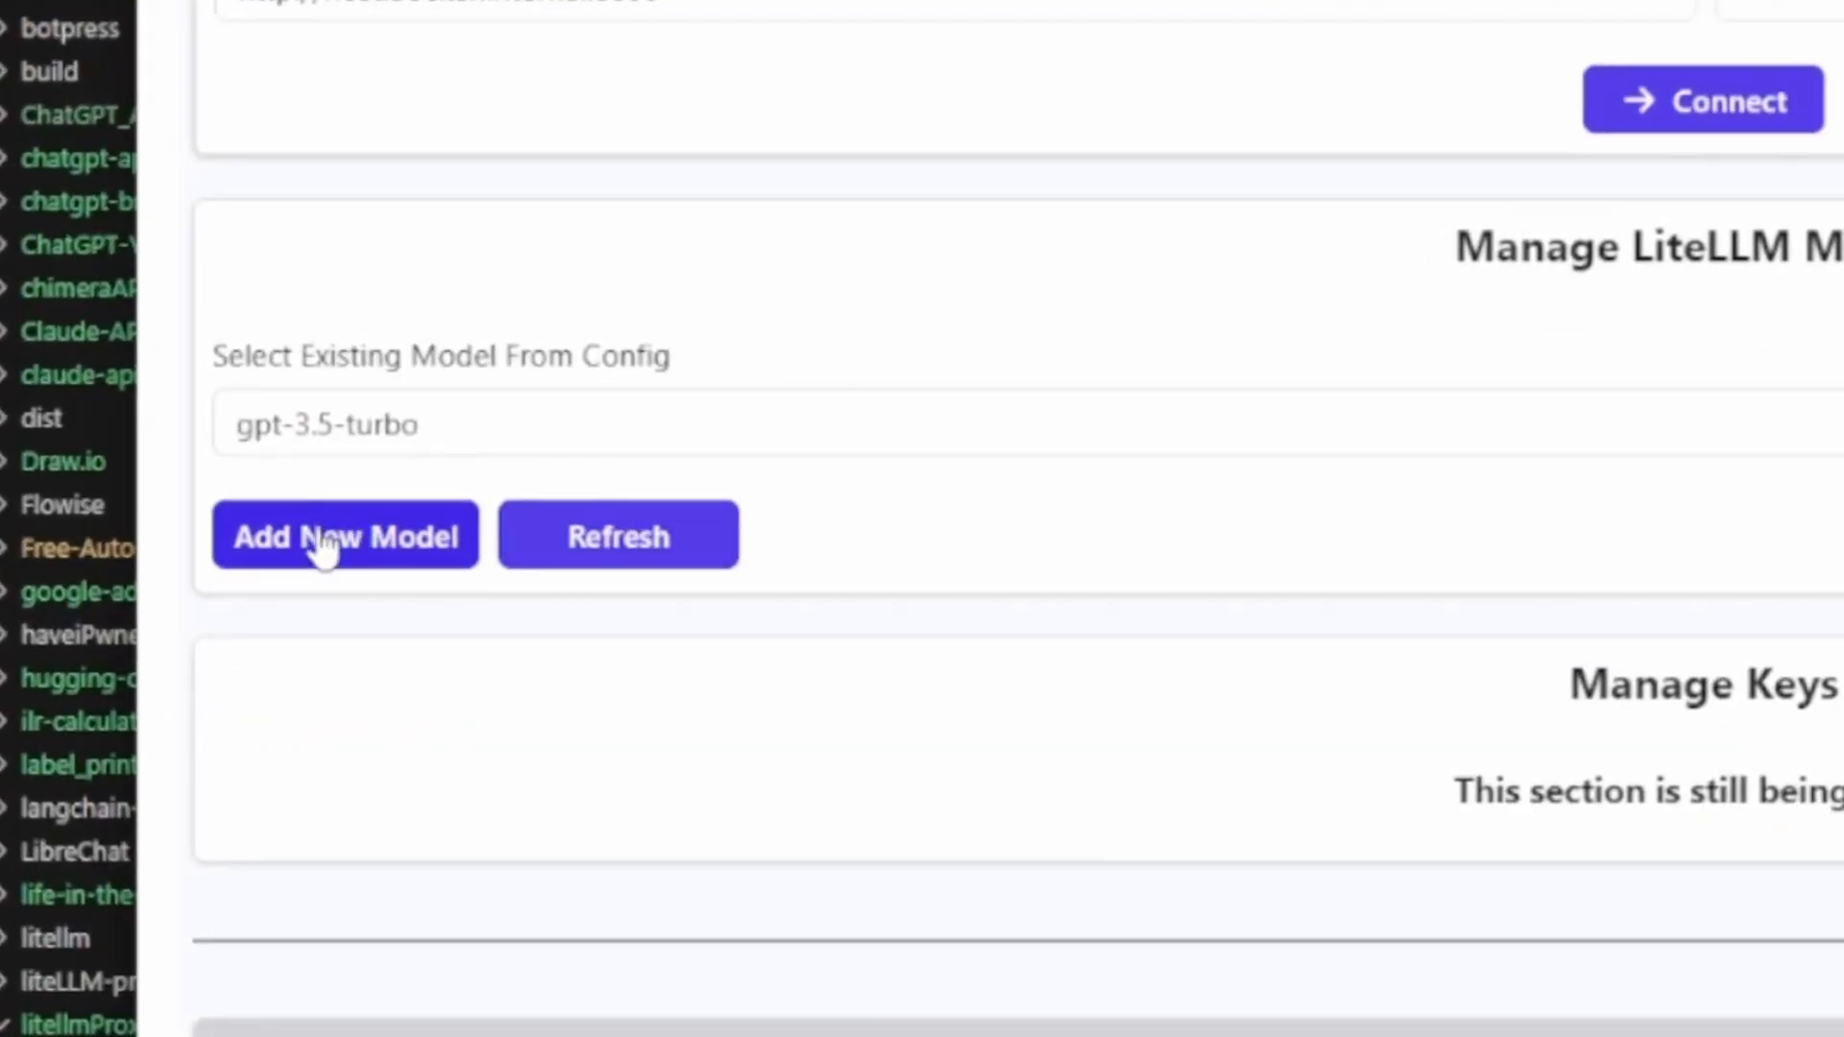
click(345, 535)
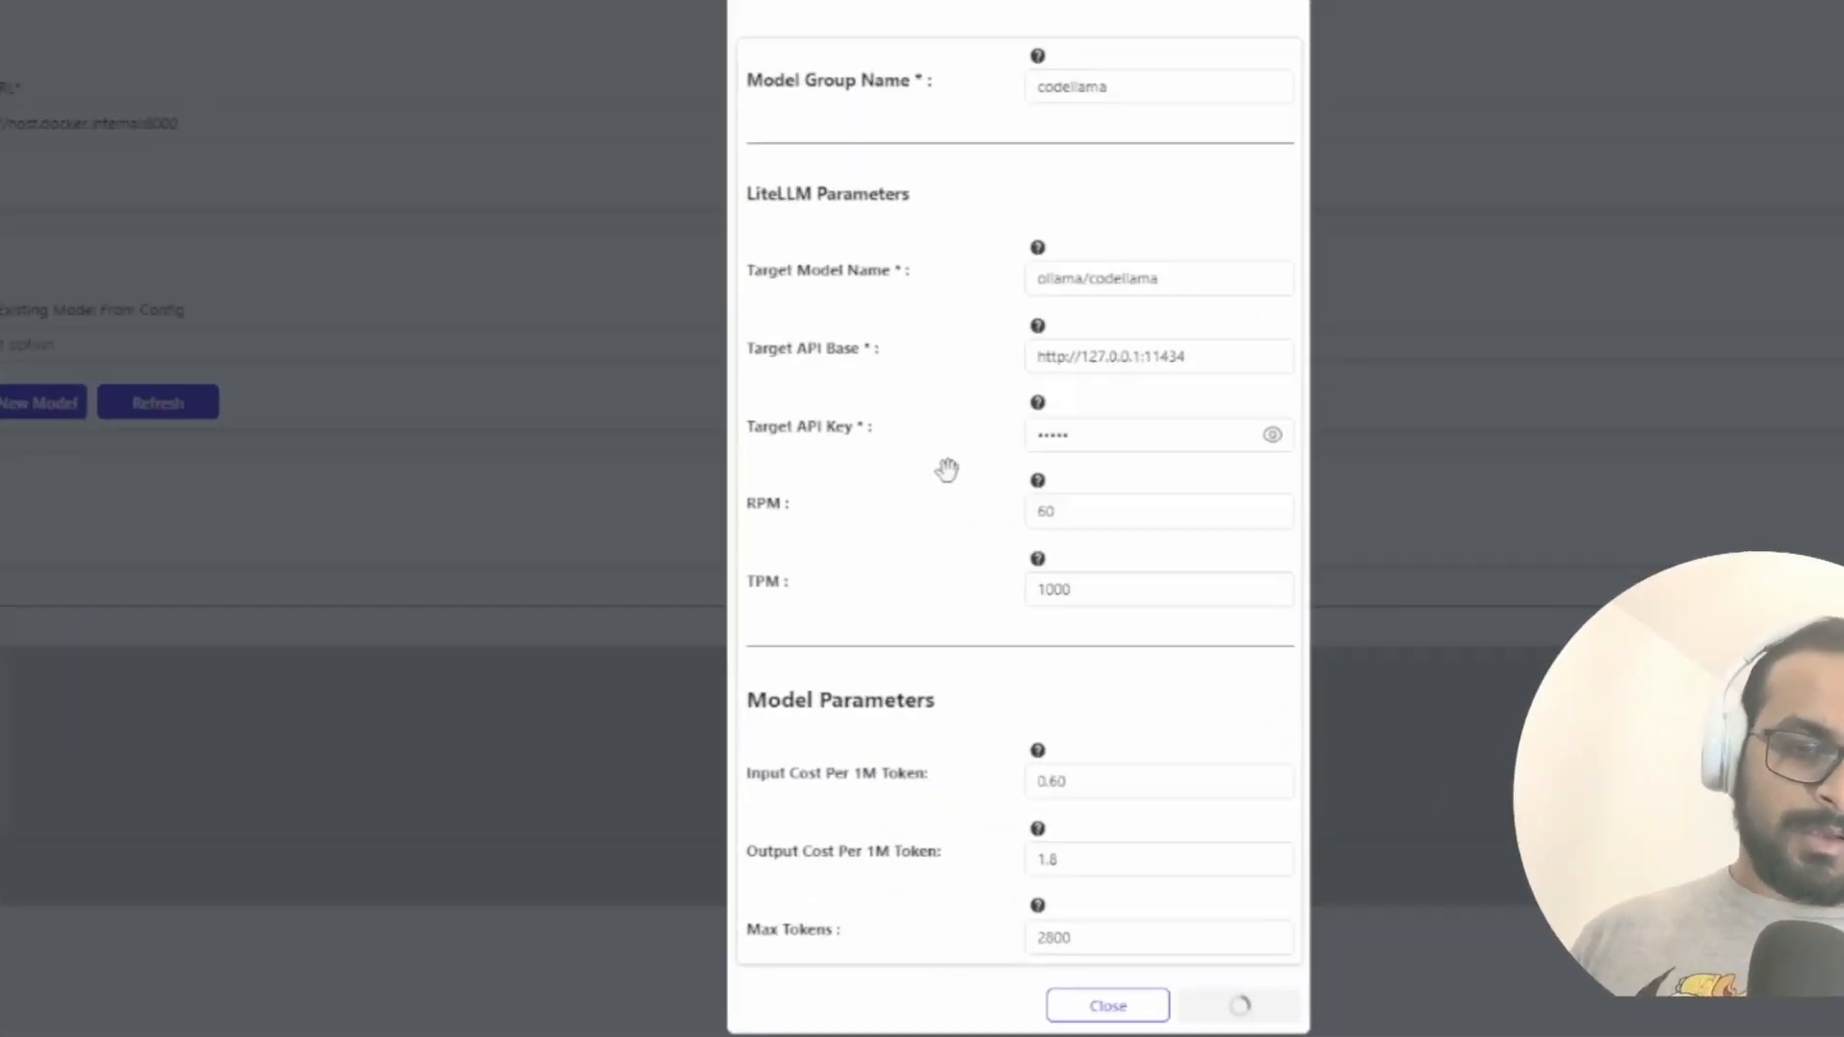
click(1107, 1006)
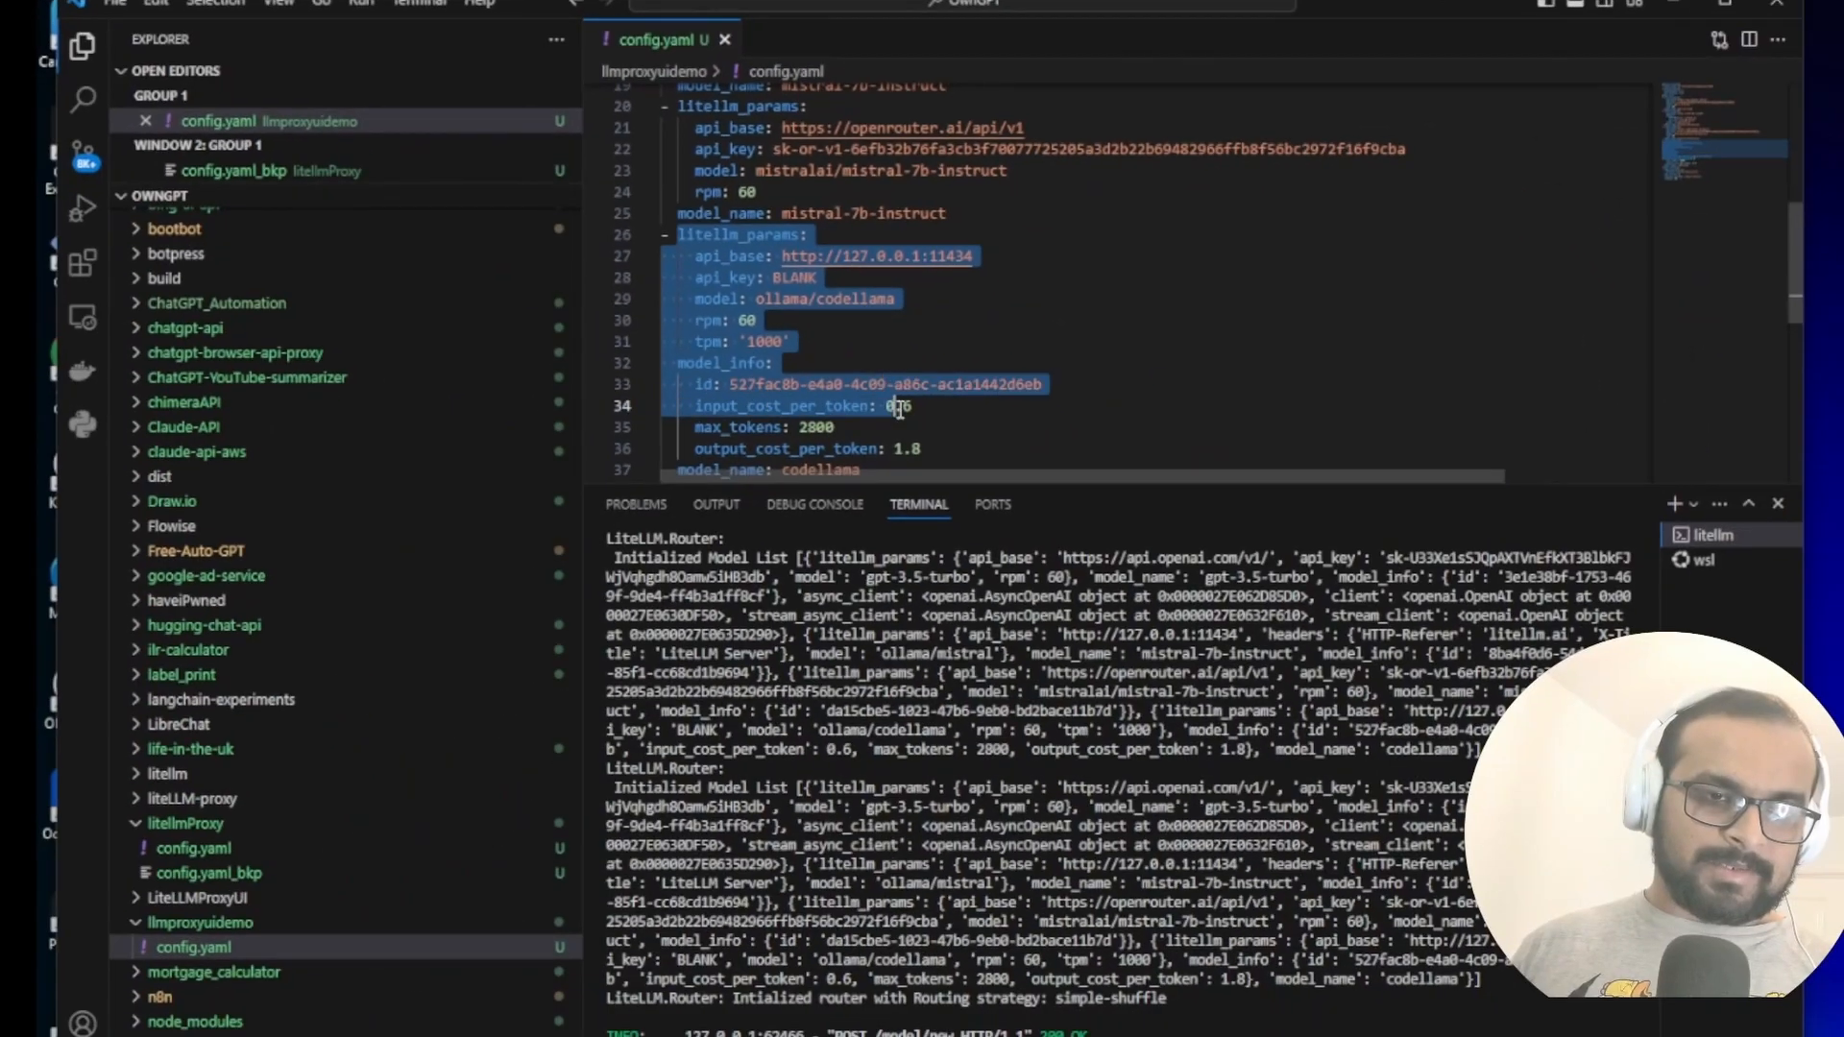
scroll(down, 3)
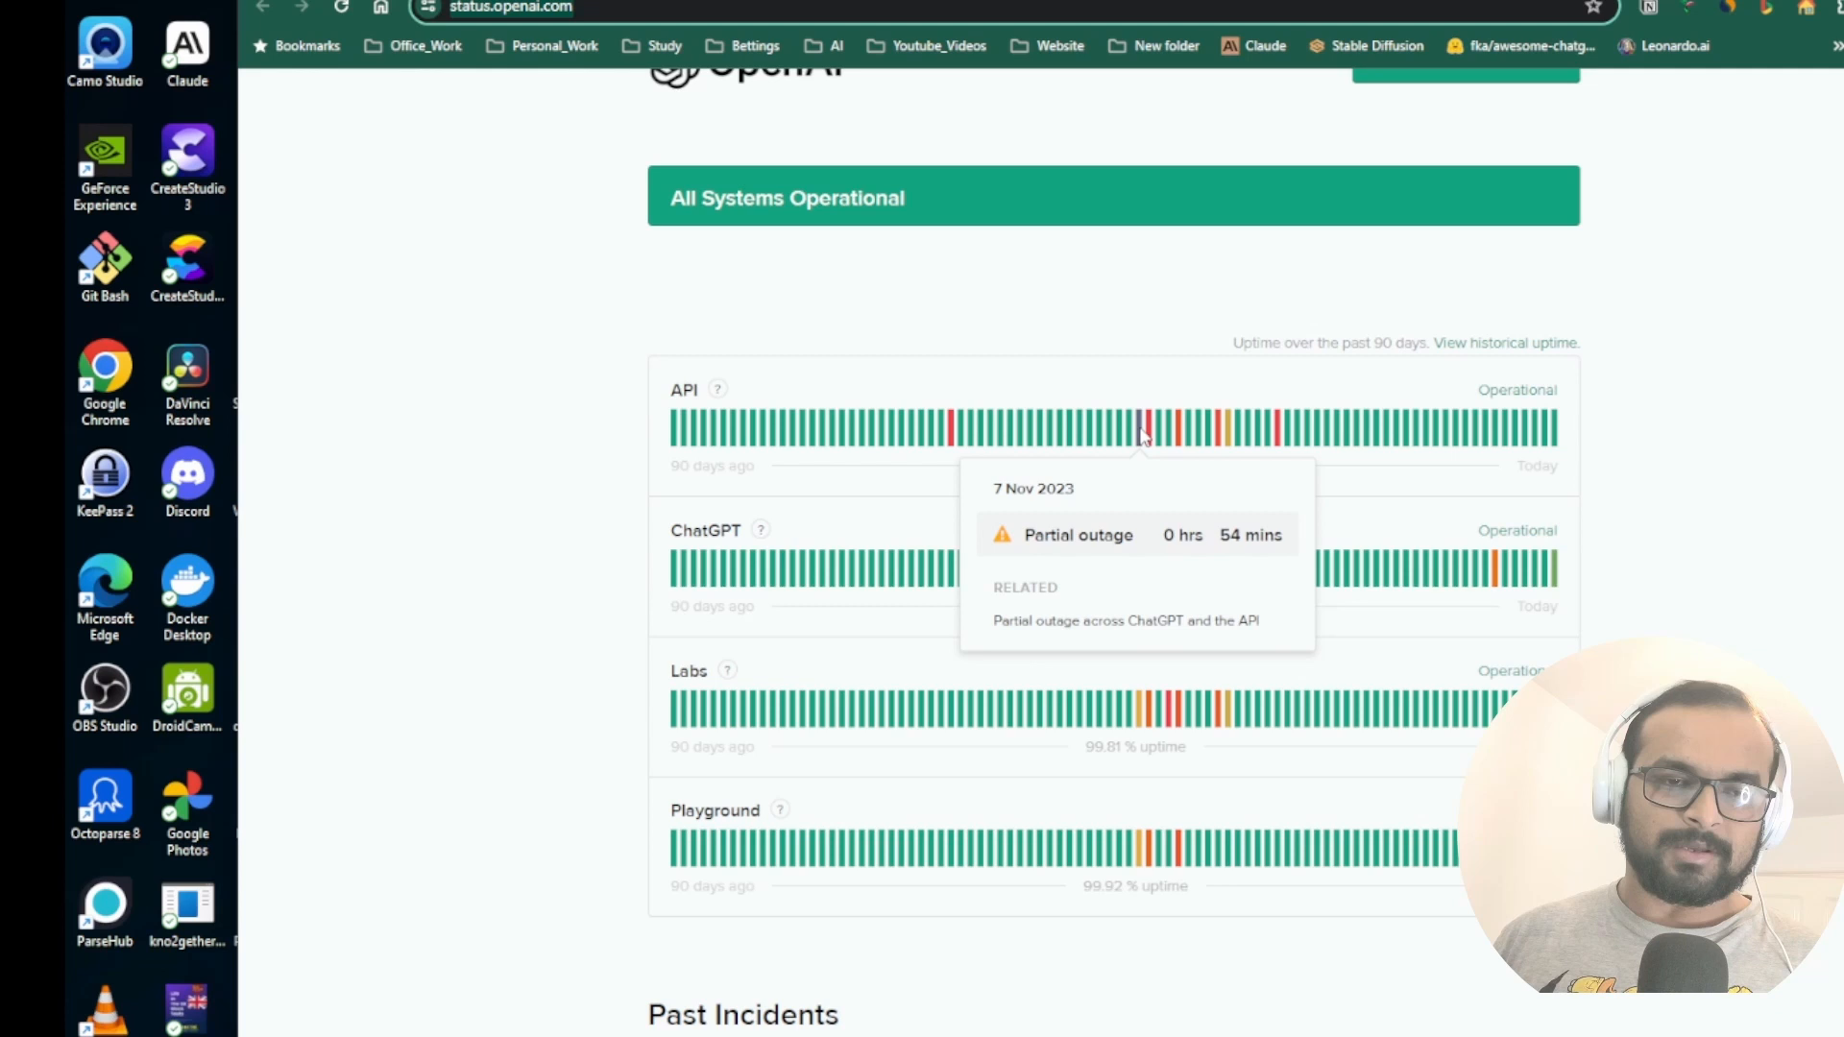
mouse_move(1151, 443)
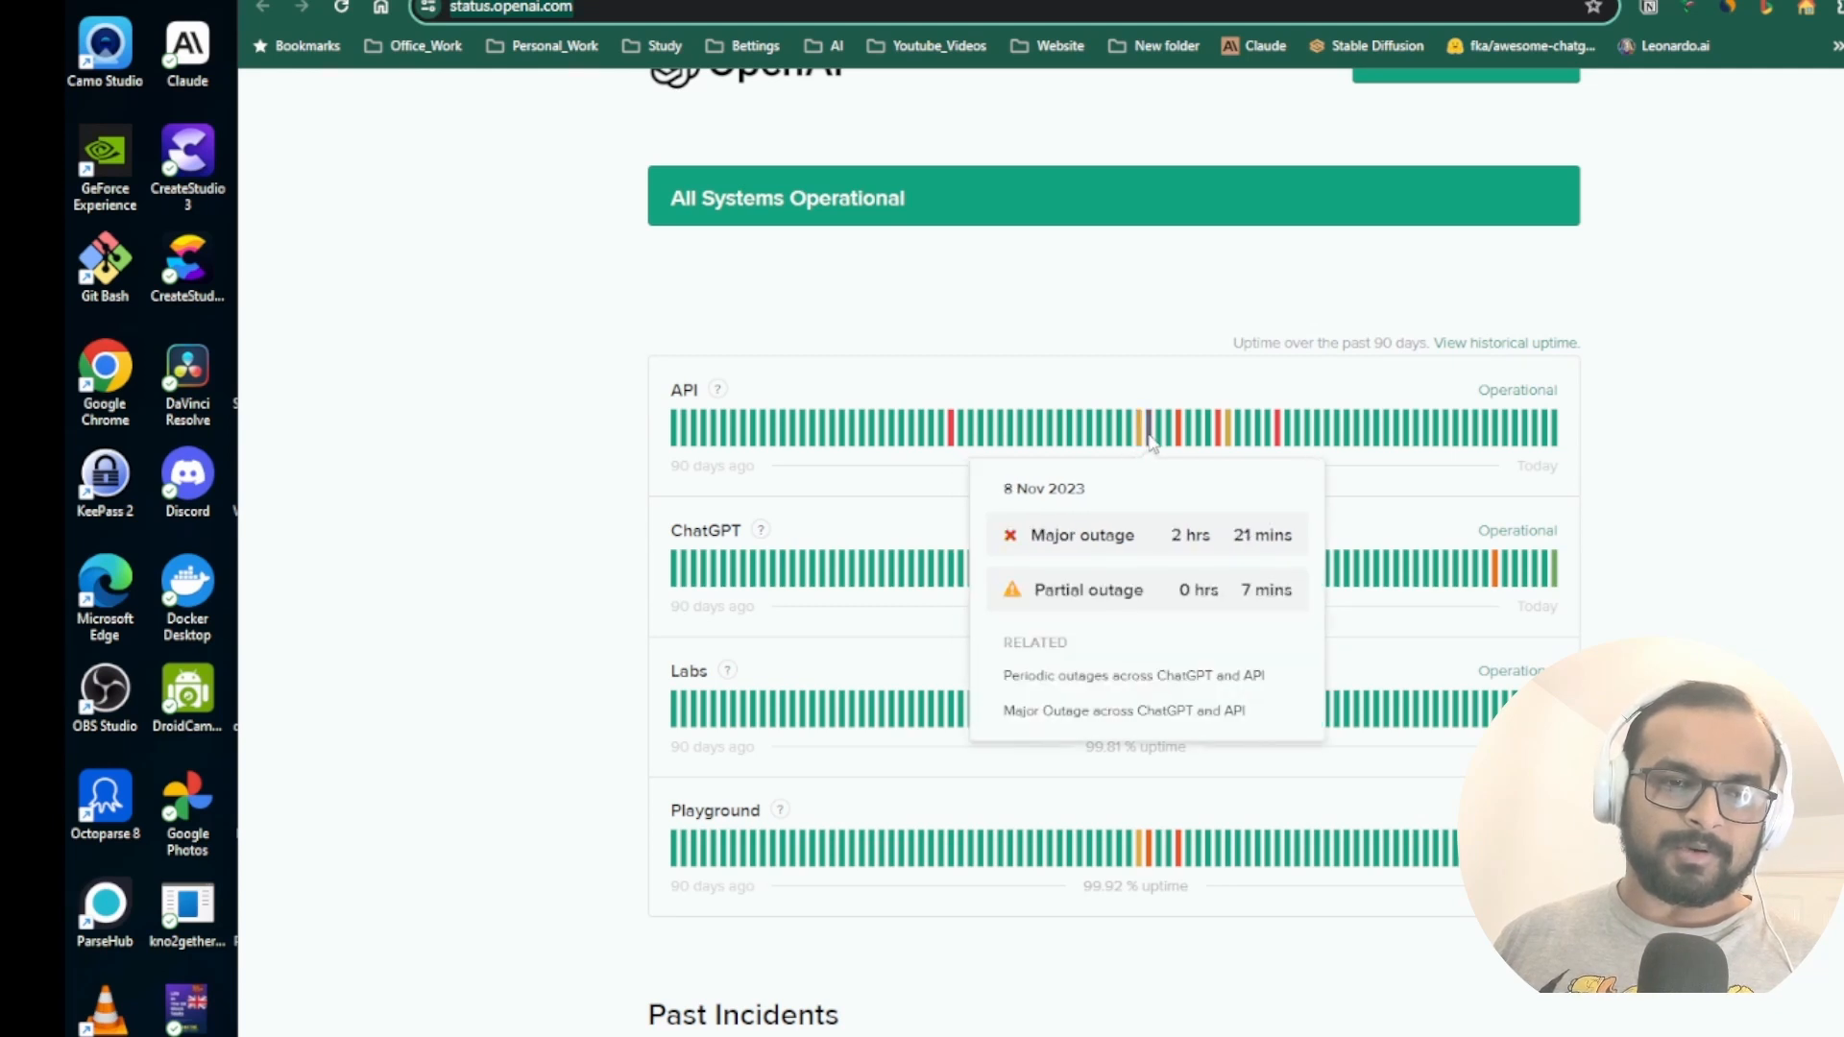
mouse_move(1125, 559)
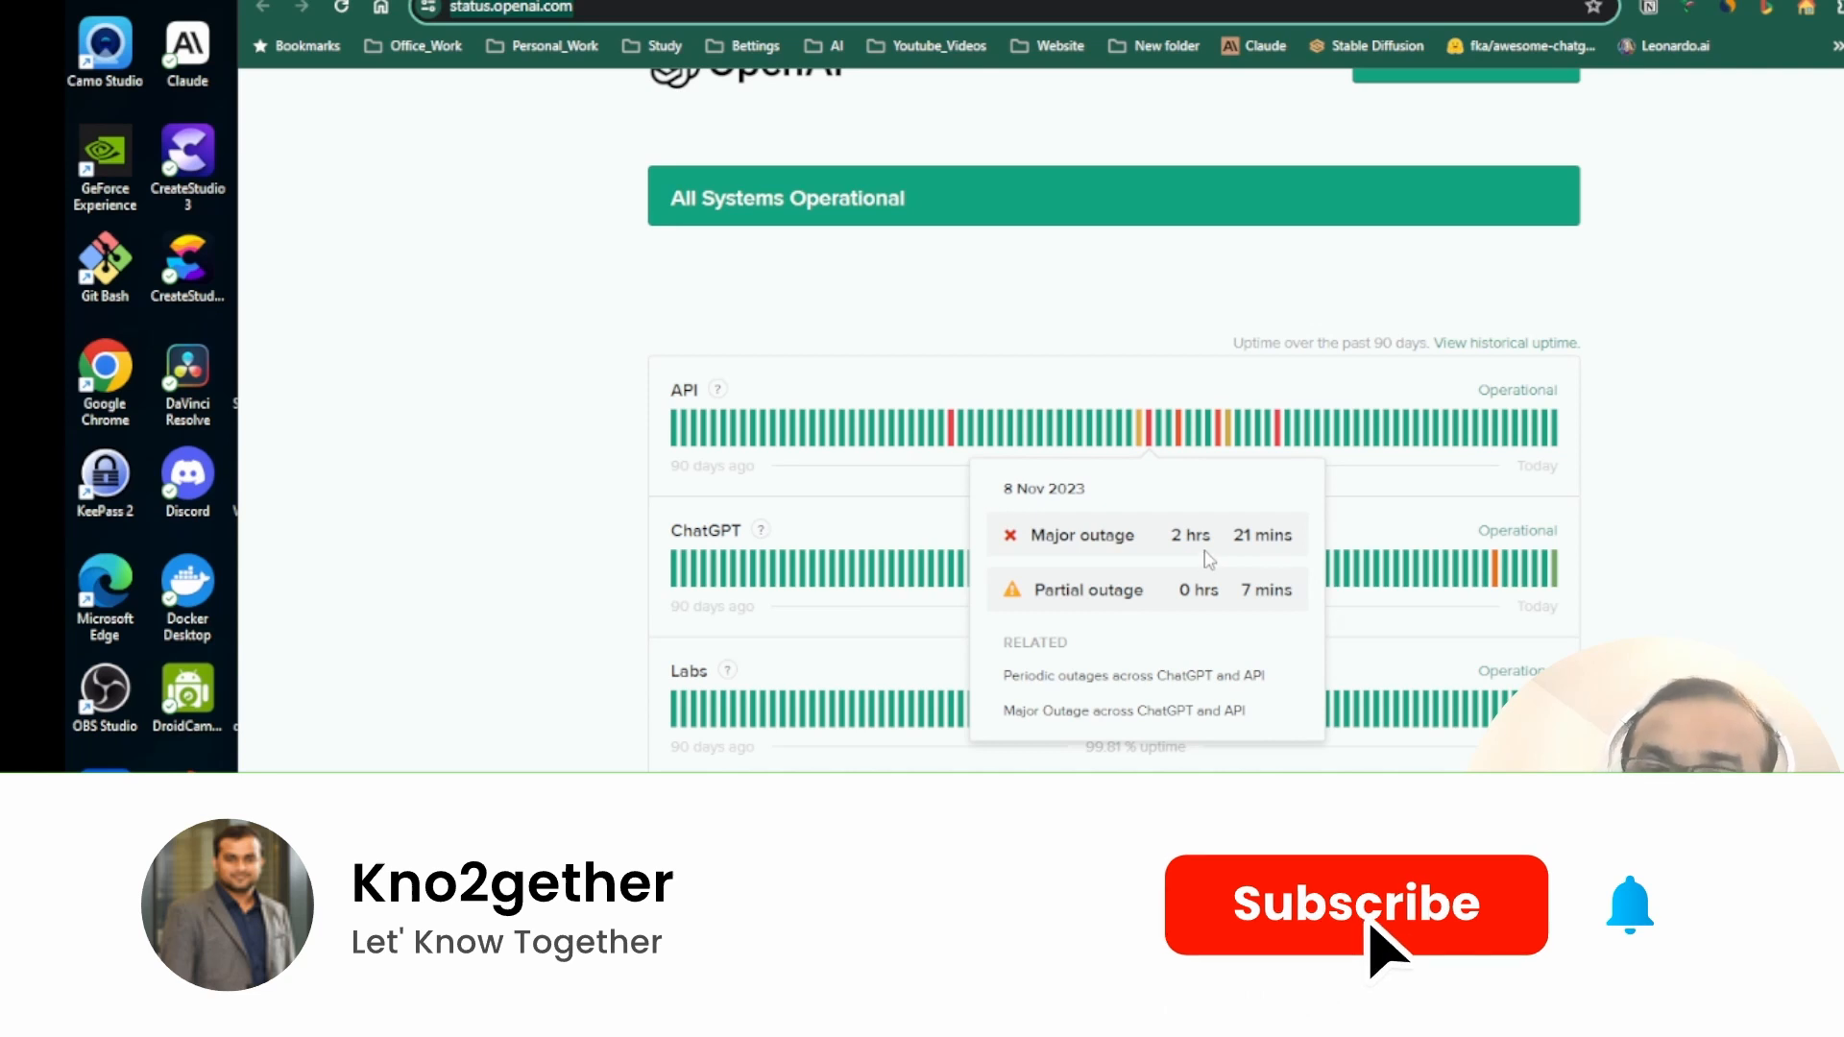
click(1356, 905)
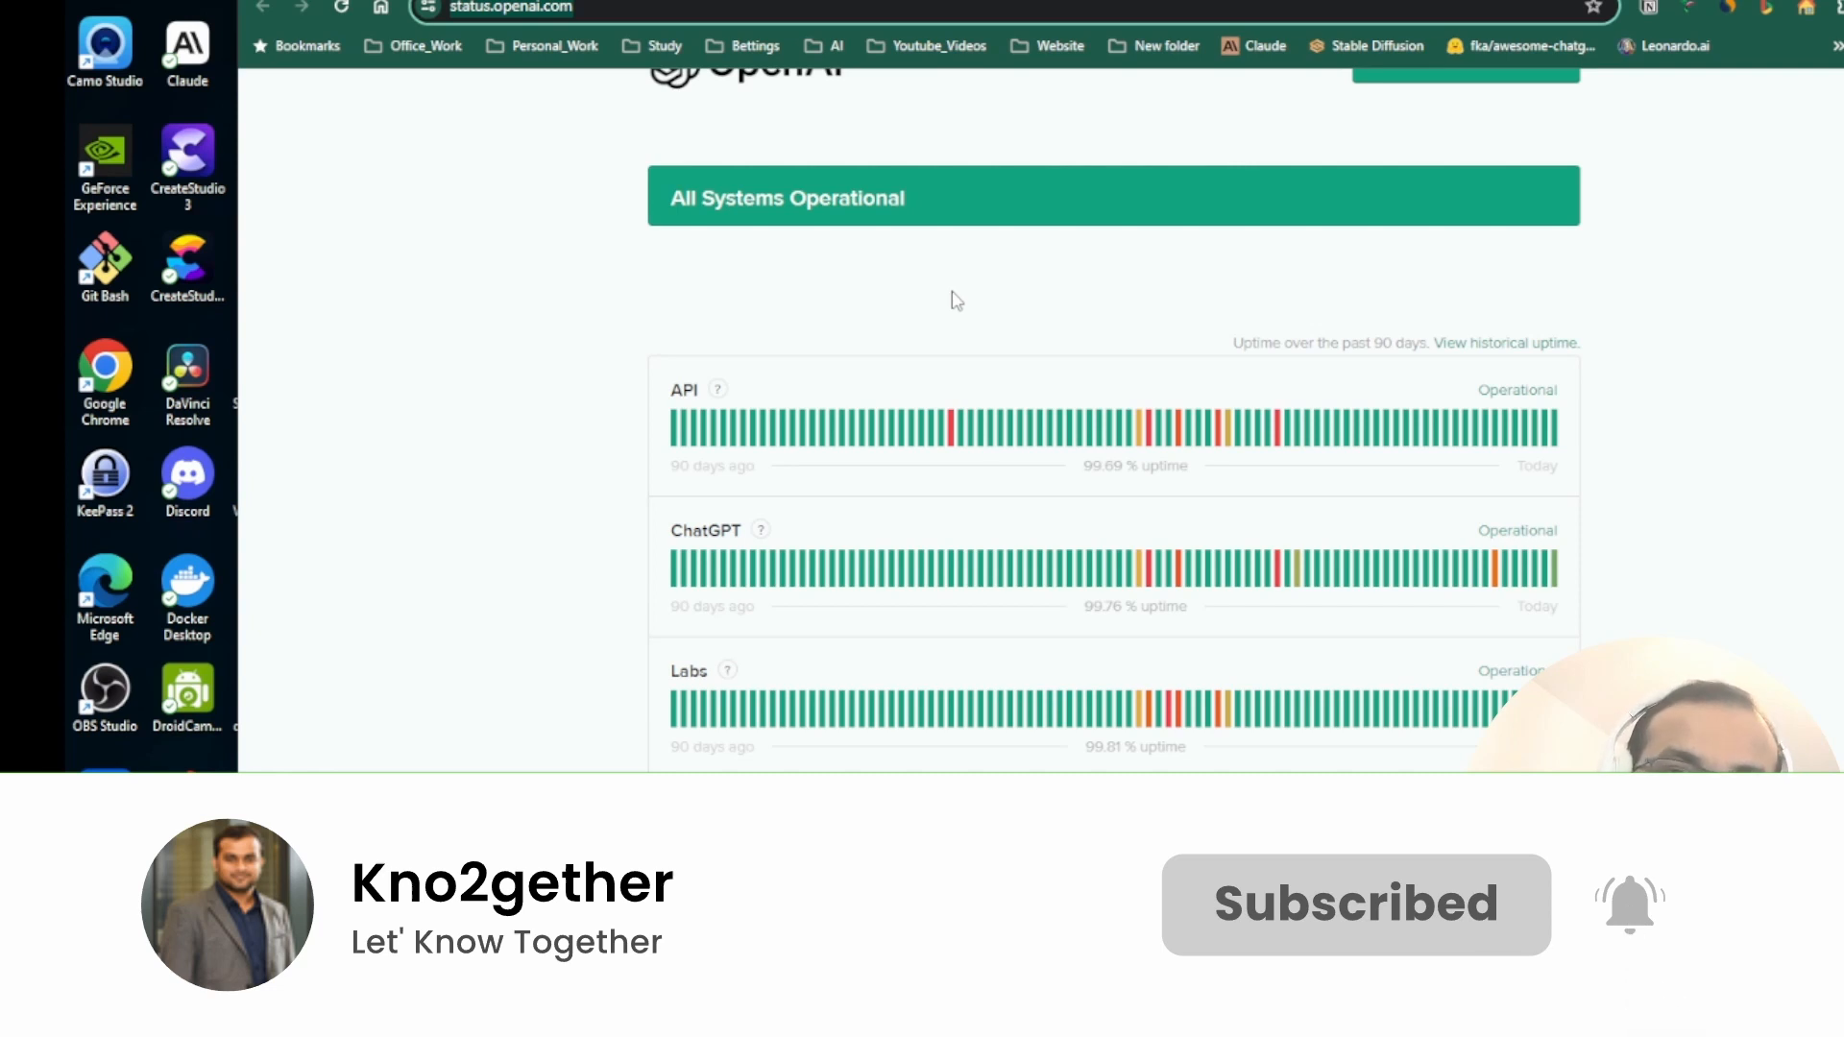
mouse_move(1159, 438)
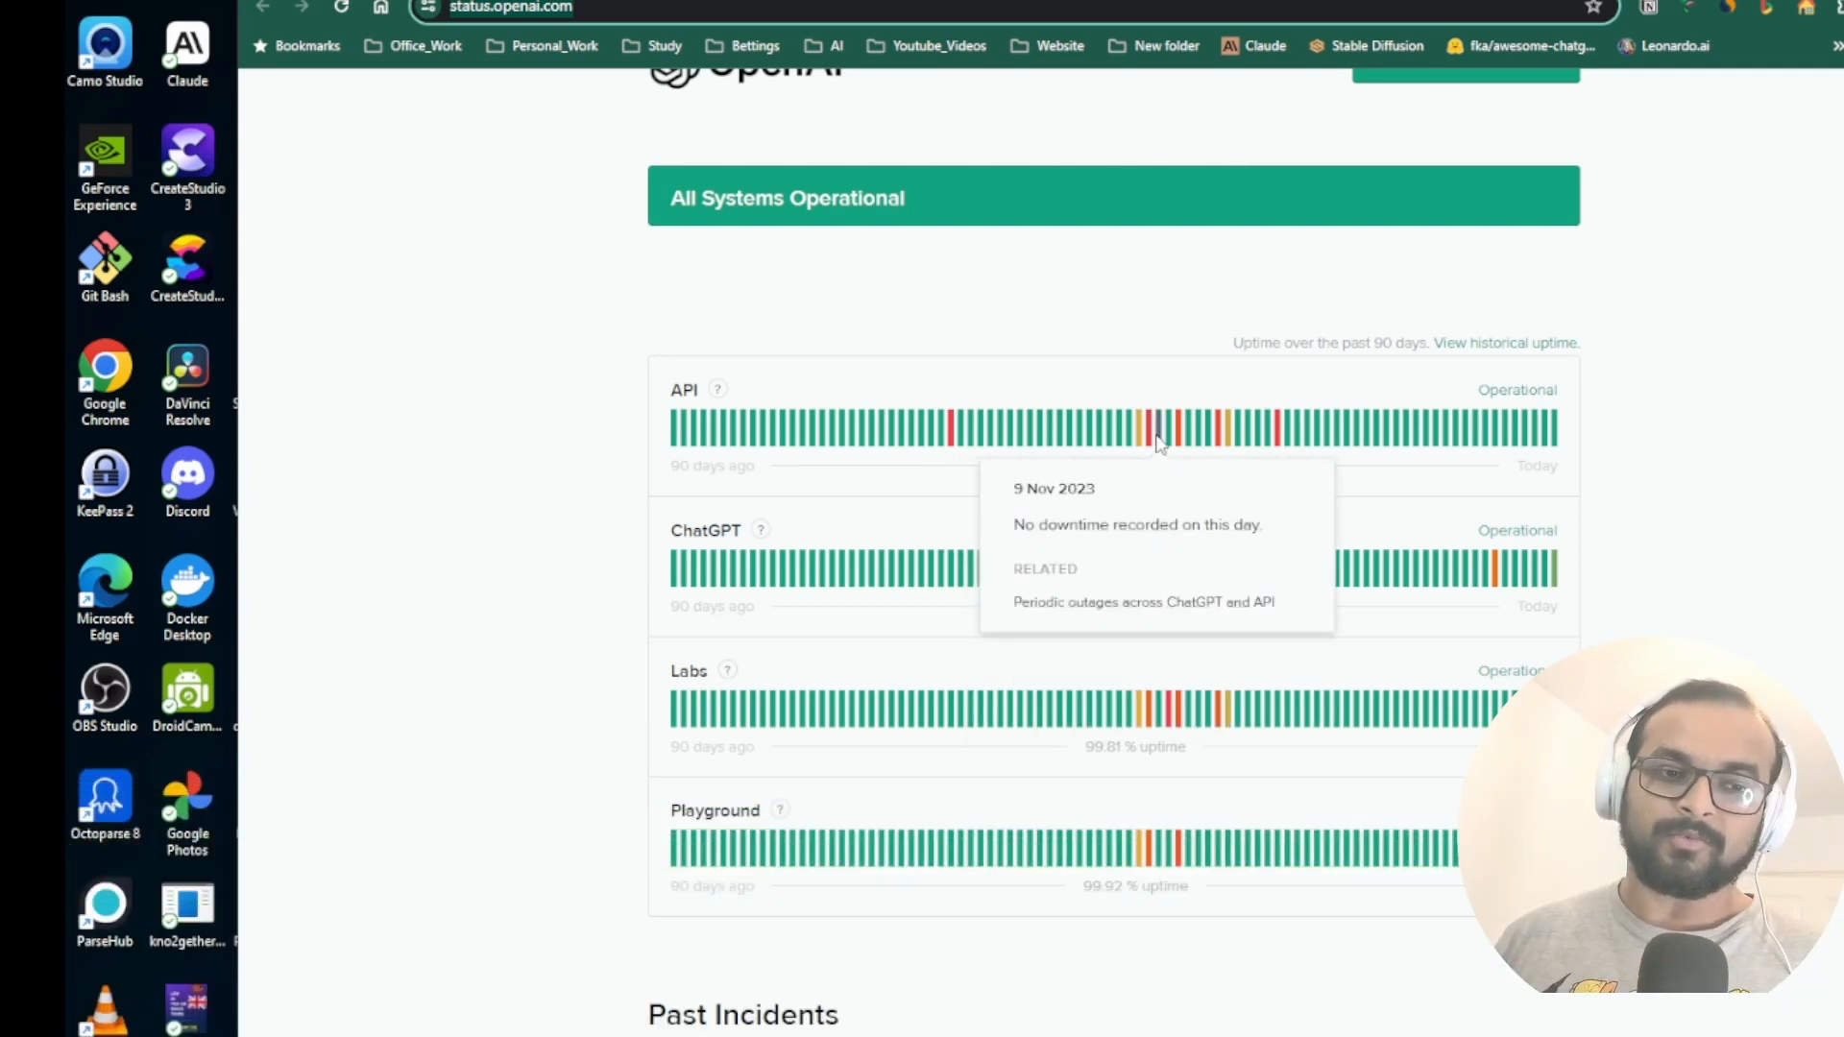
mouse_move(1150, 440)
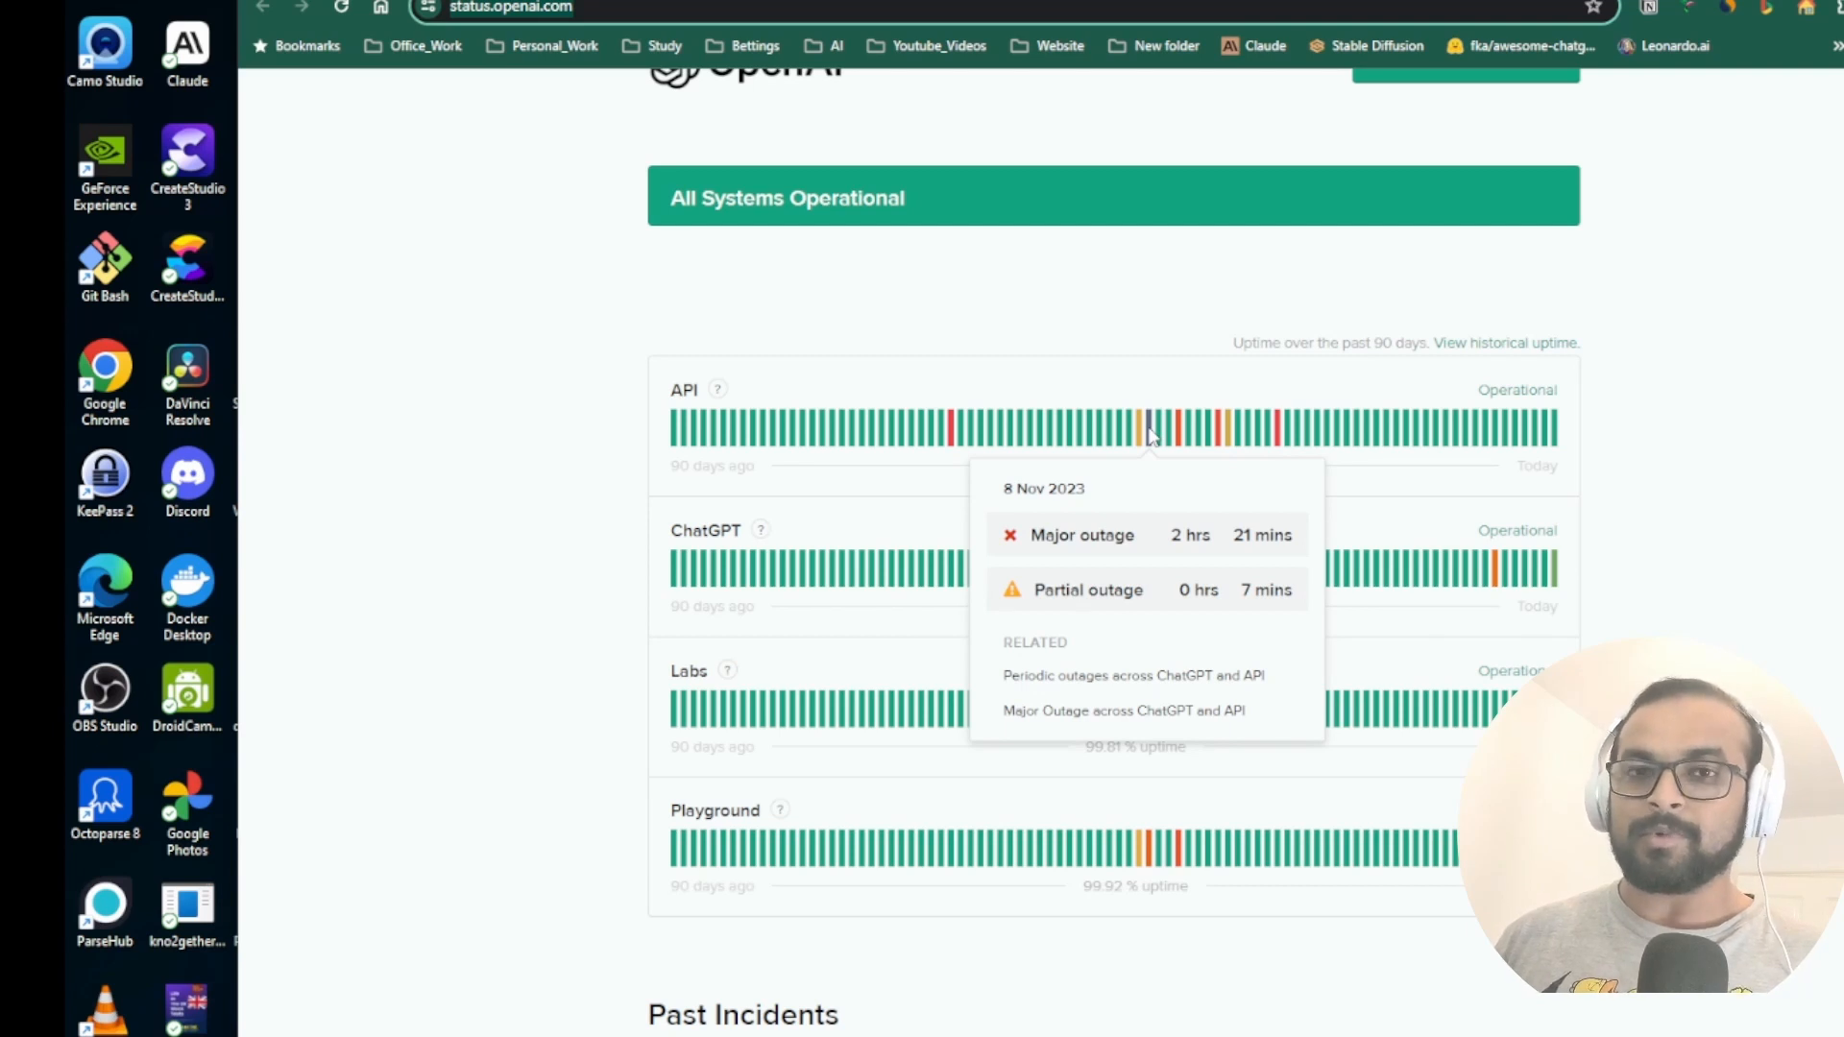
mouse_move(1137, 424)
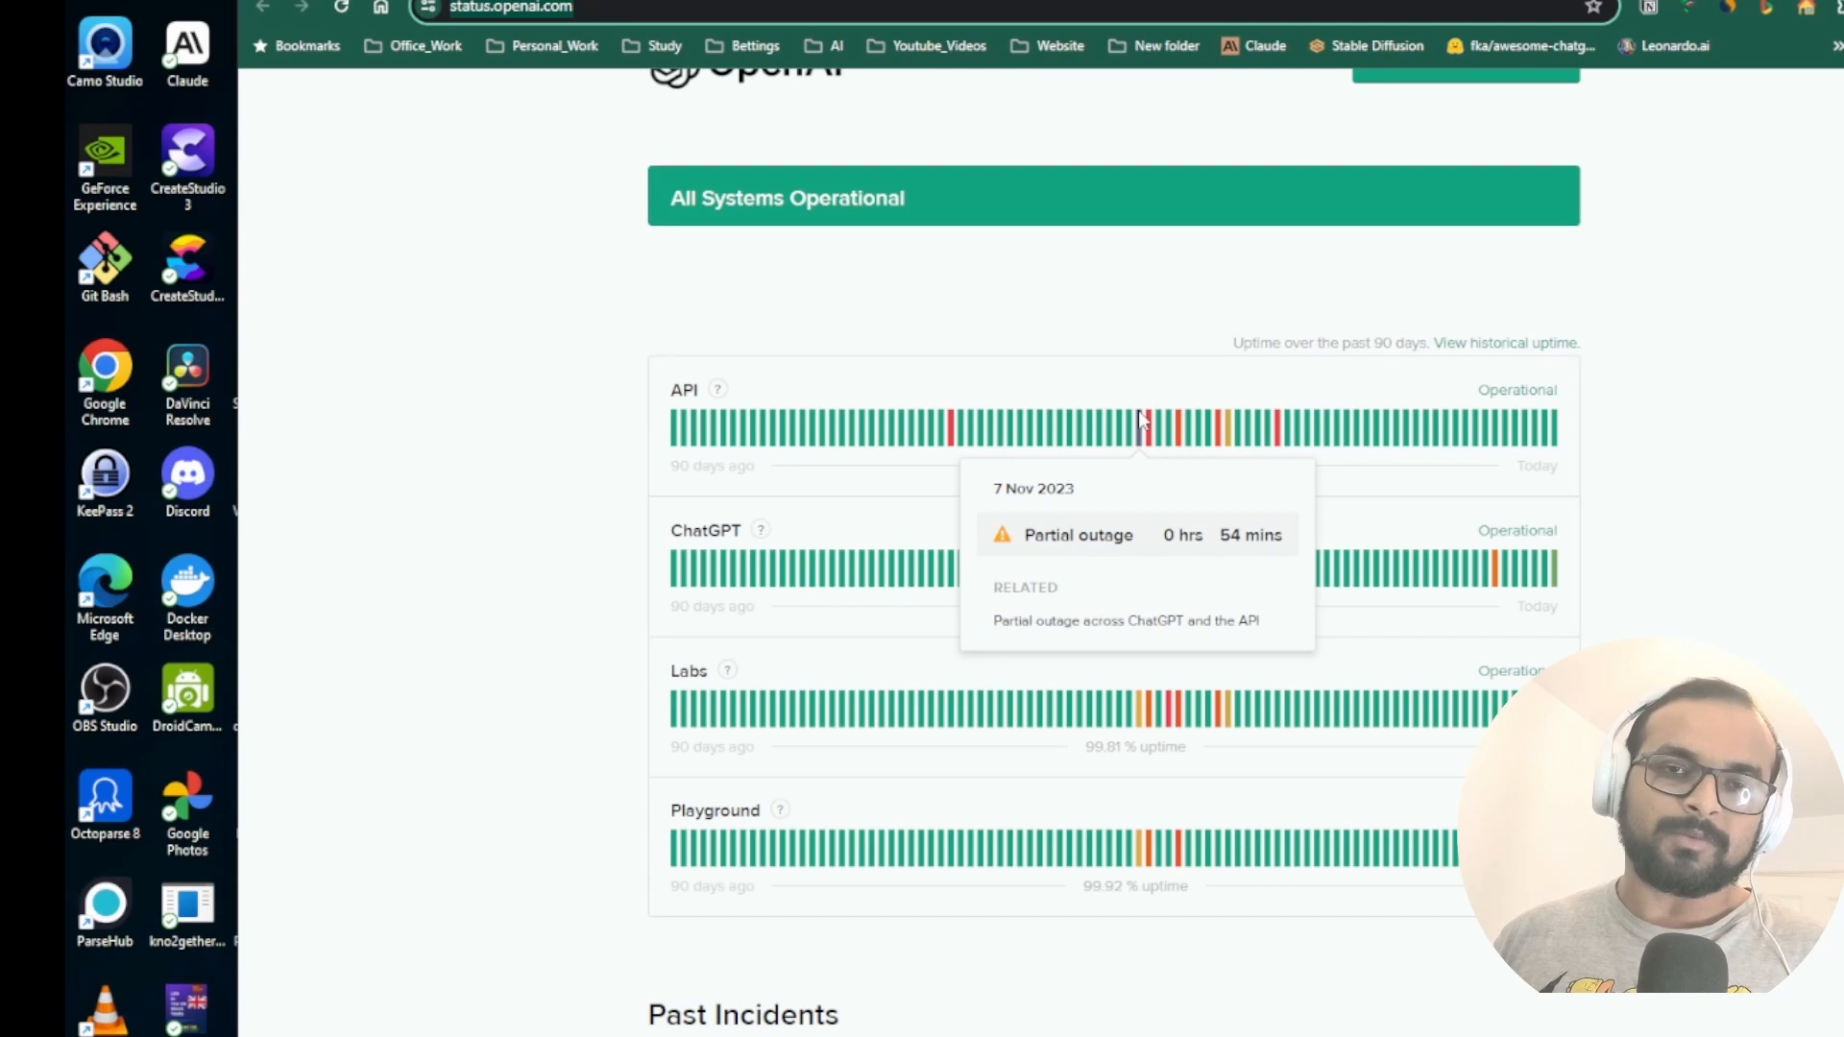
mouse_move(1025, 361)
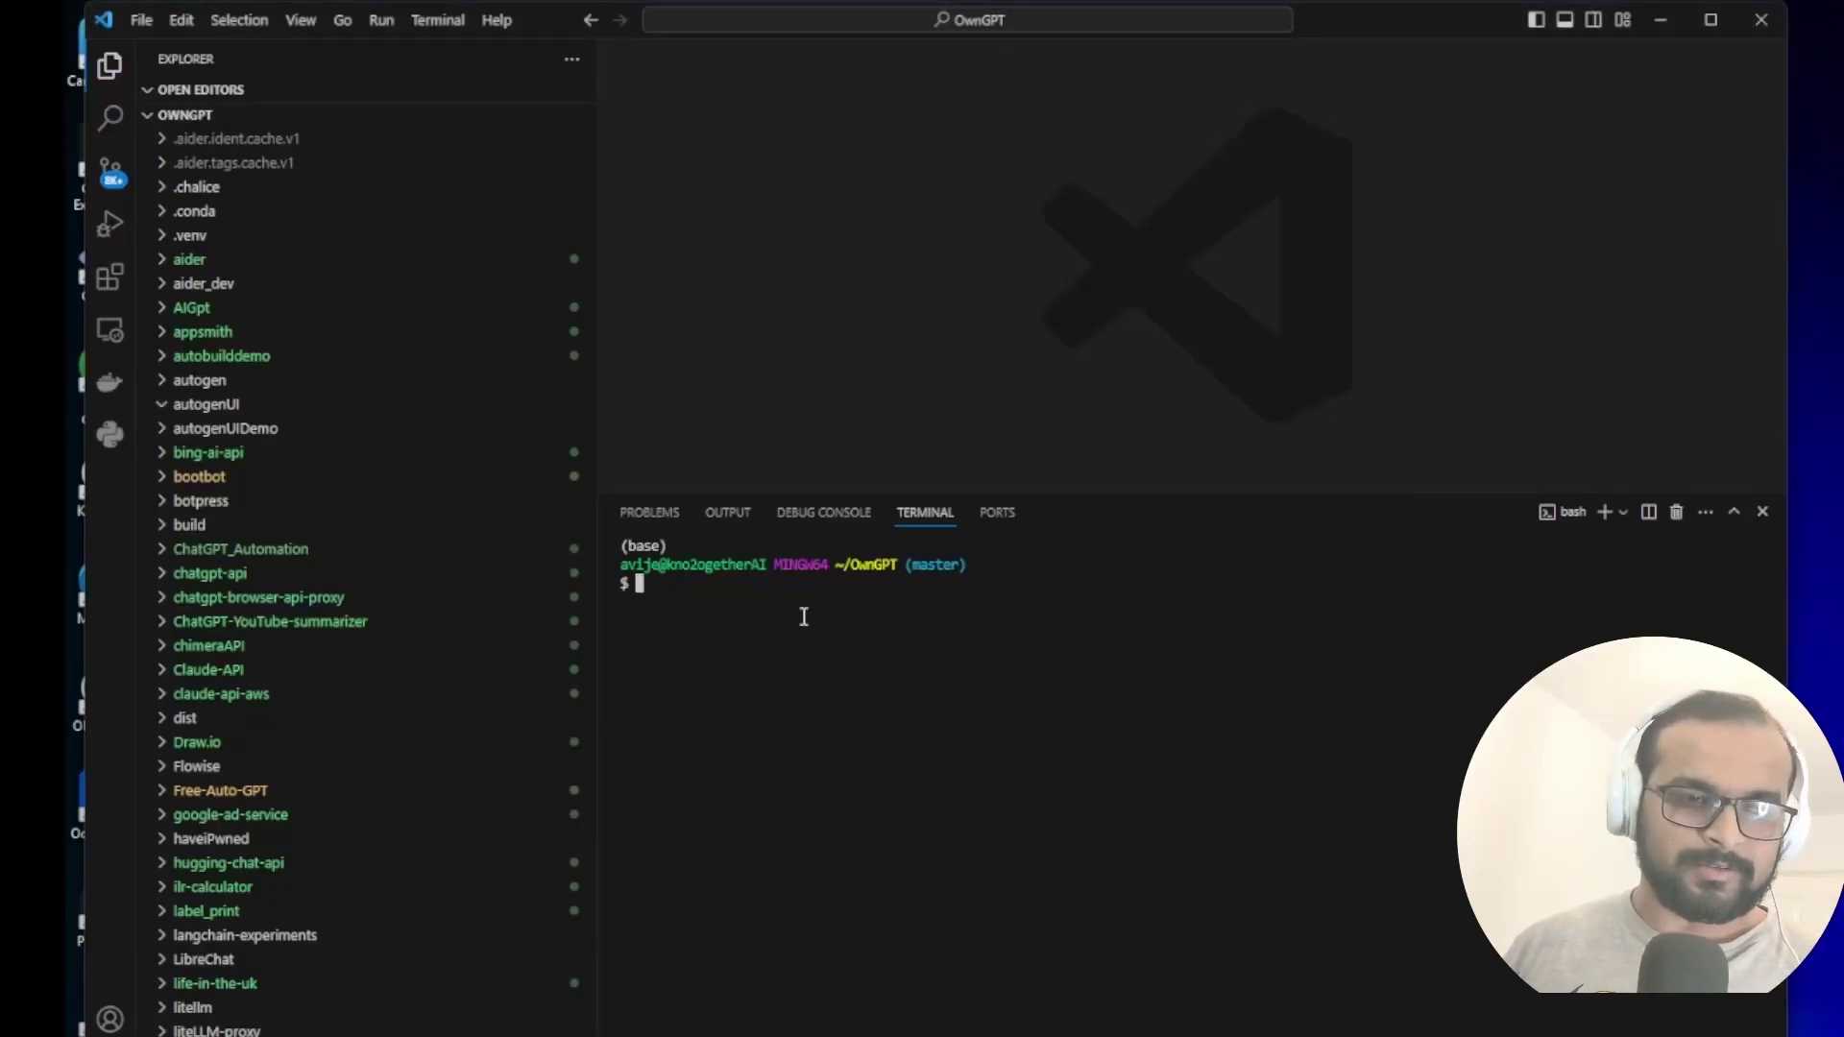
Create the llmproxyuidemo folder with mkdir and move into it
text(mkdir)
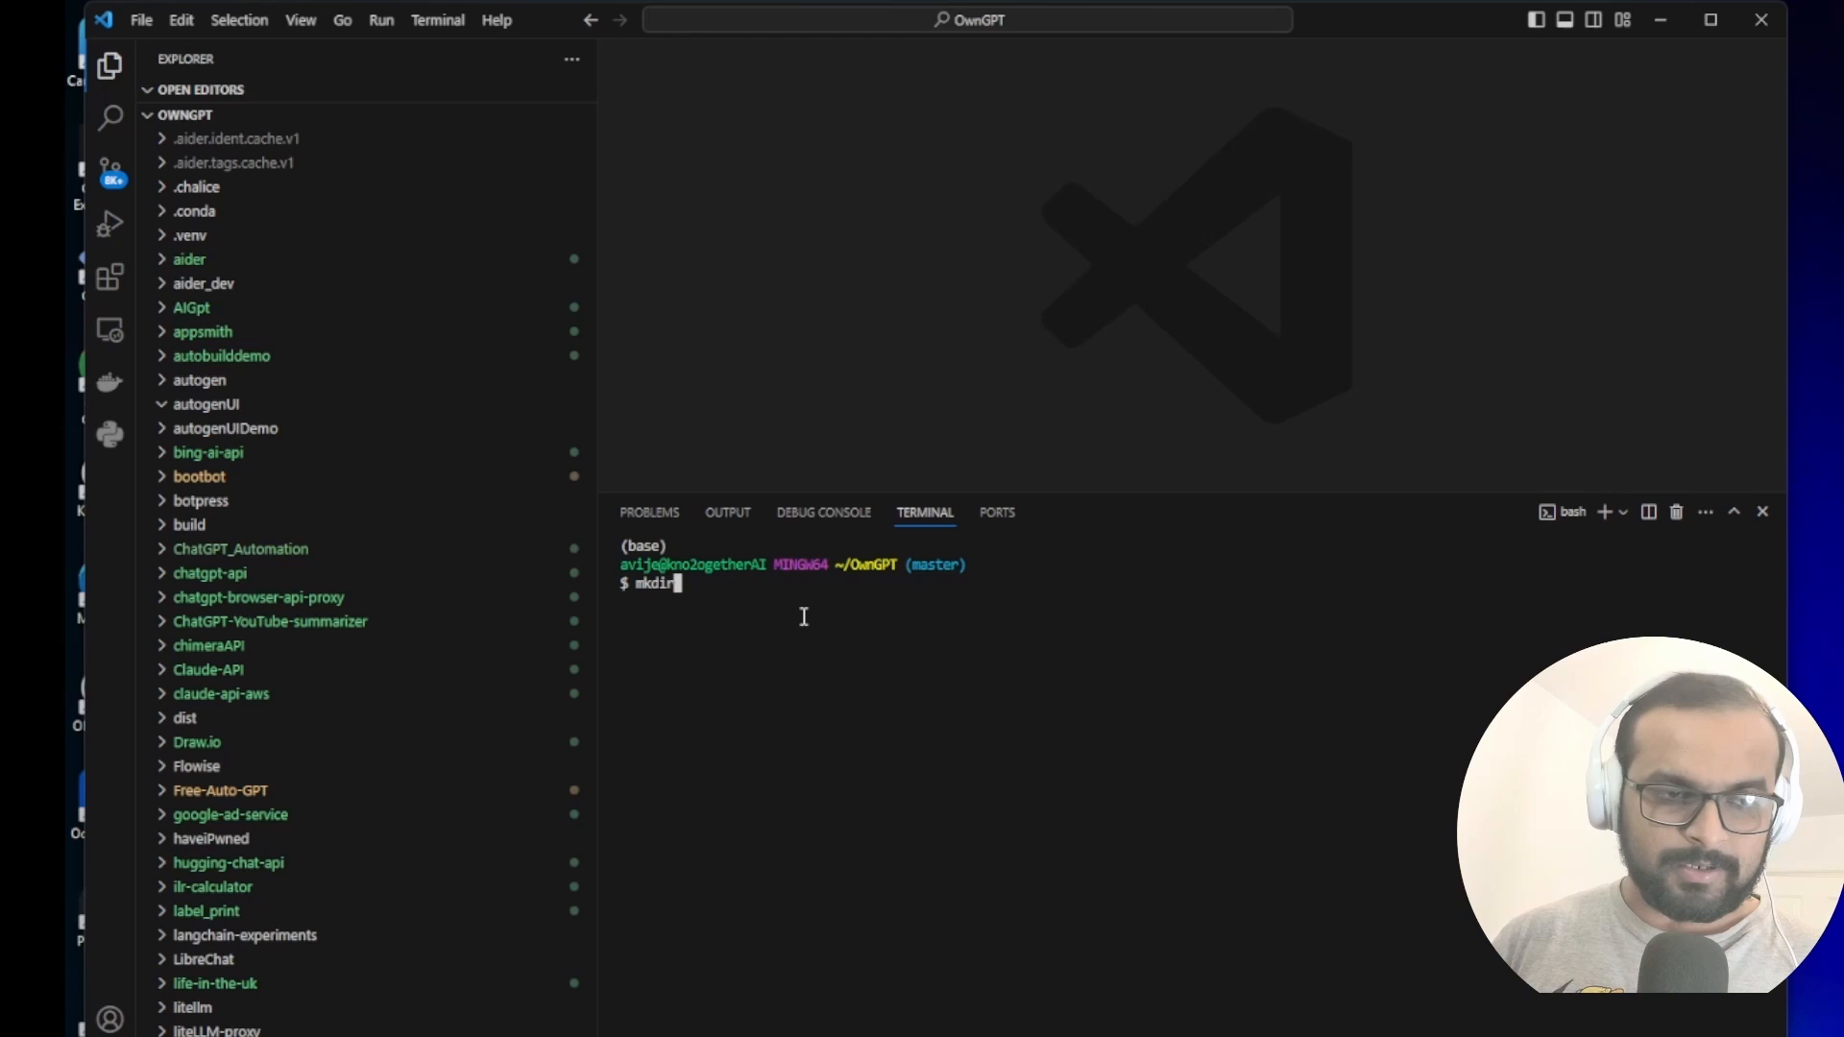
text(llmproxyuidemo)
text(cd llmpr)
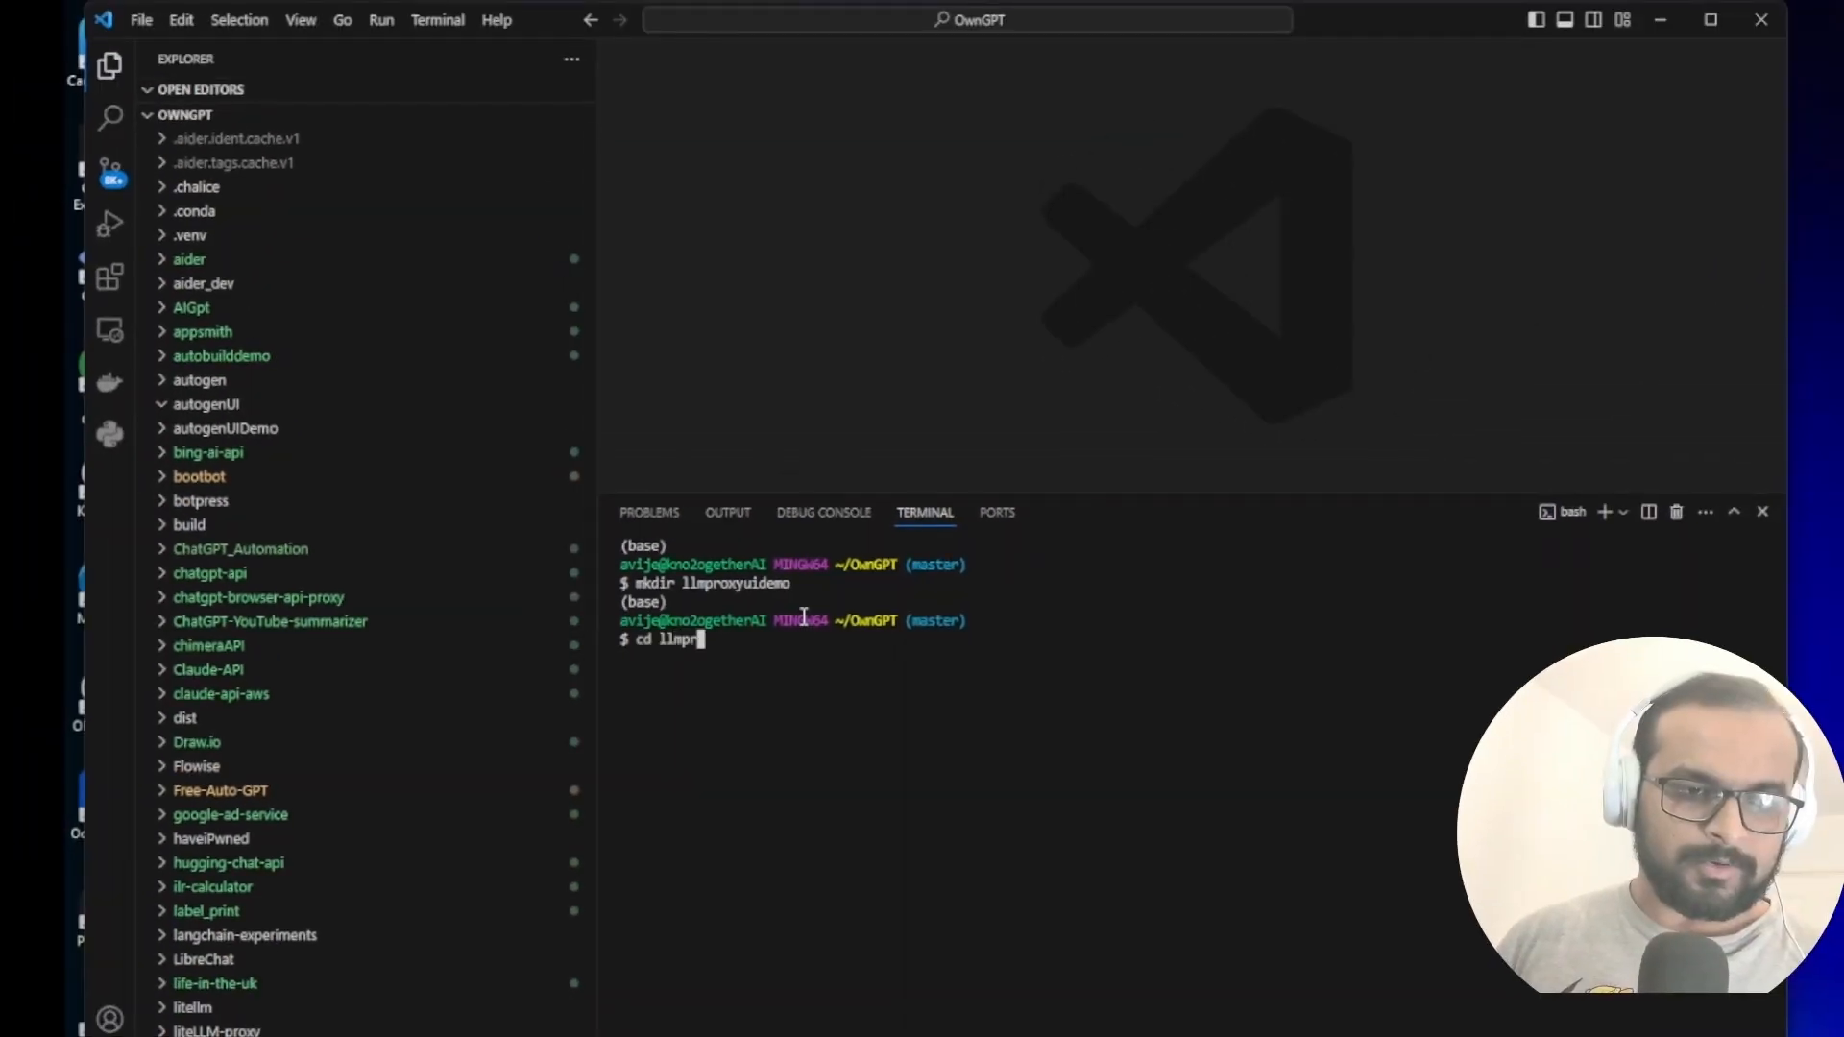
key(Enter)
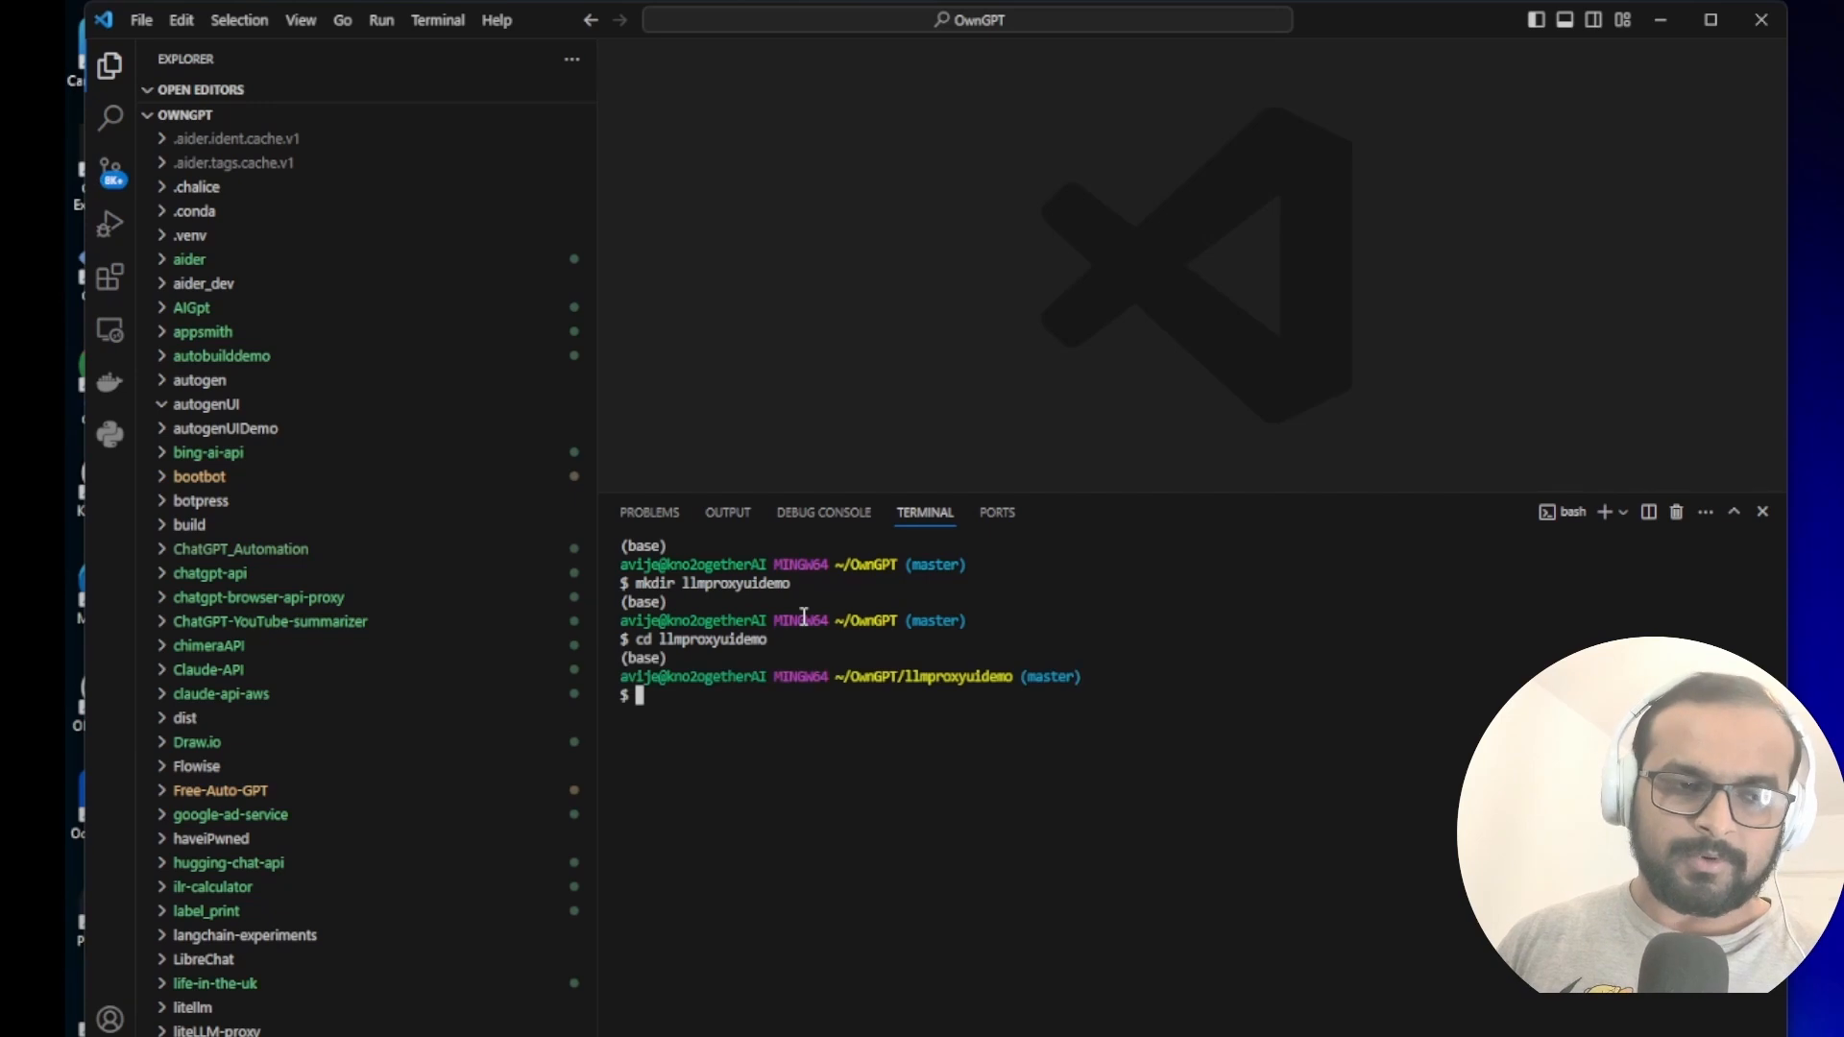
Create the proxyllm conda environment with Python and activate it
text(conda)
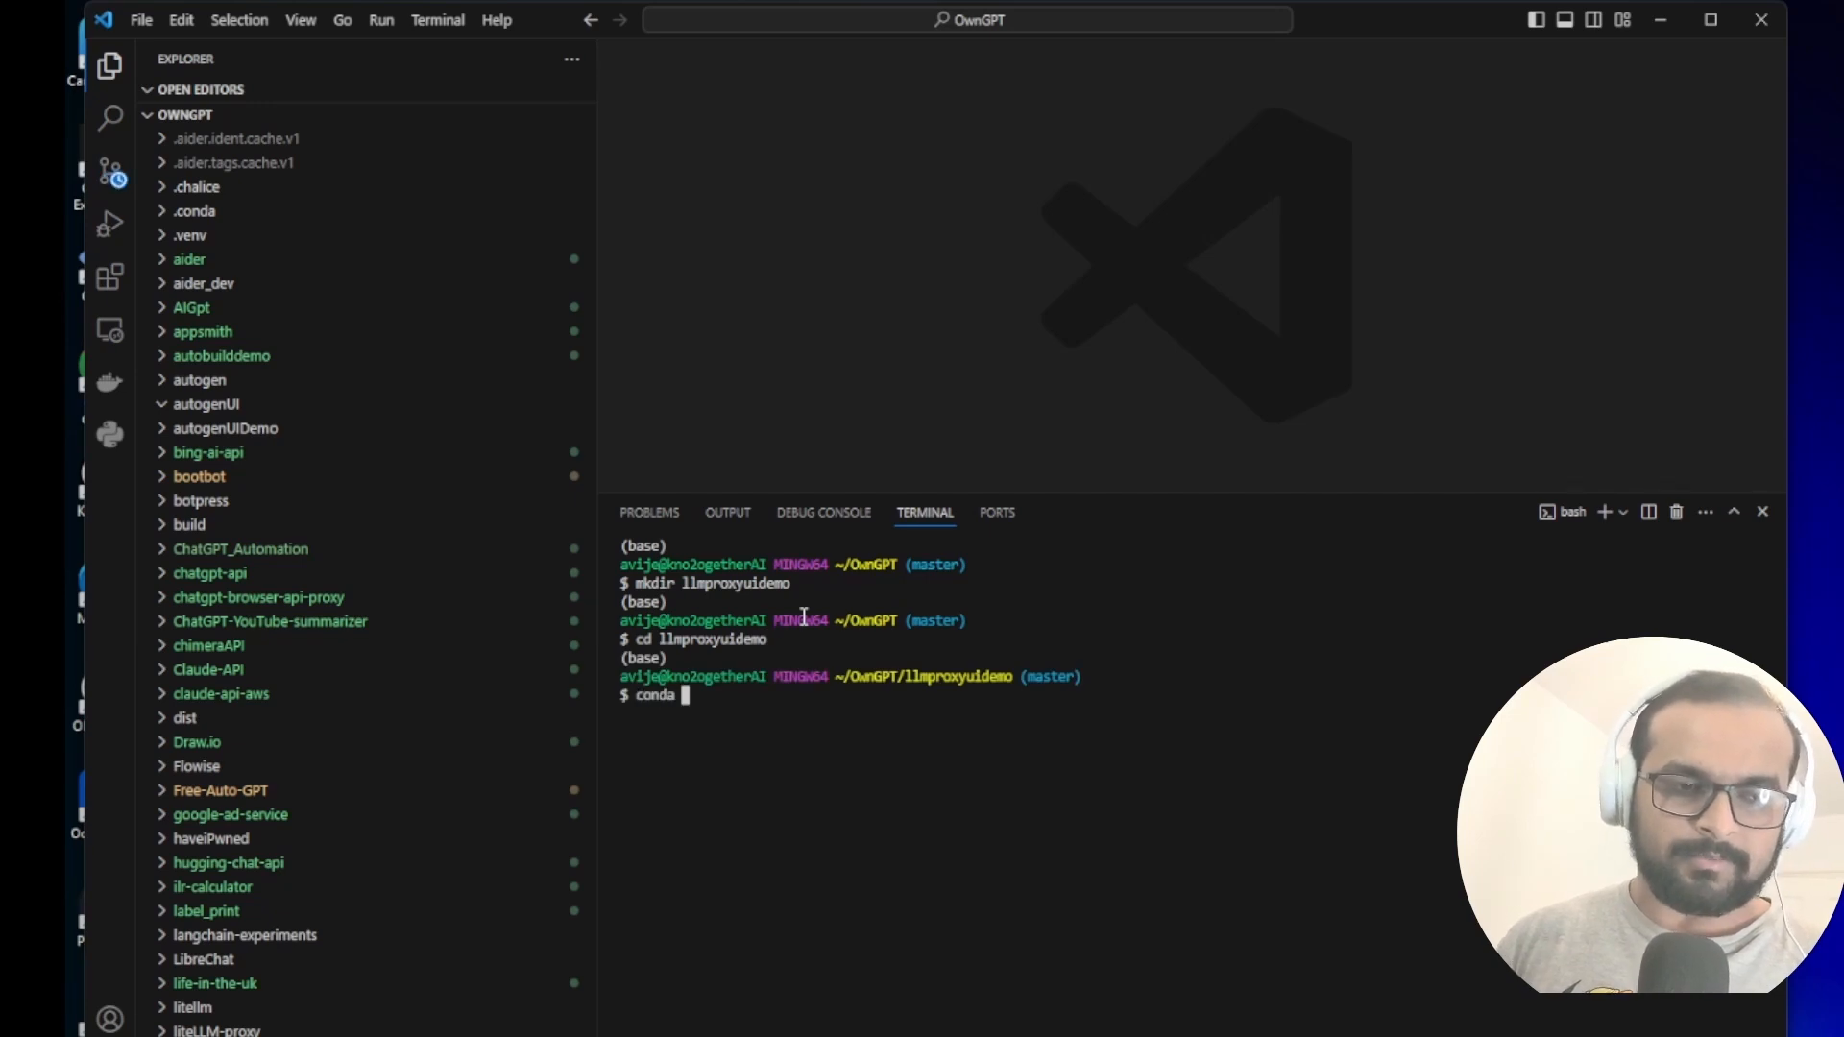
text(create)
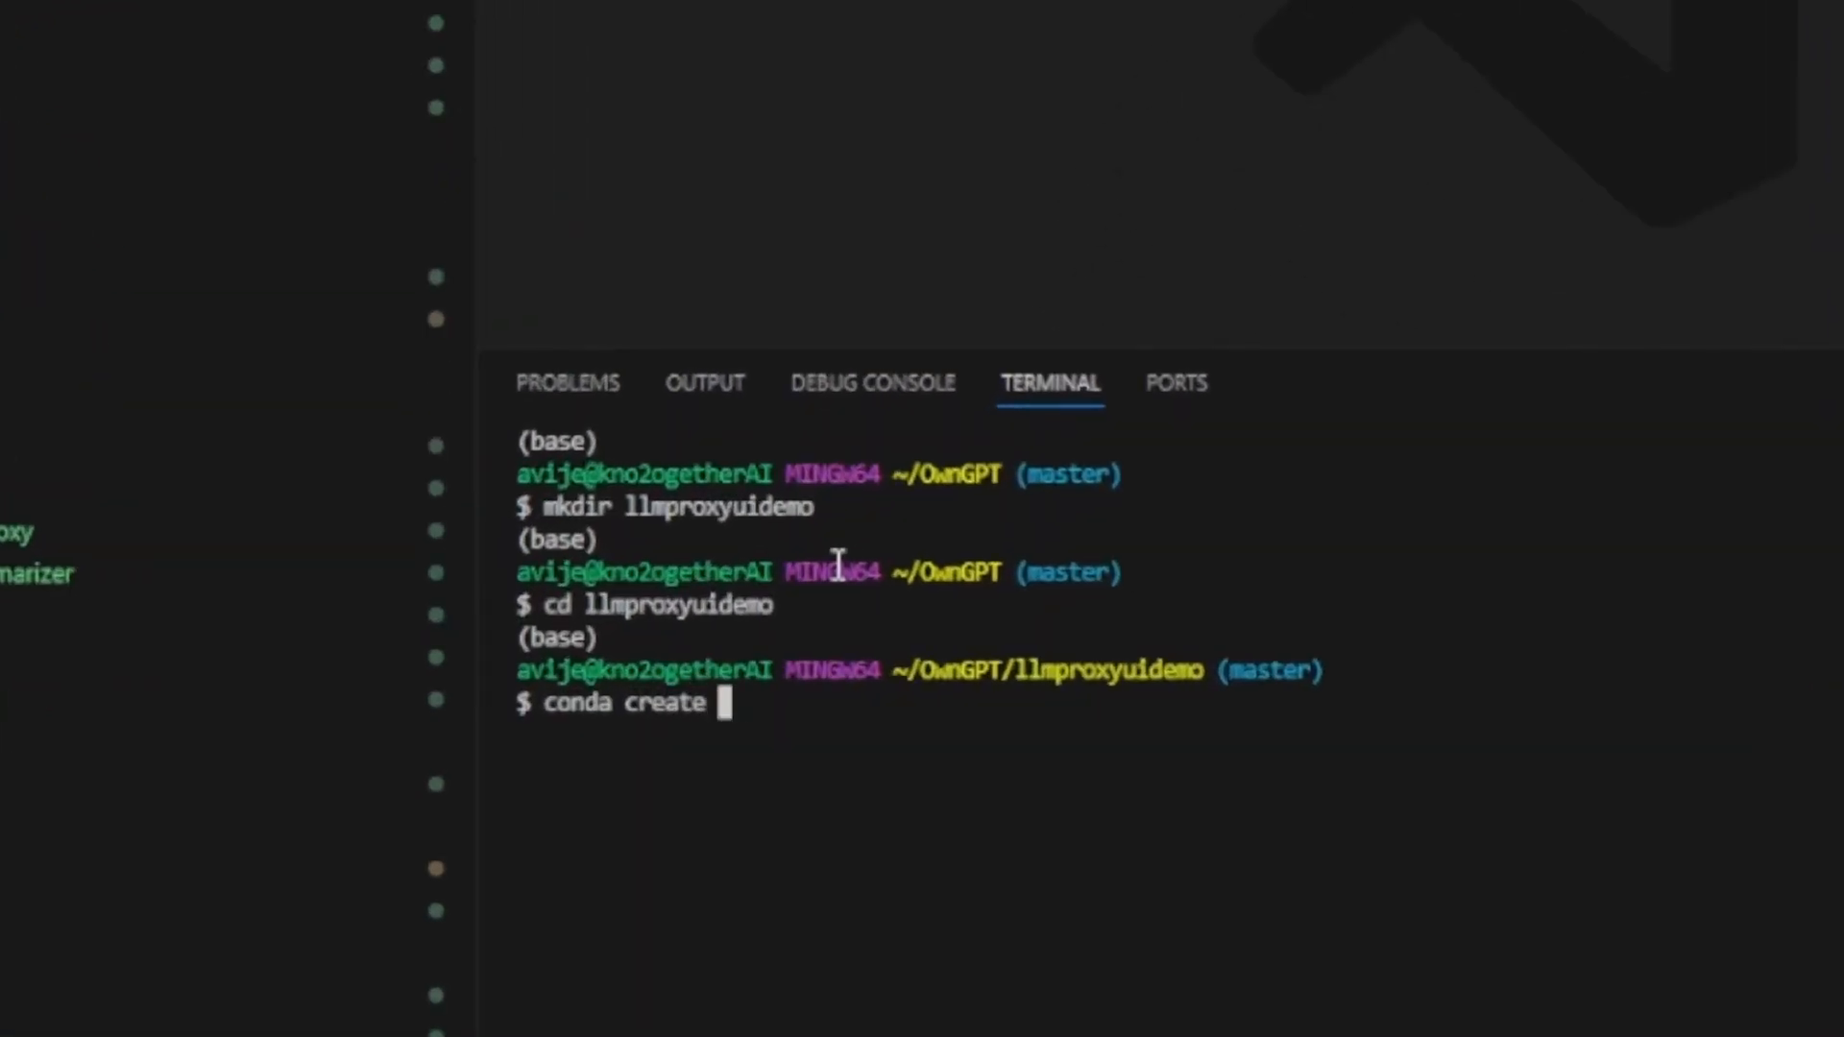
text(-n proxyllmui p)
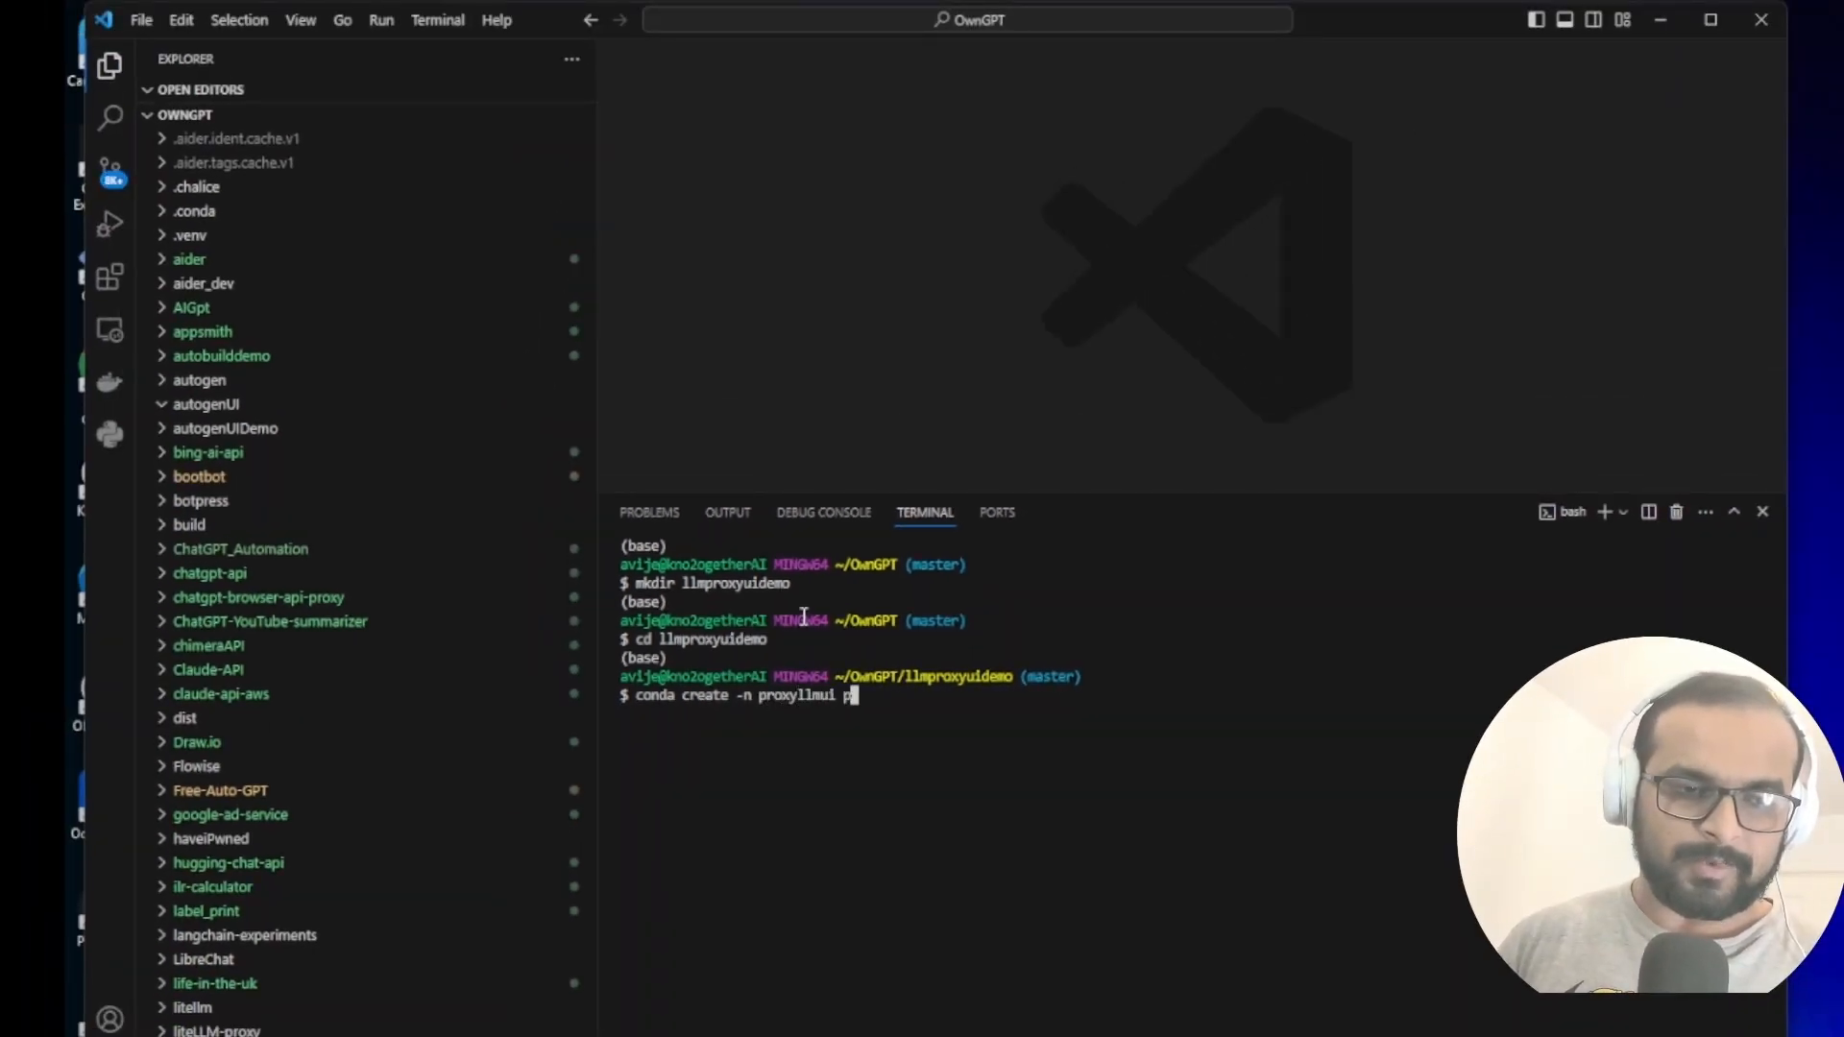
text(ython)
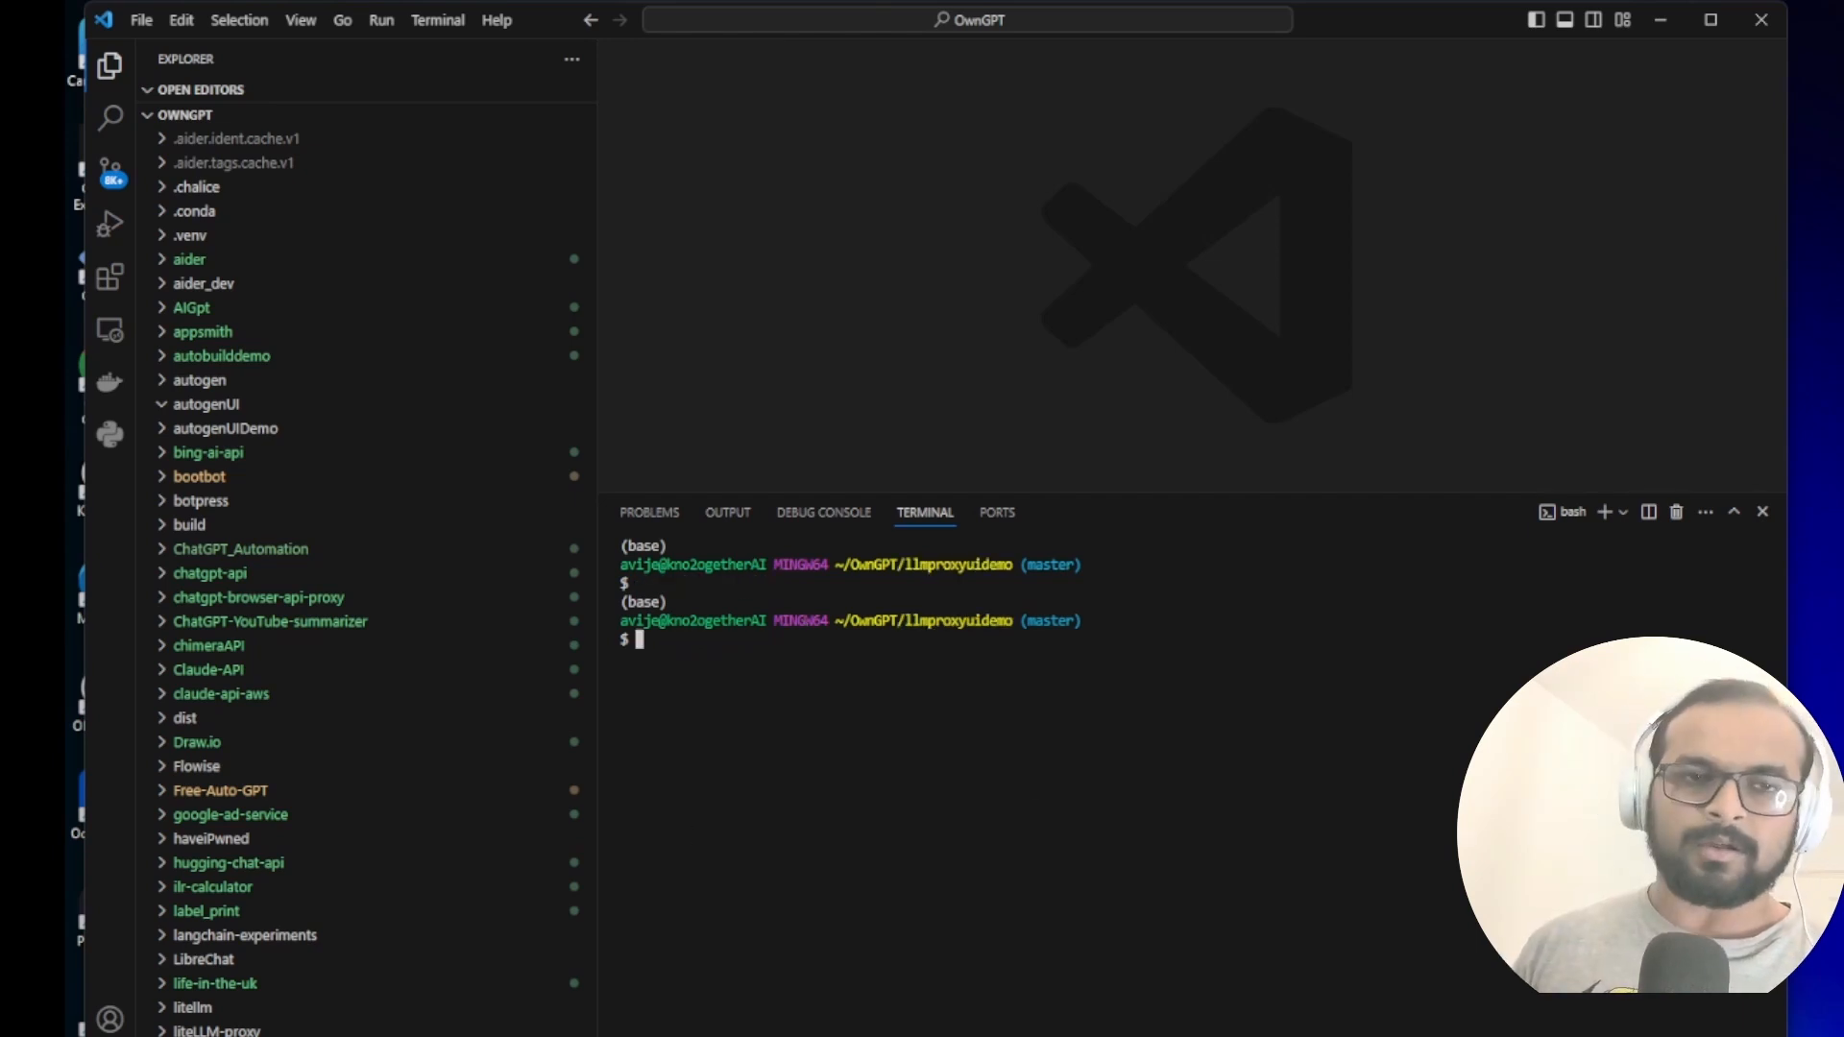
text(conda)
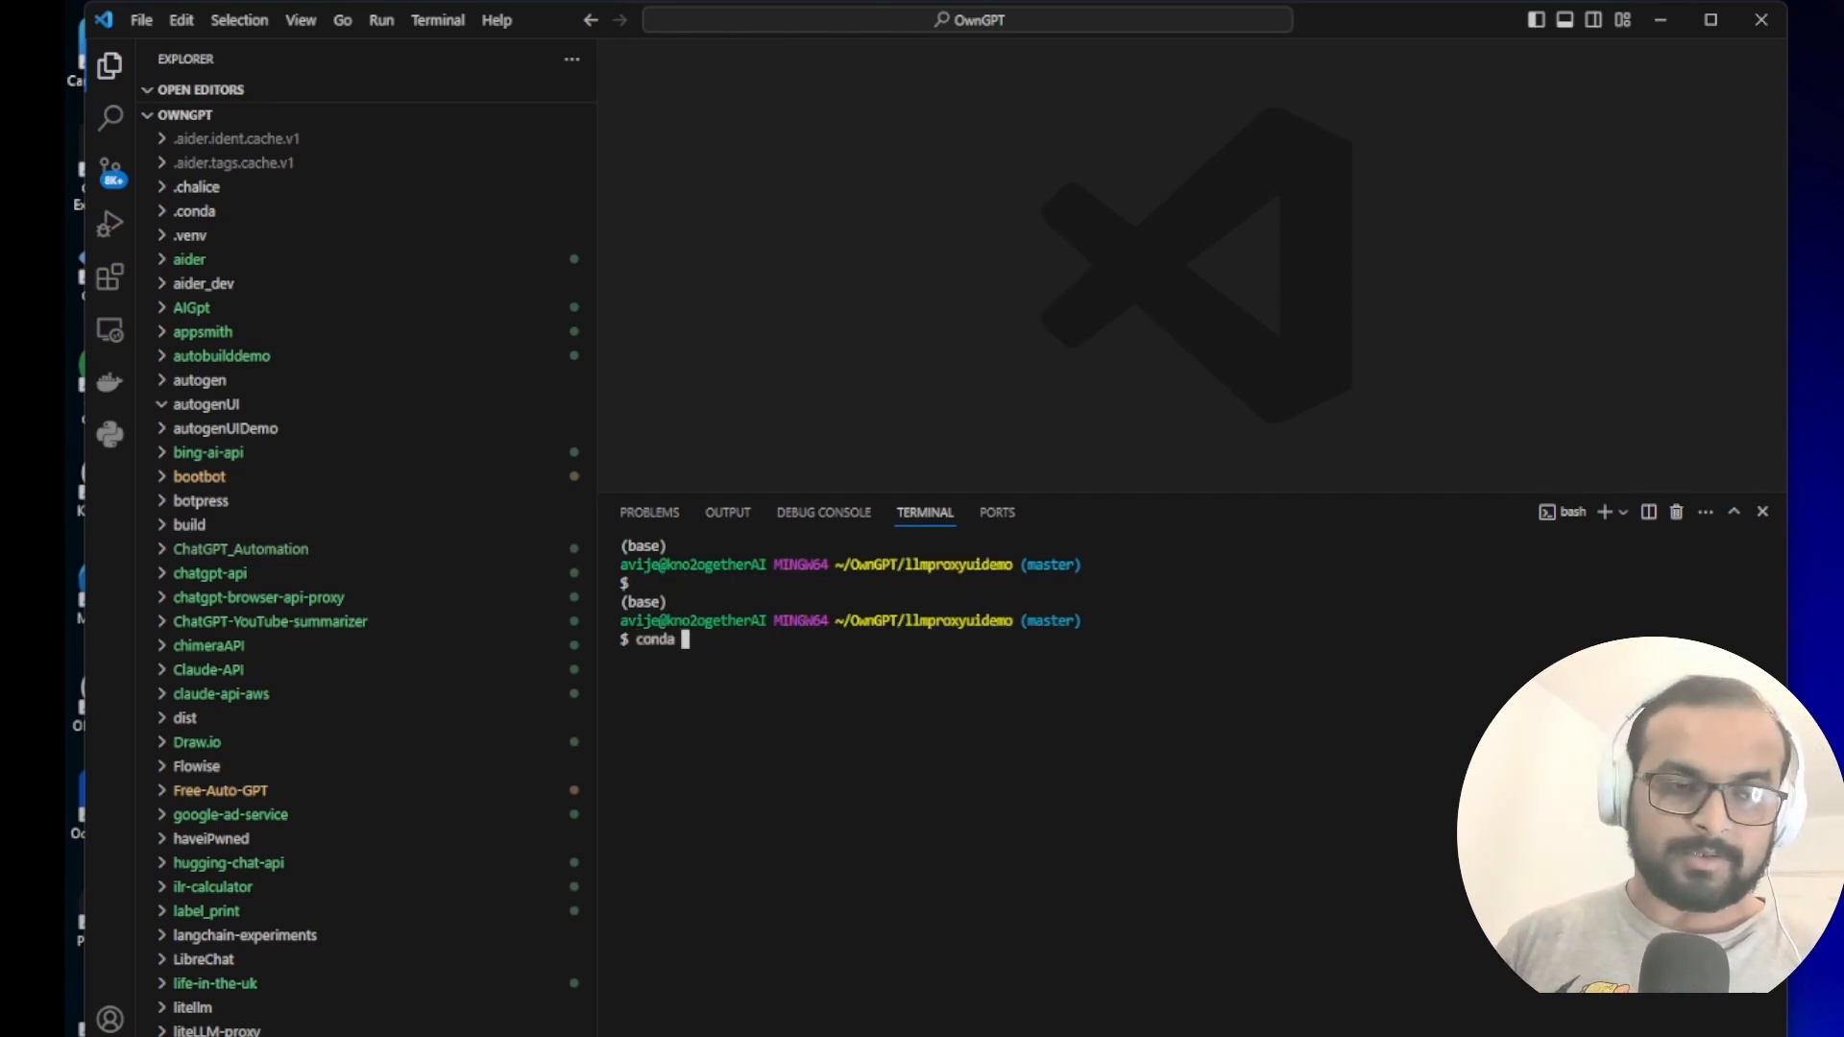
text(activate proxy1)
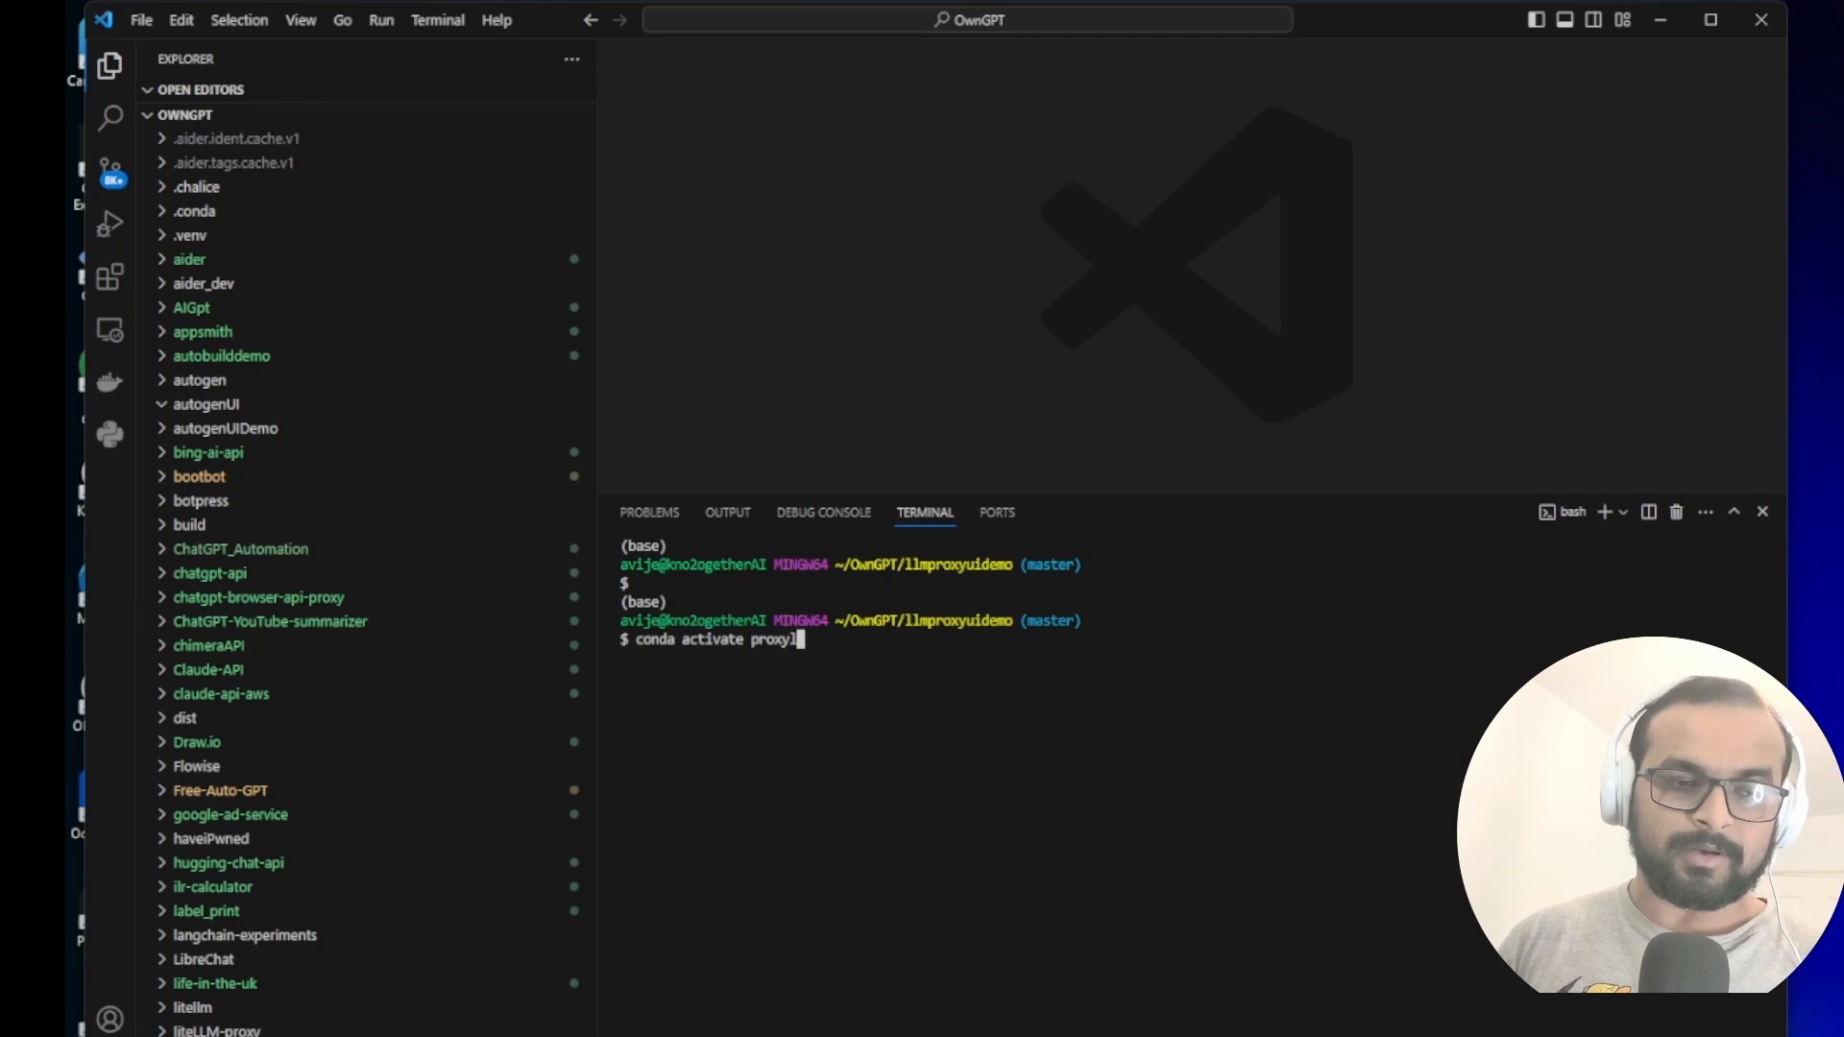
key(Enter)
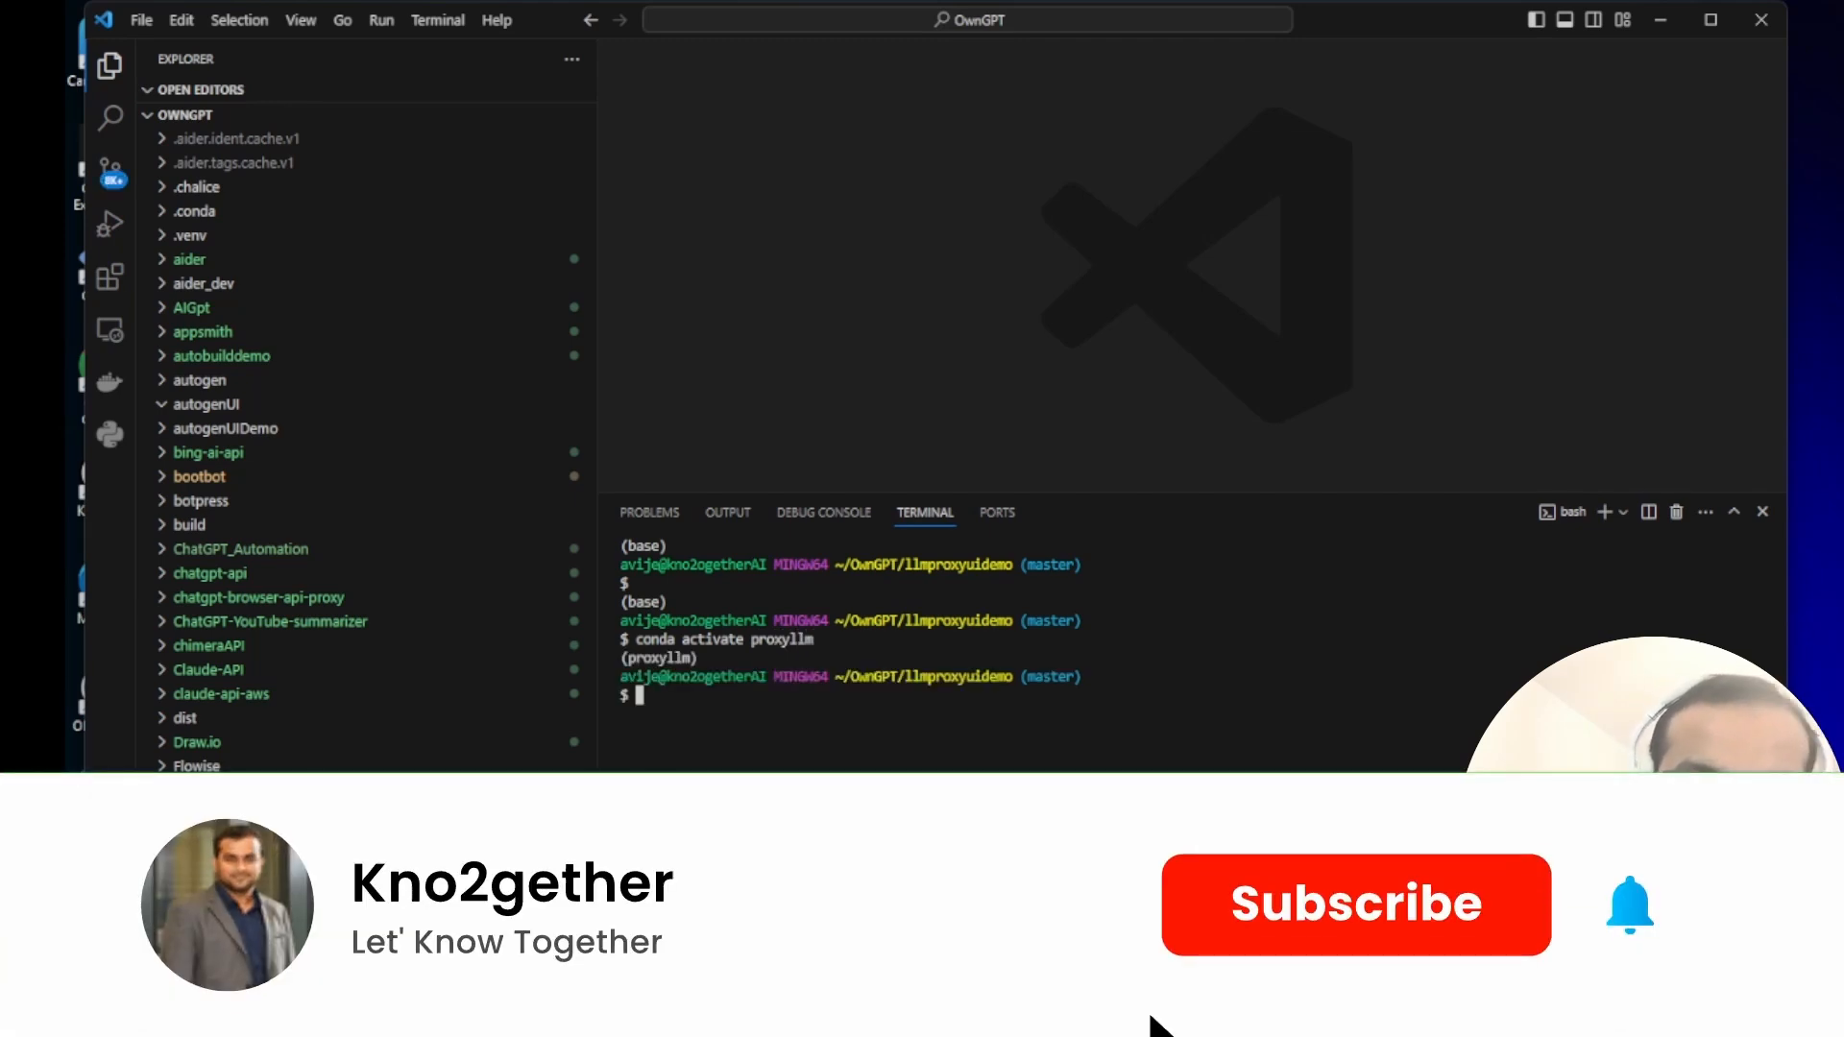
Start writing config.yaml from the terminal with cat > config.yaml
click(1356, 905)
text(cat >)
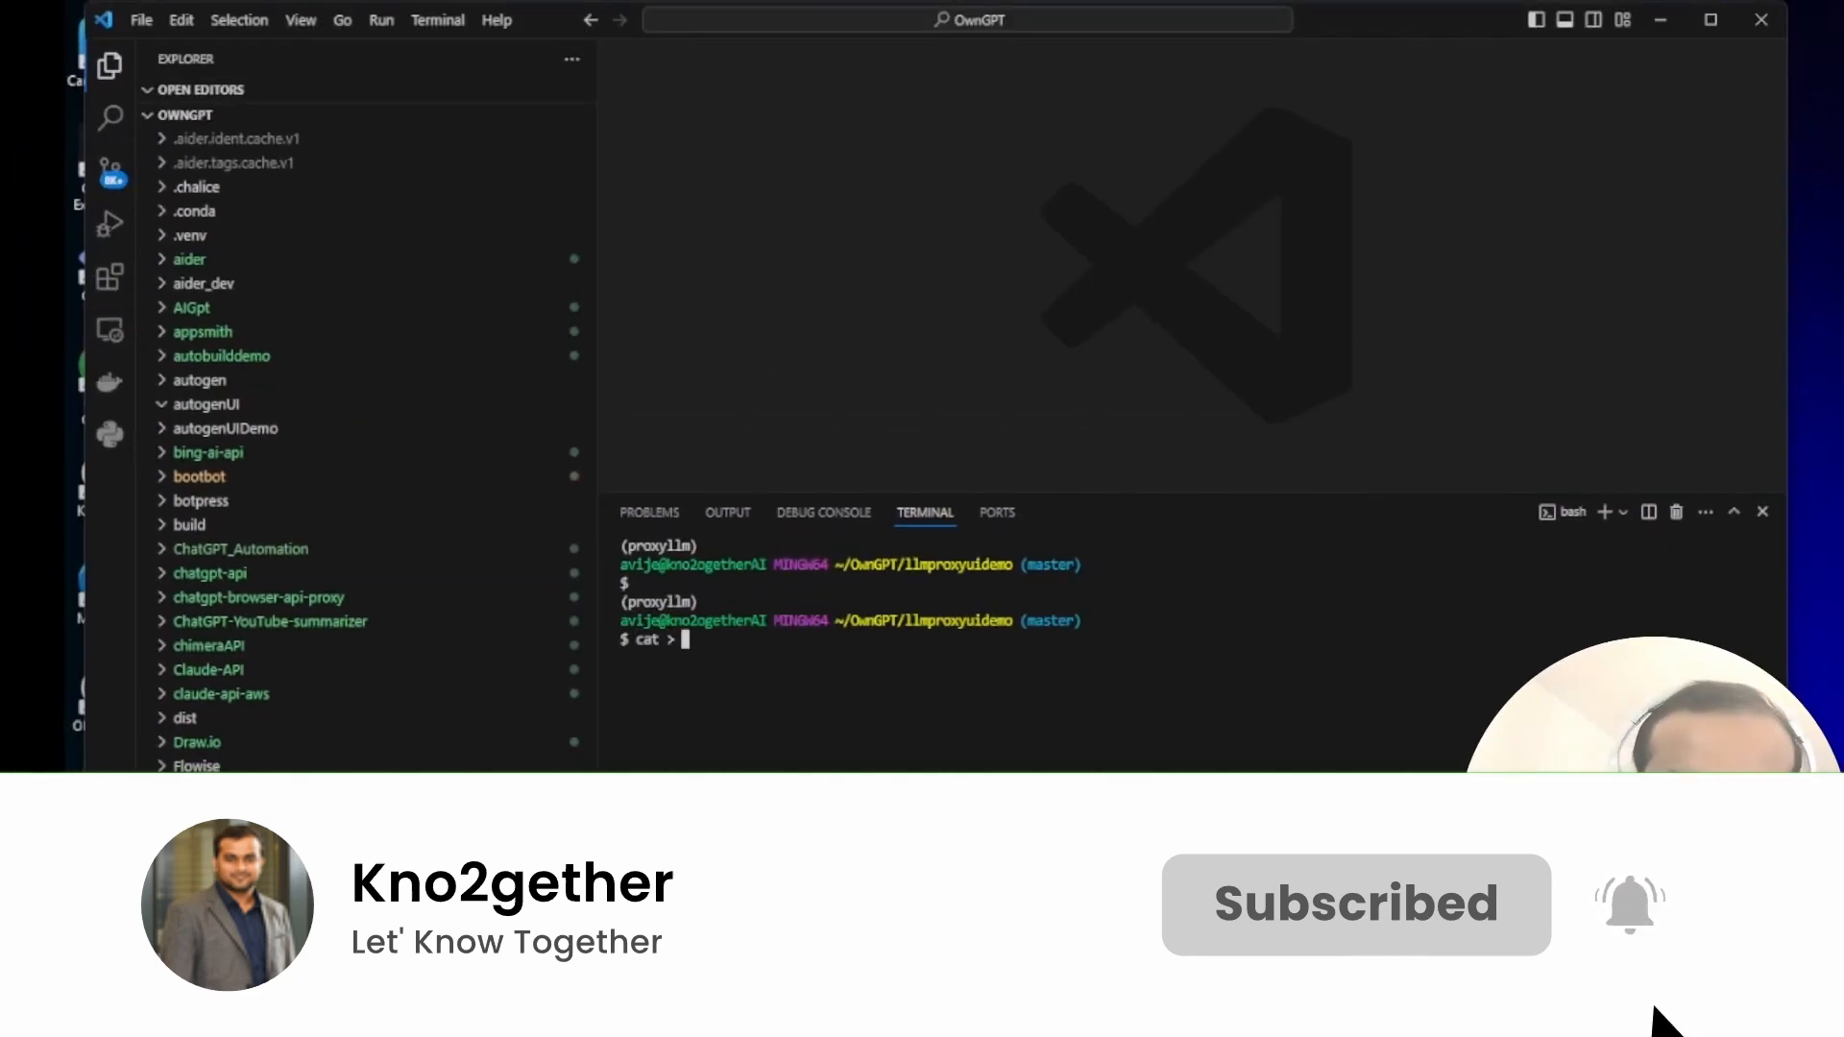
text(config.yaml)
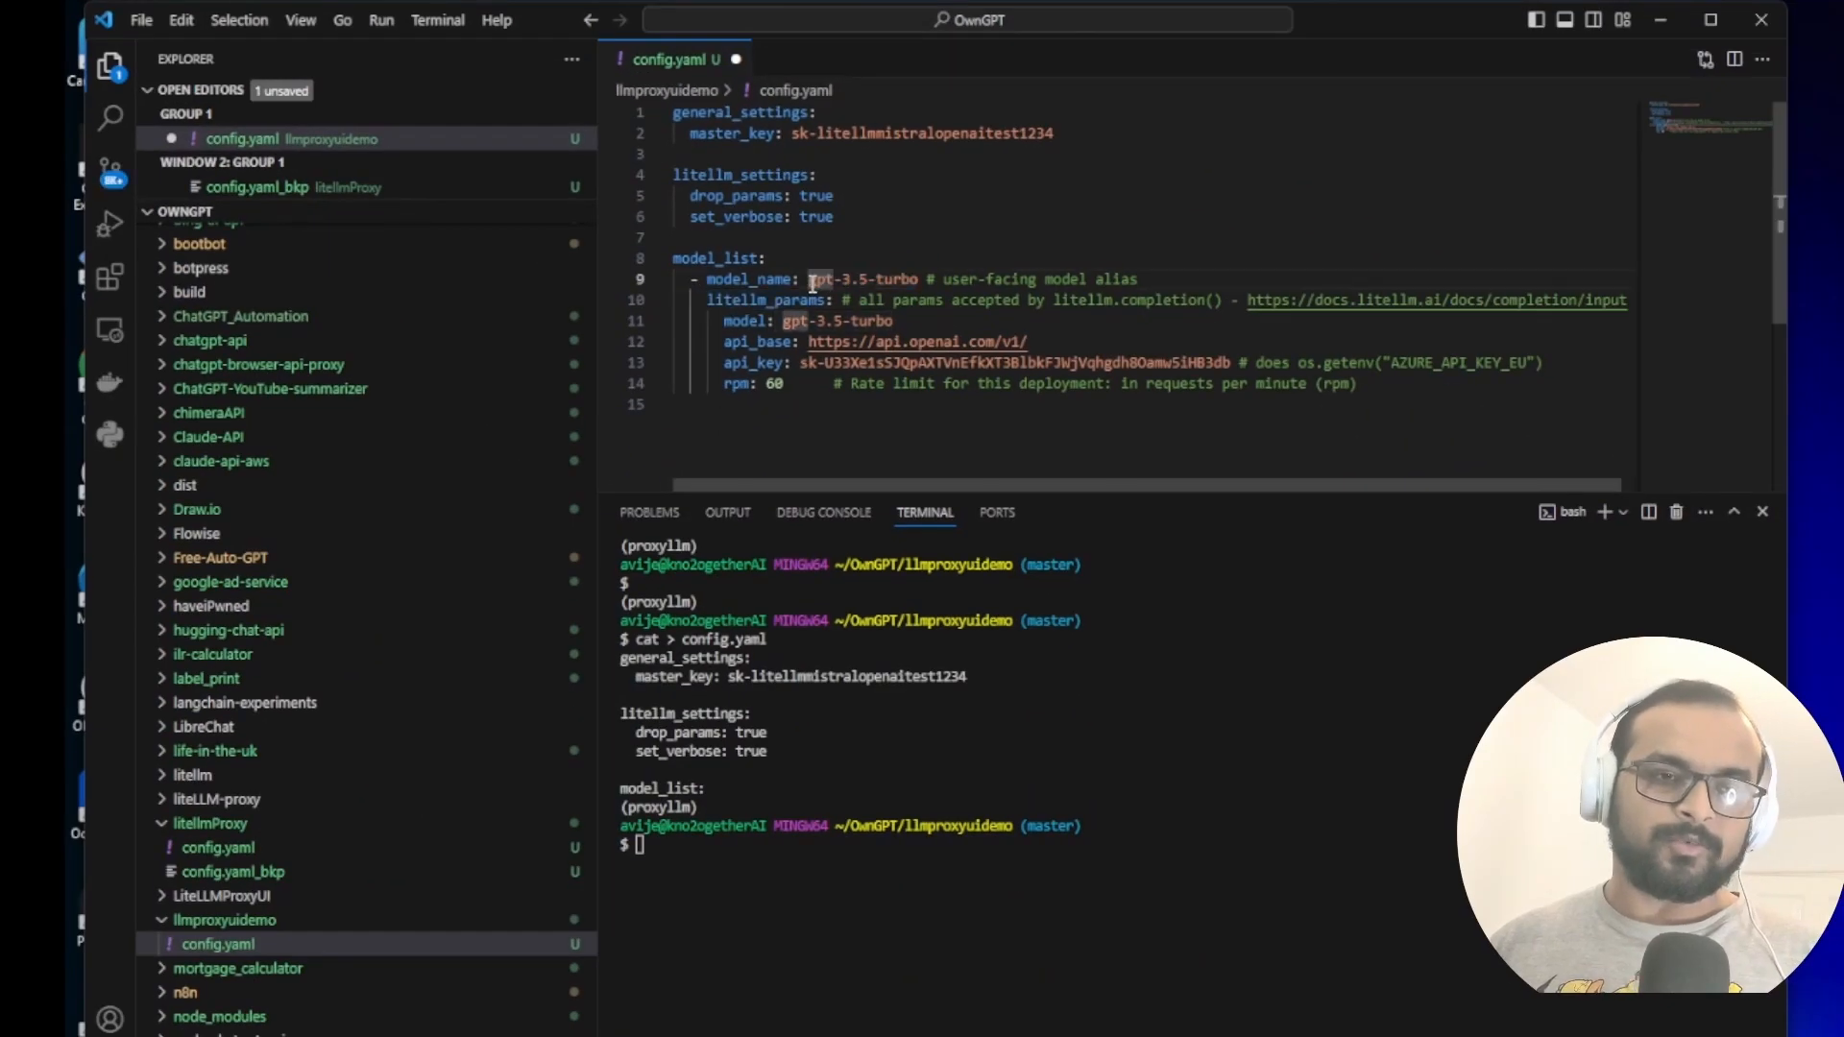
Select the gpt-3.5-turbo model alias and its model value in config.yaml
double_click(868, 279)
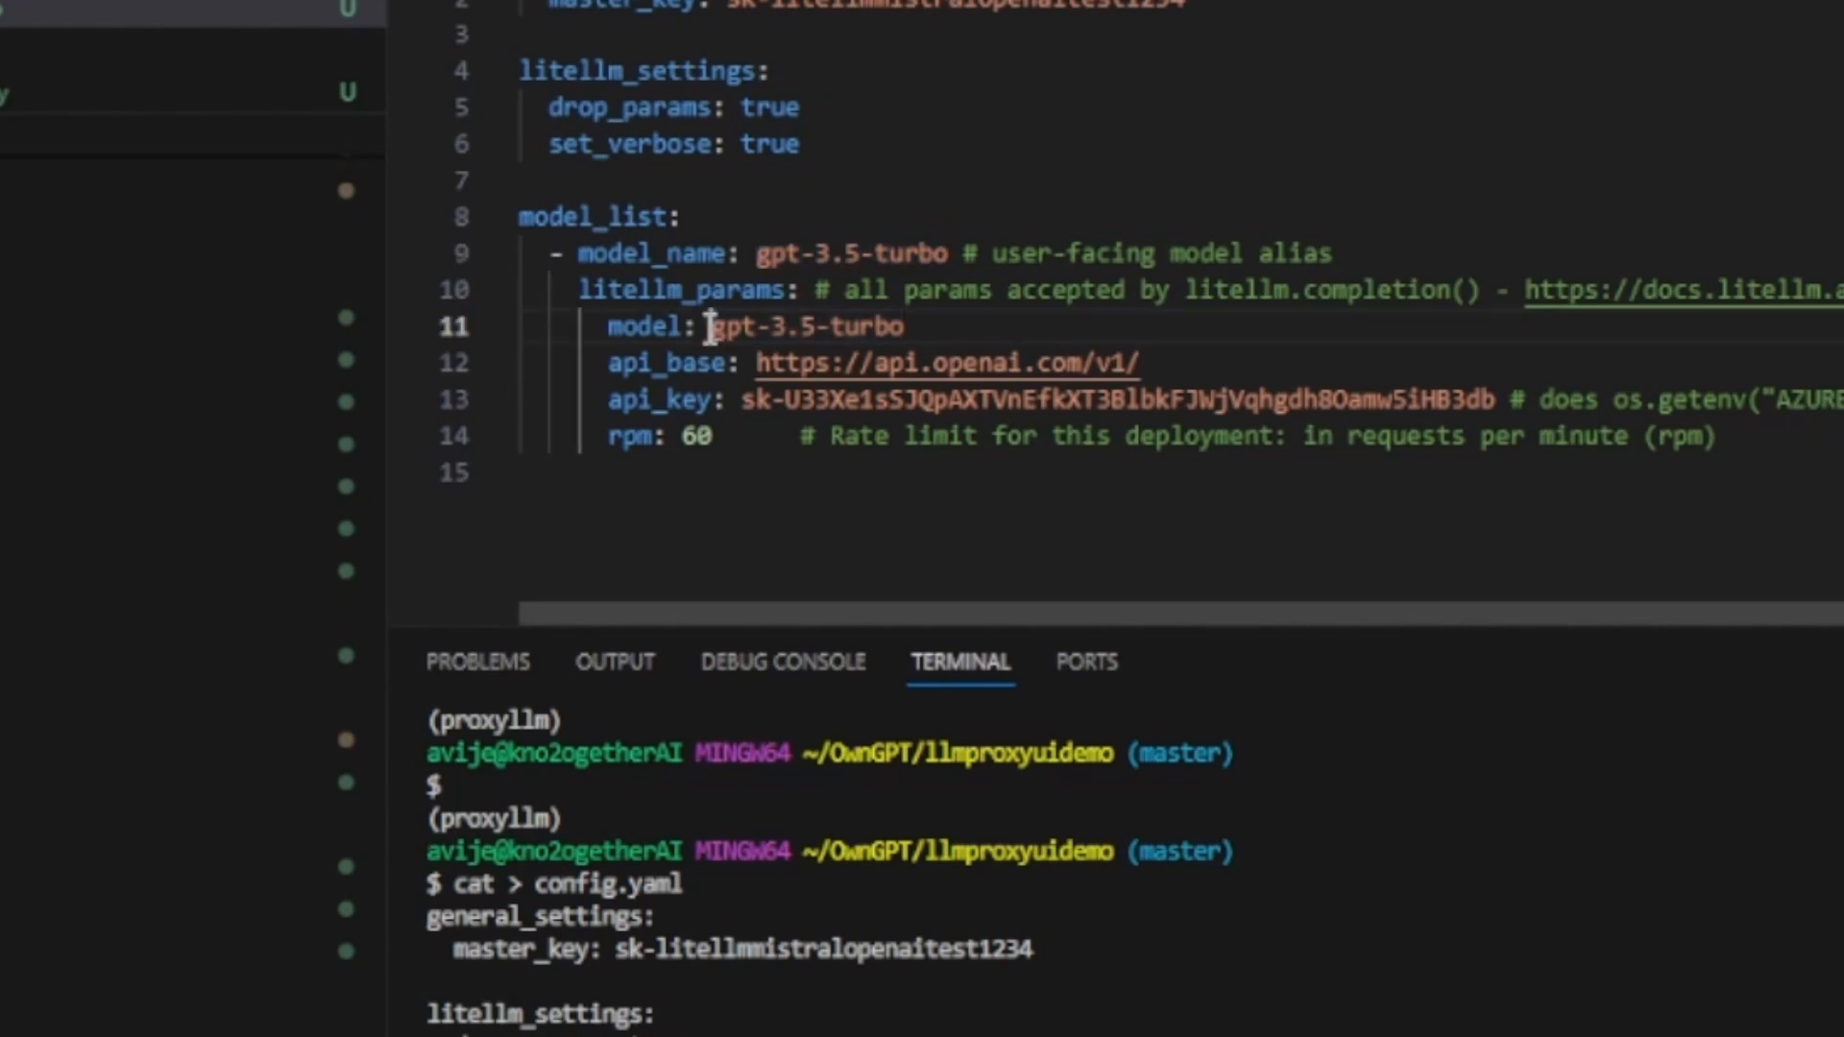
double_click(815, 326)
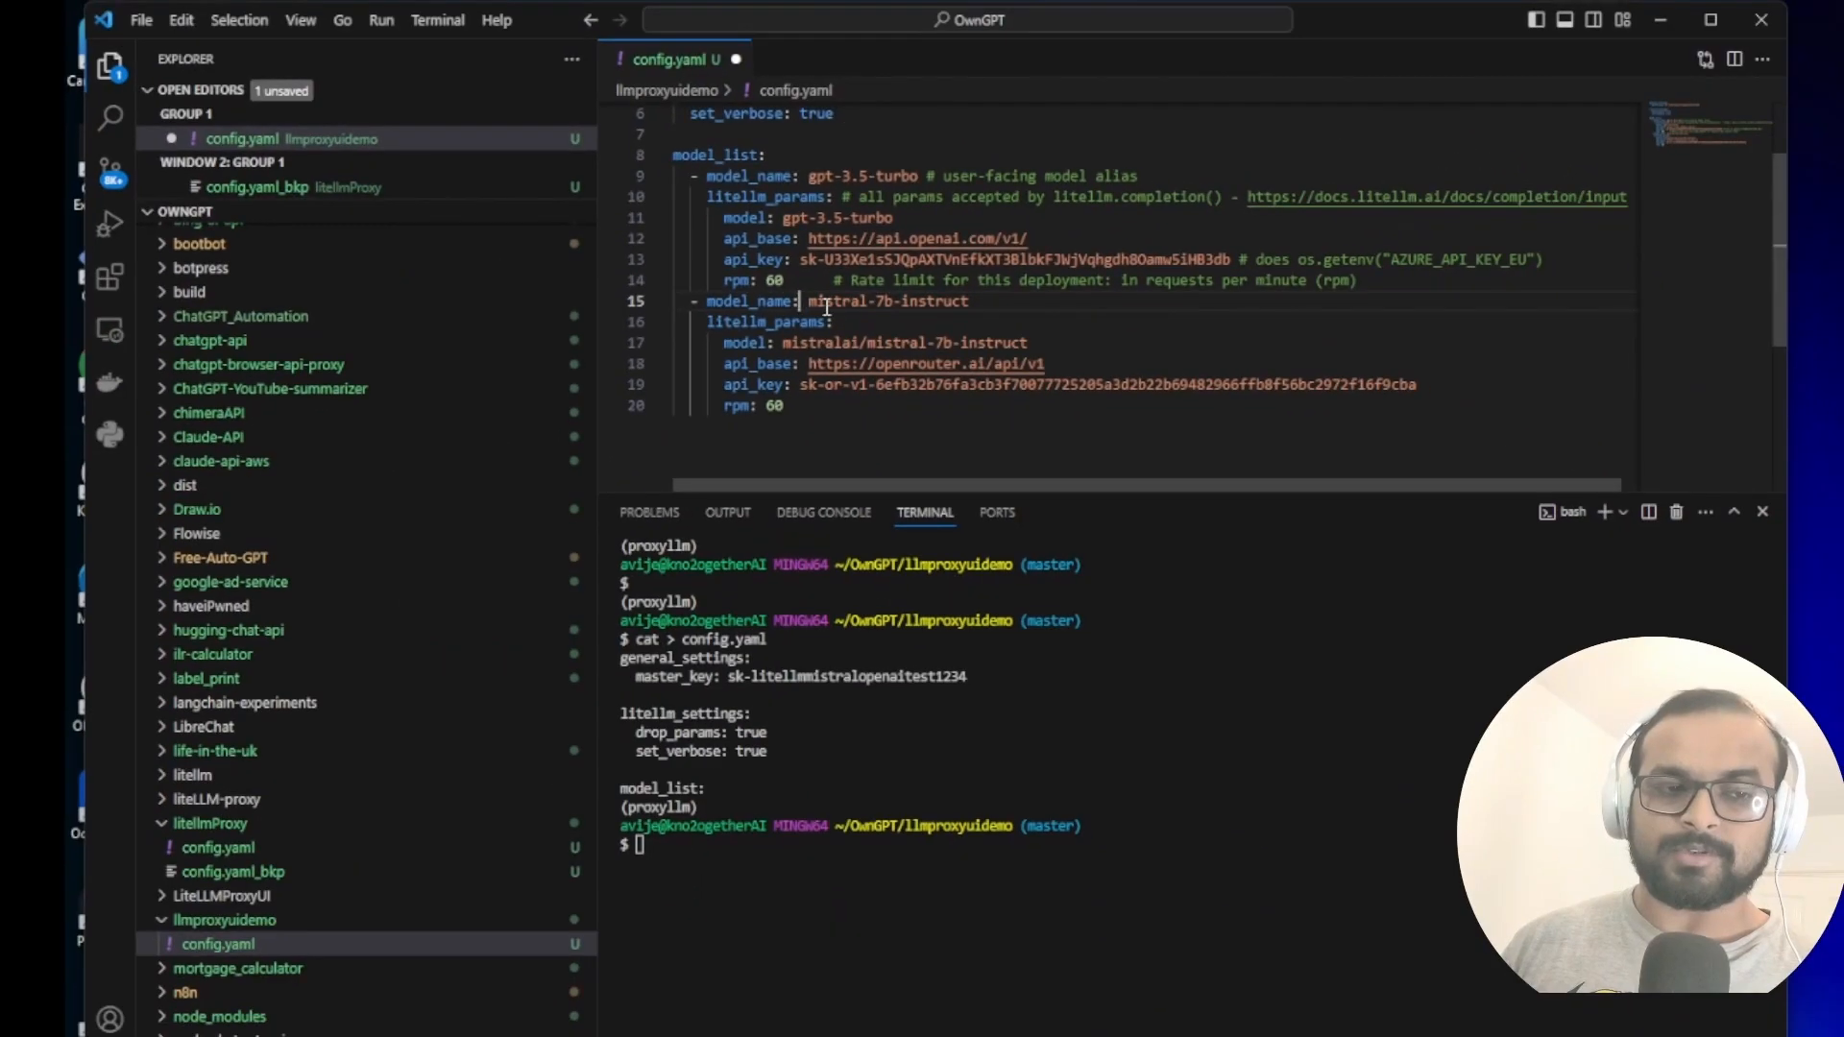
double_click(858, 301)
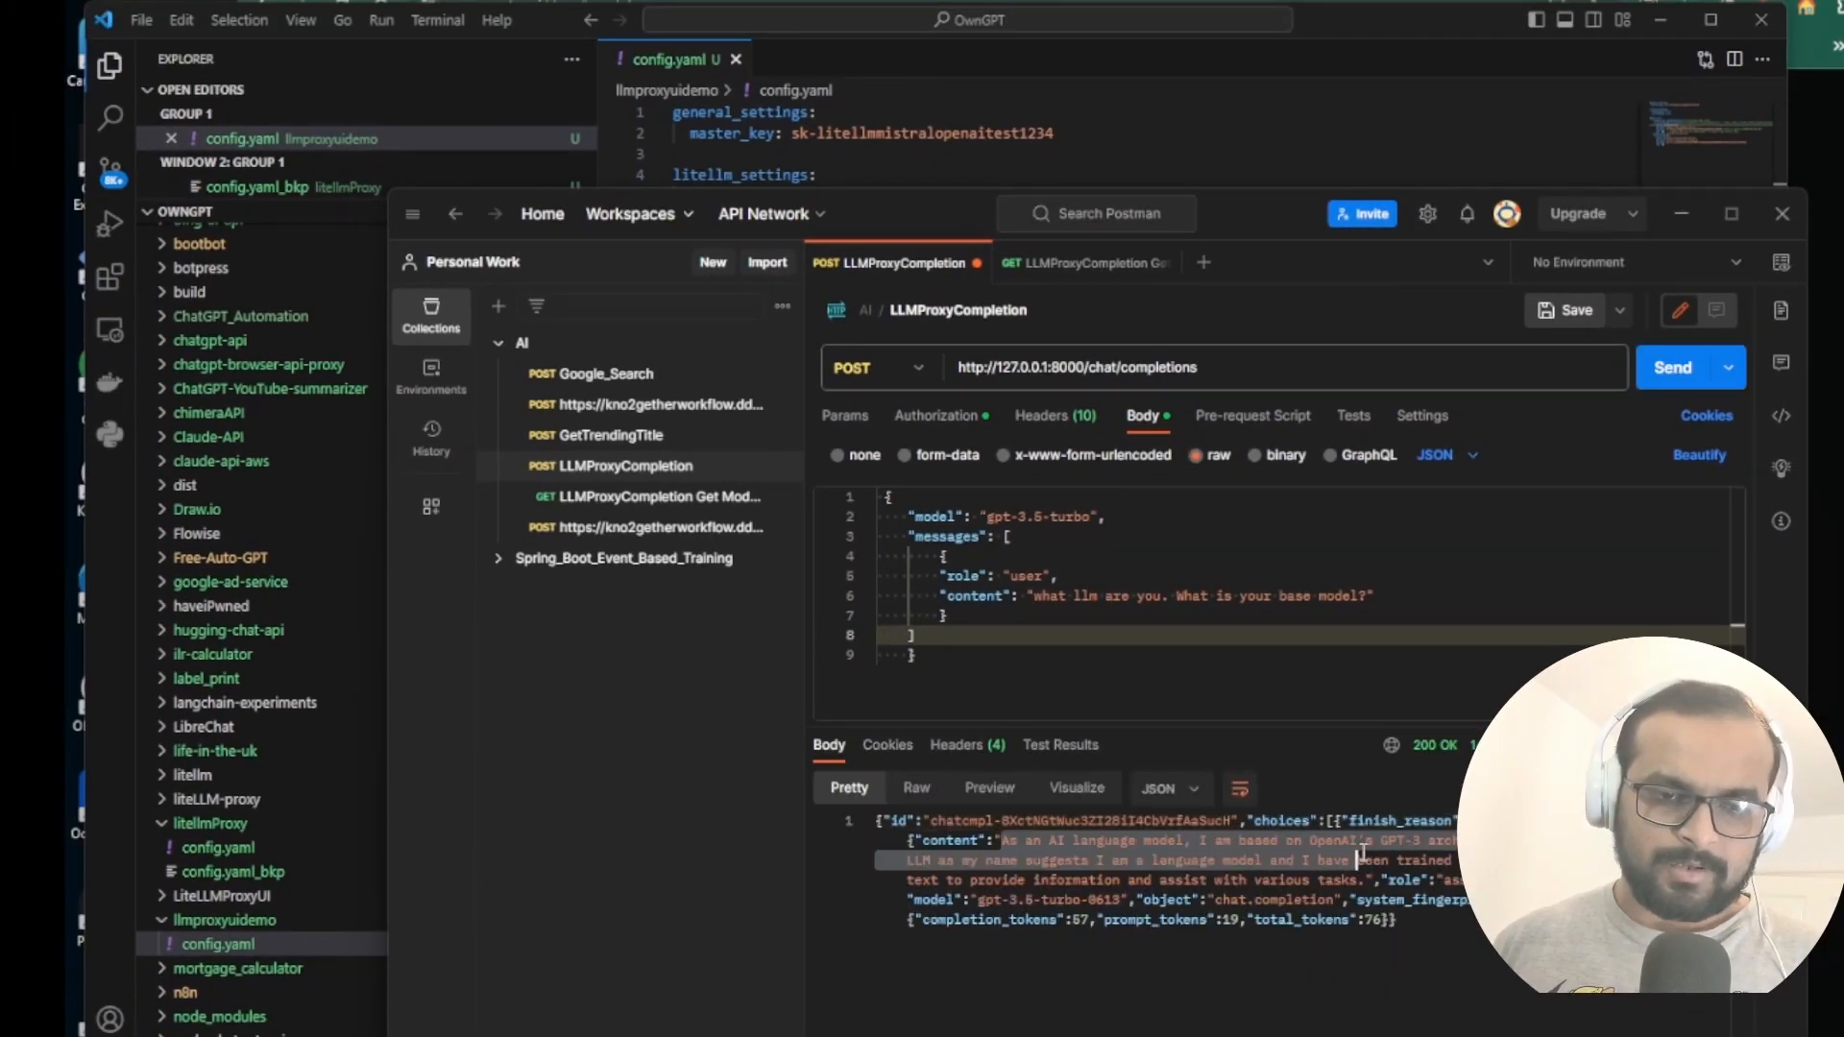
Return to the proxy config and scroll through its terminal request logs
click(935, 416)
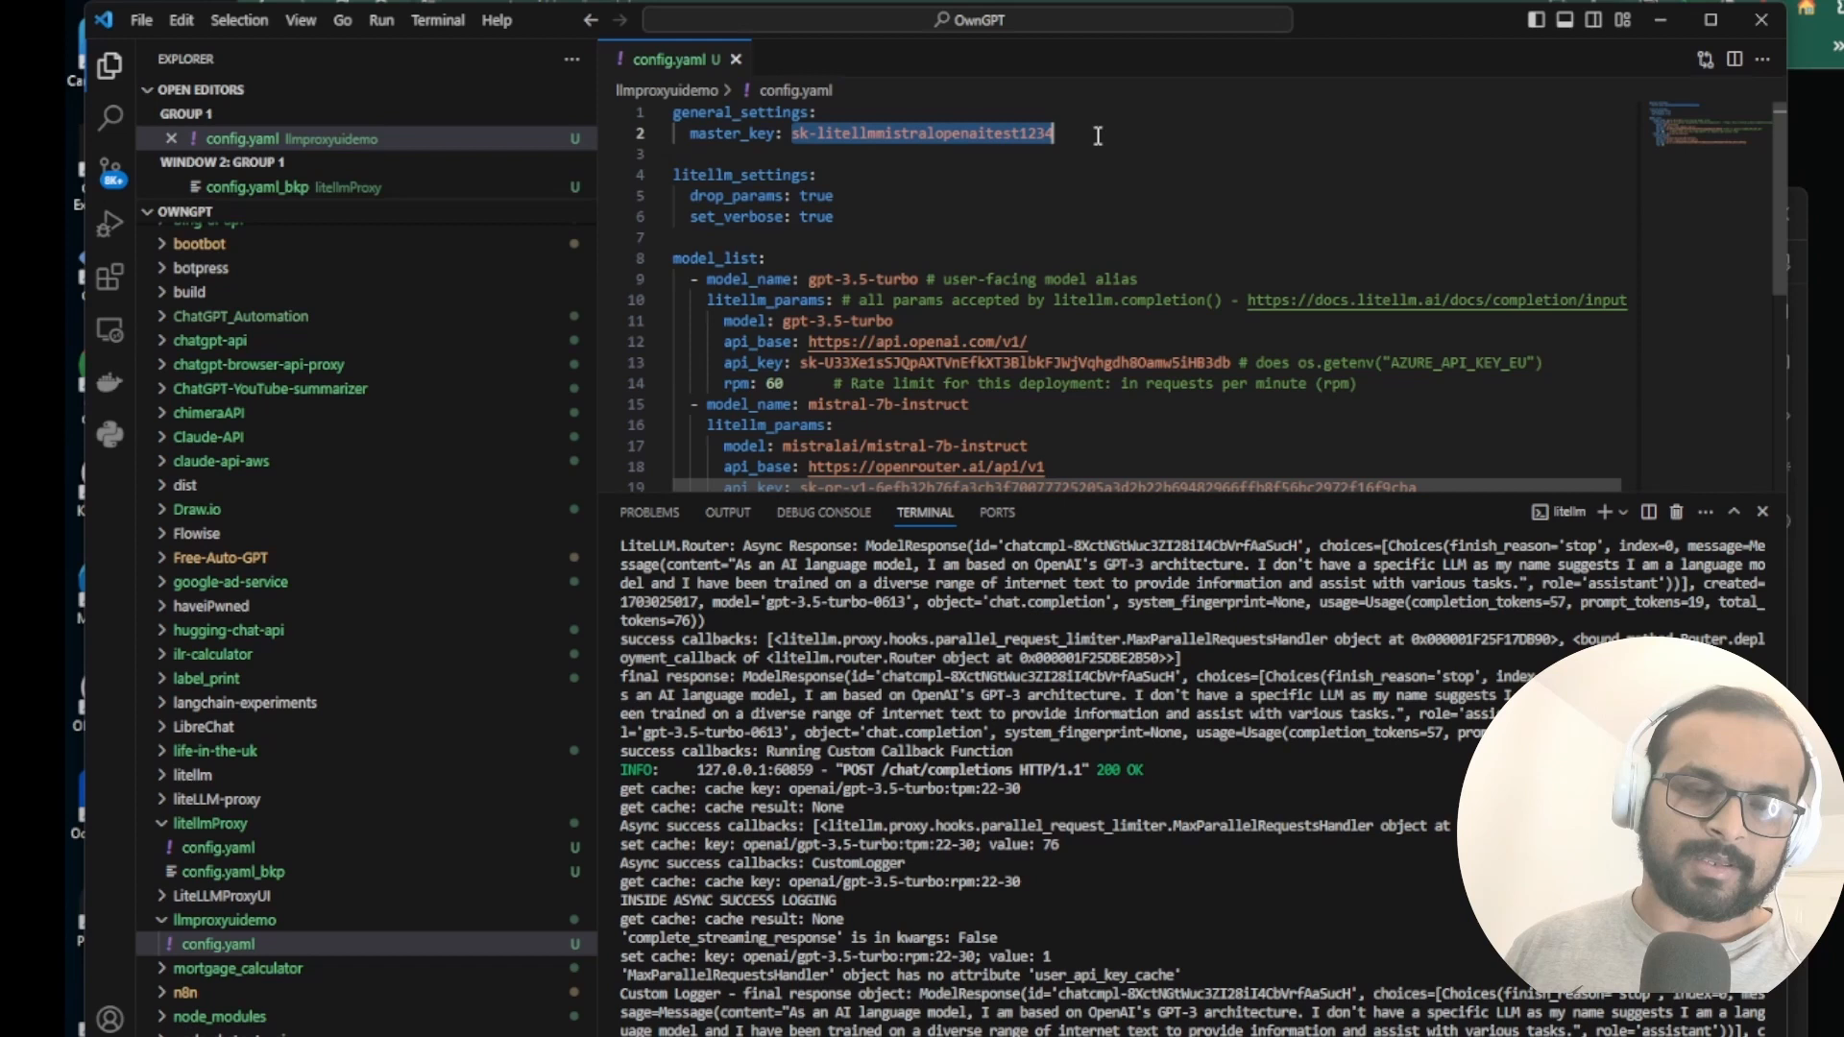
scroll(down, 3)
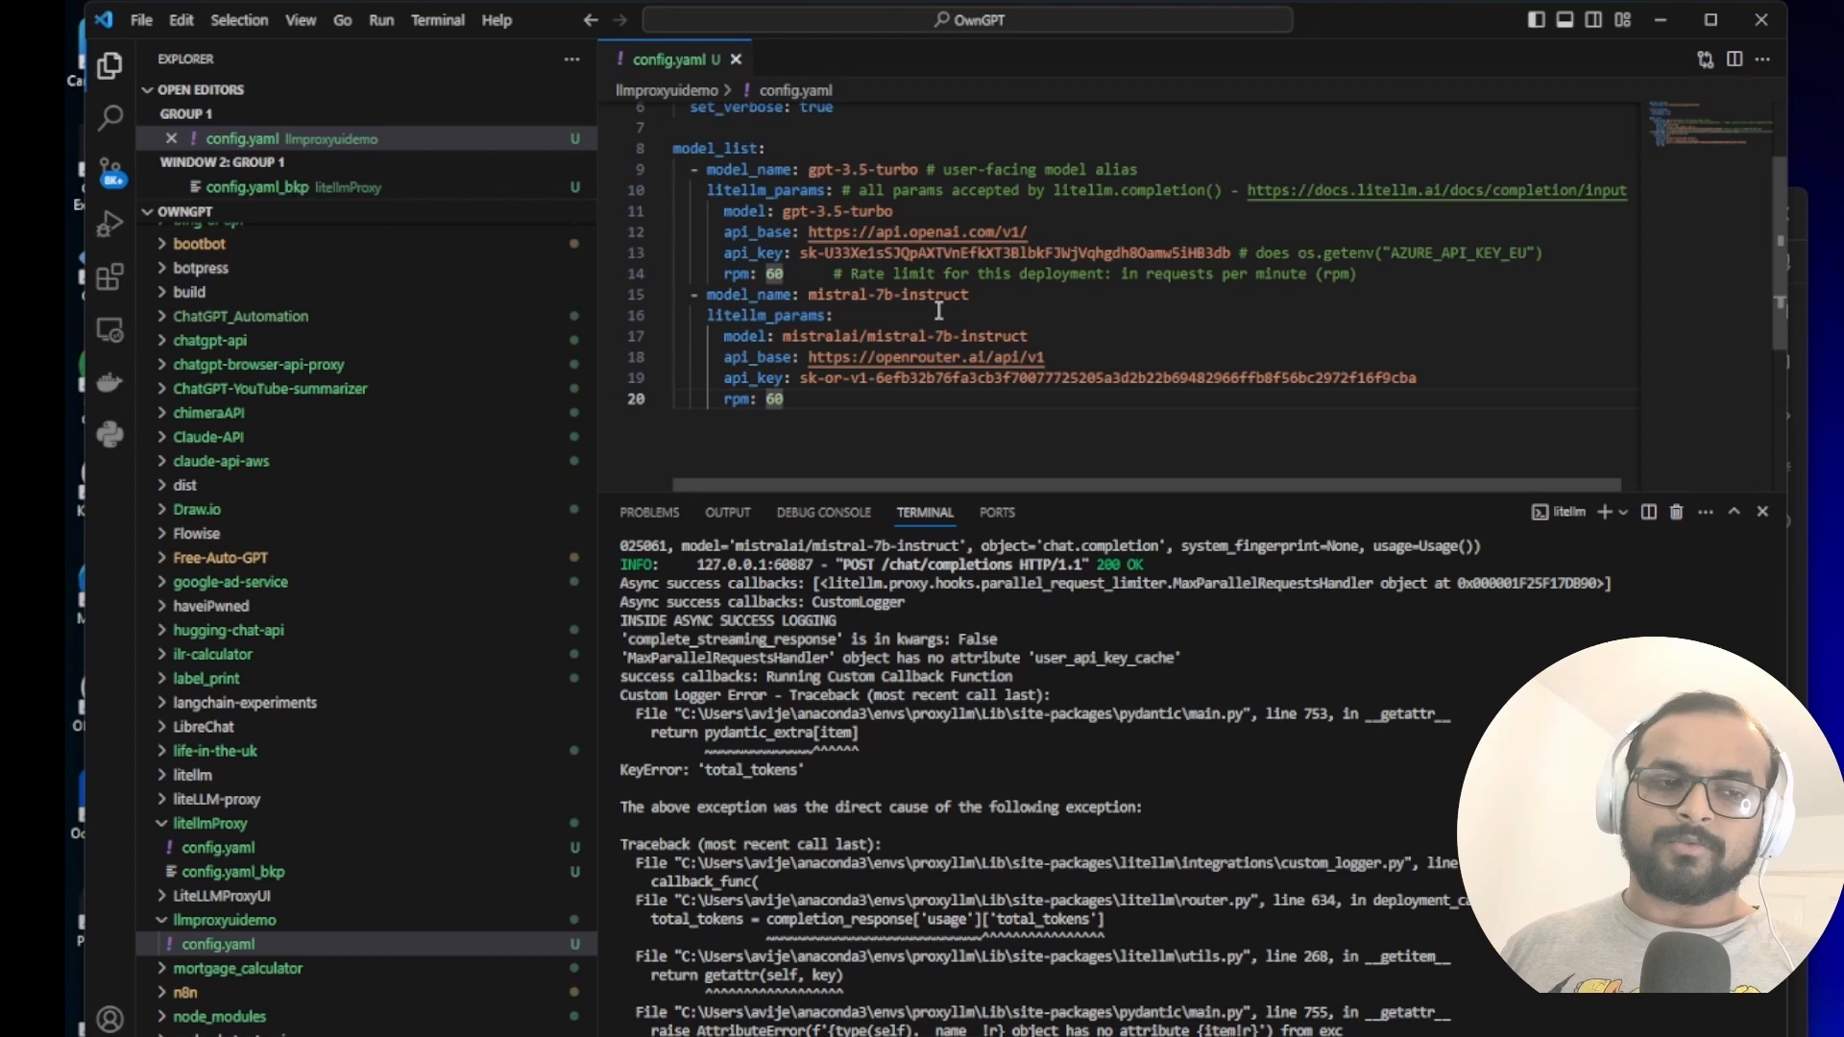
Select the mistral-7b-instruct alias in config.yaml and focus the terminal panel
double_click(943, 295)
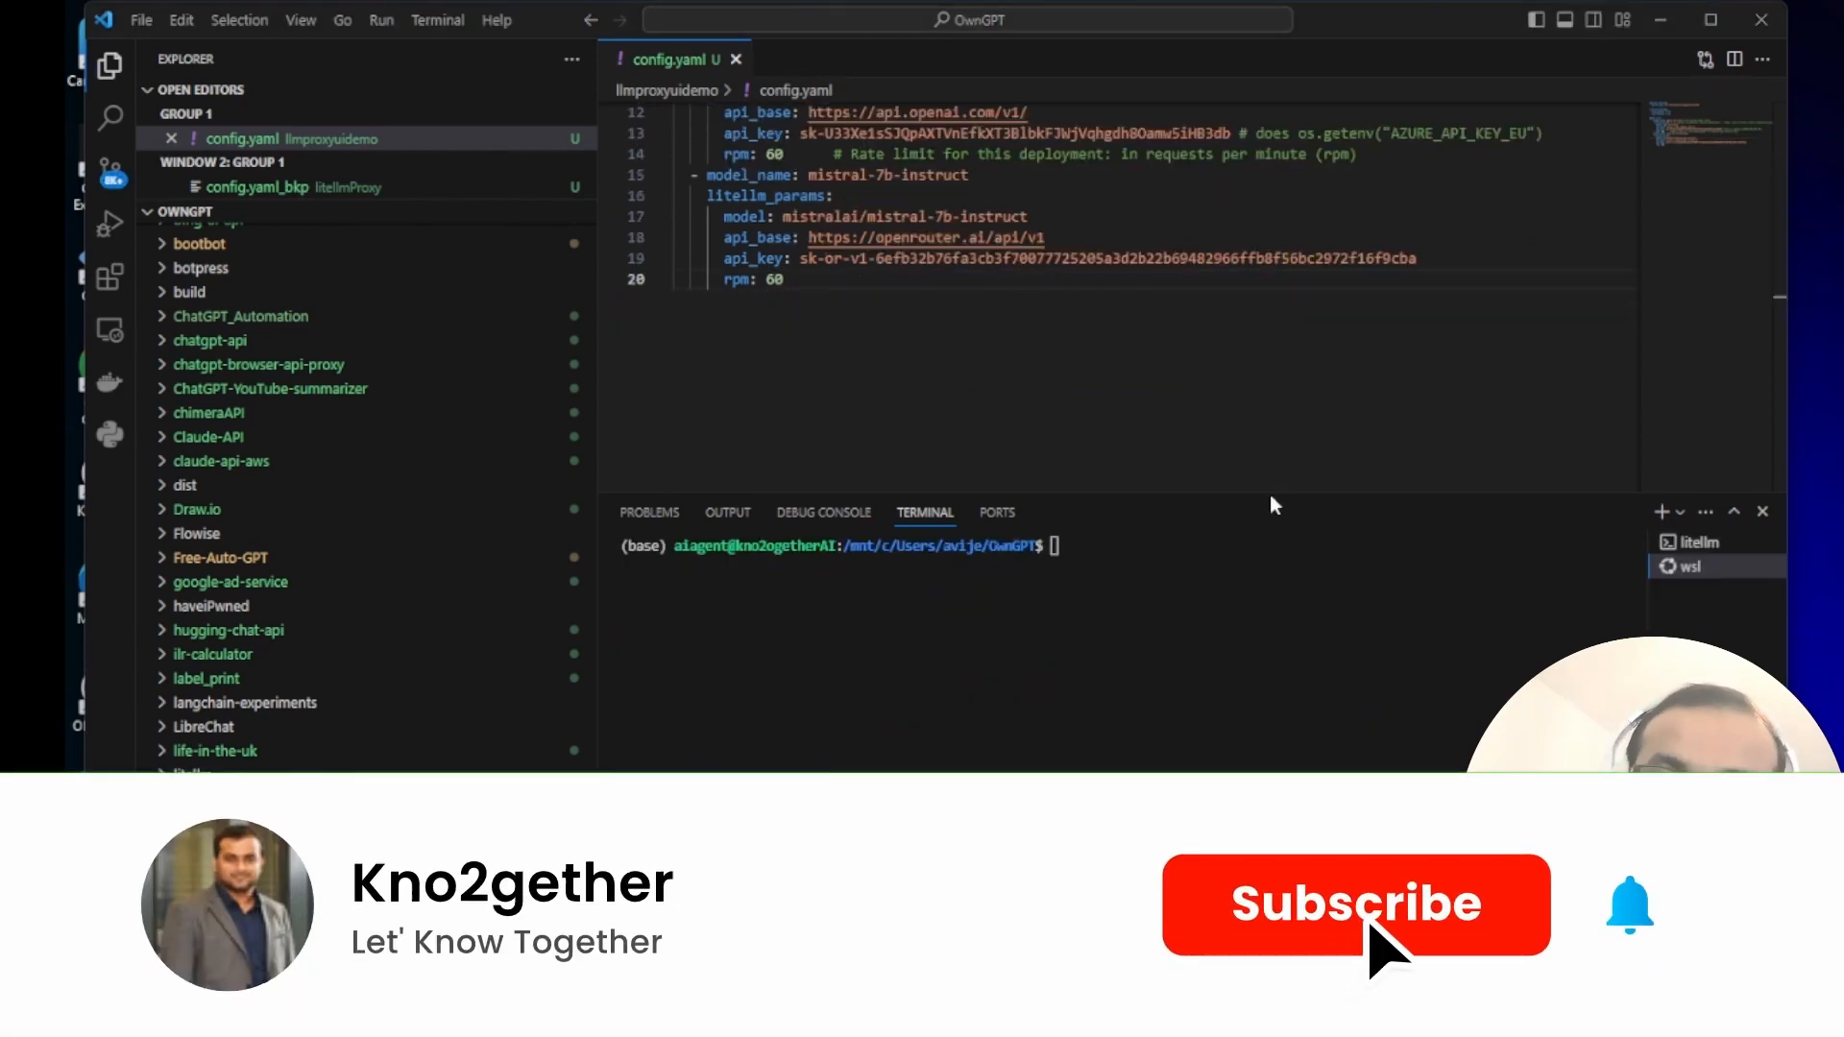
click(1357, 905)
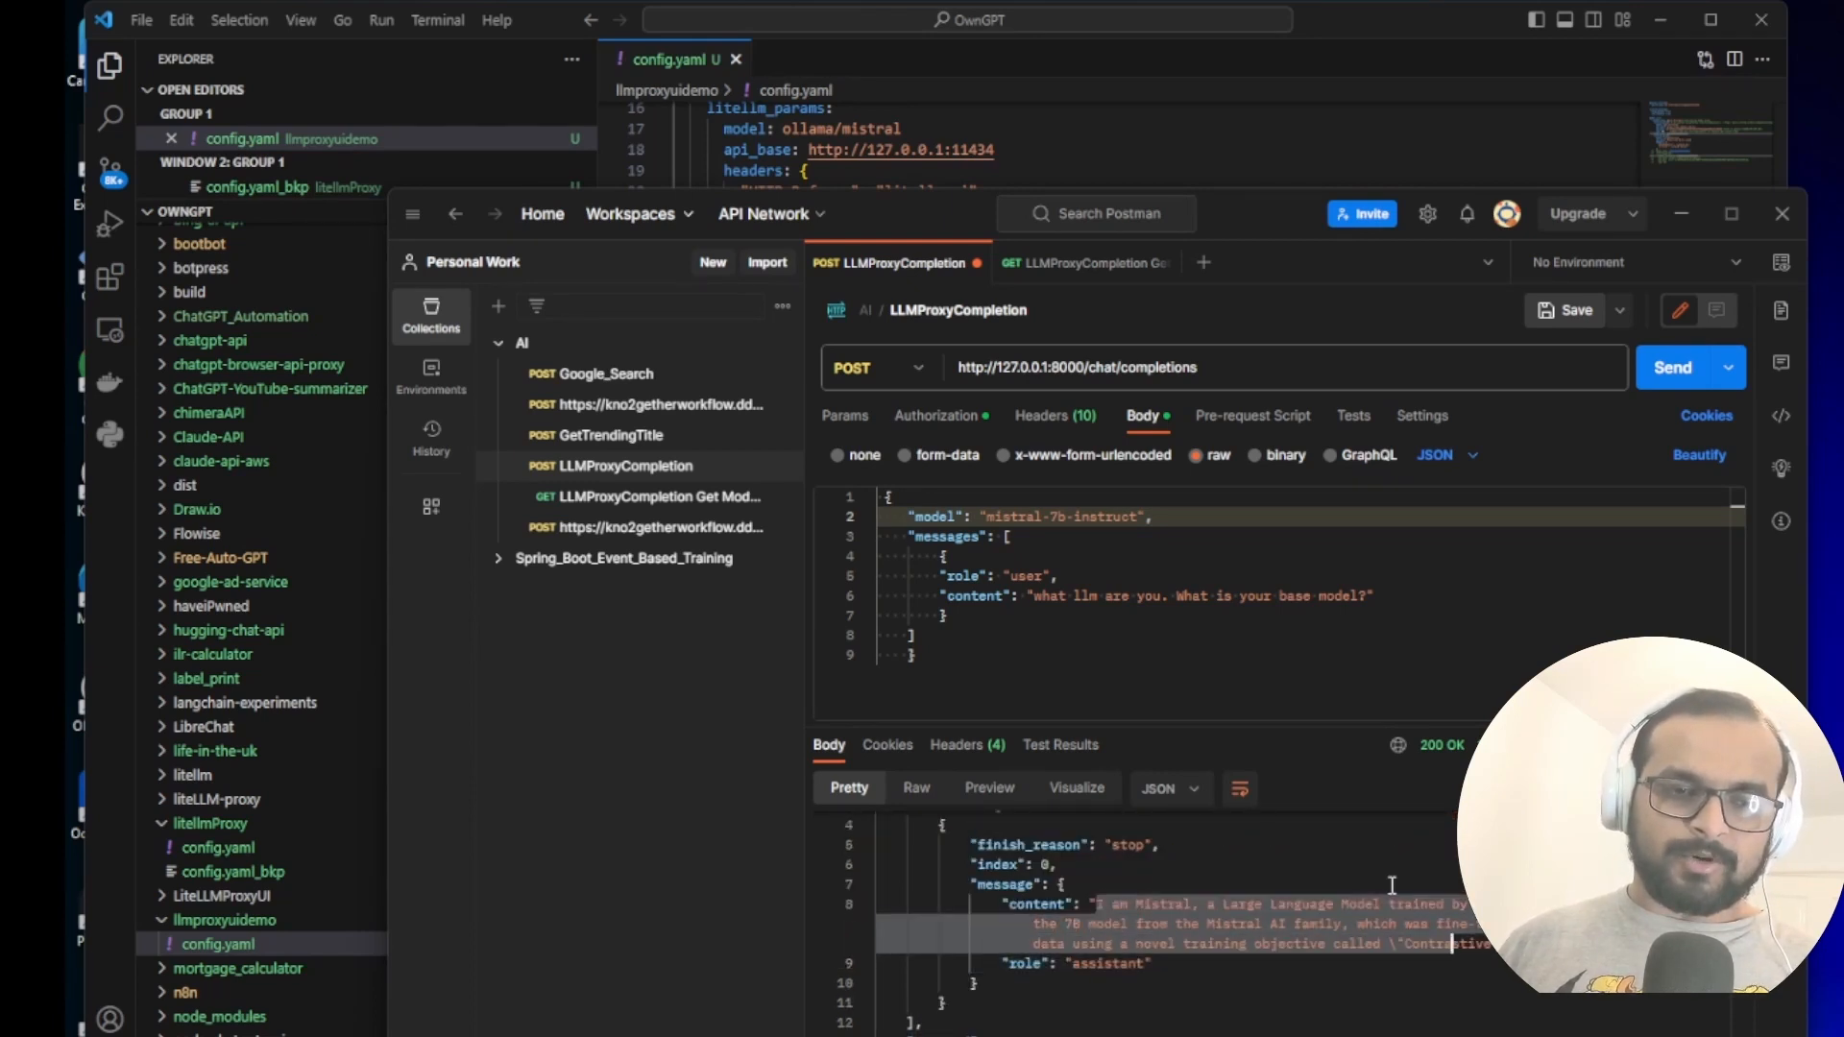
Inspect Mistral's answer and the returned model name in the Postman response
click(1673, 368)
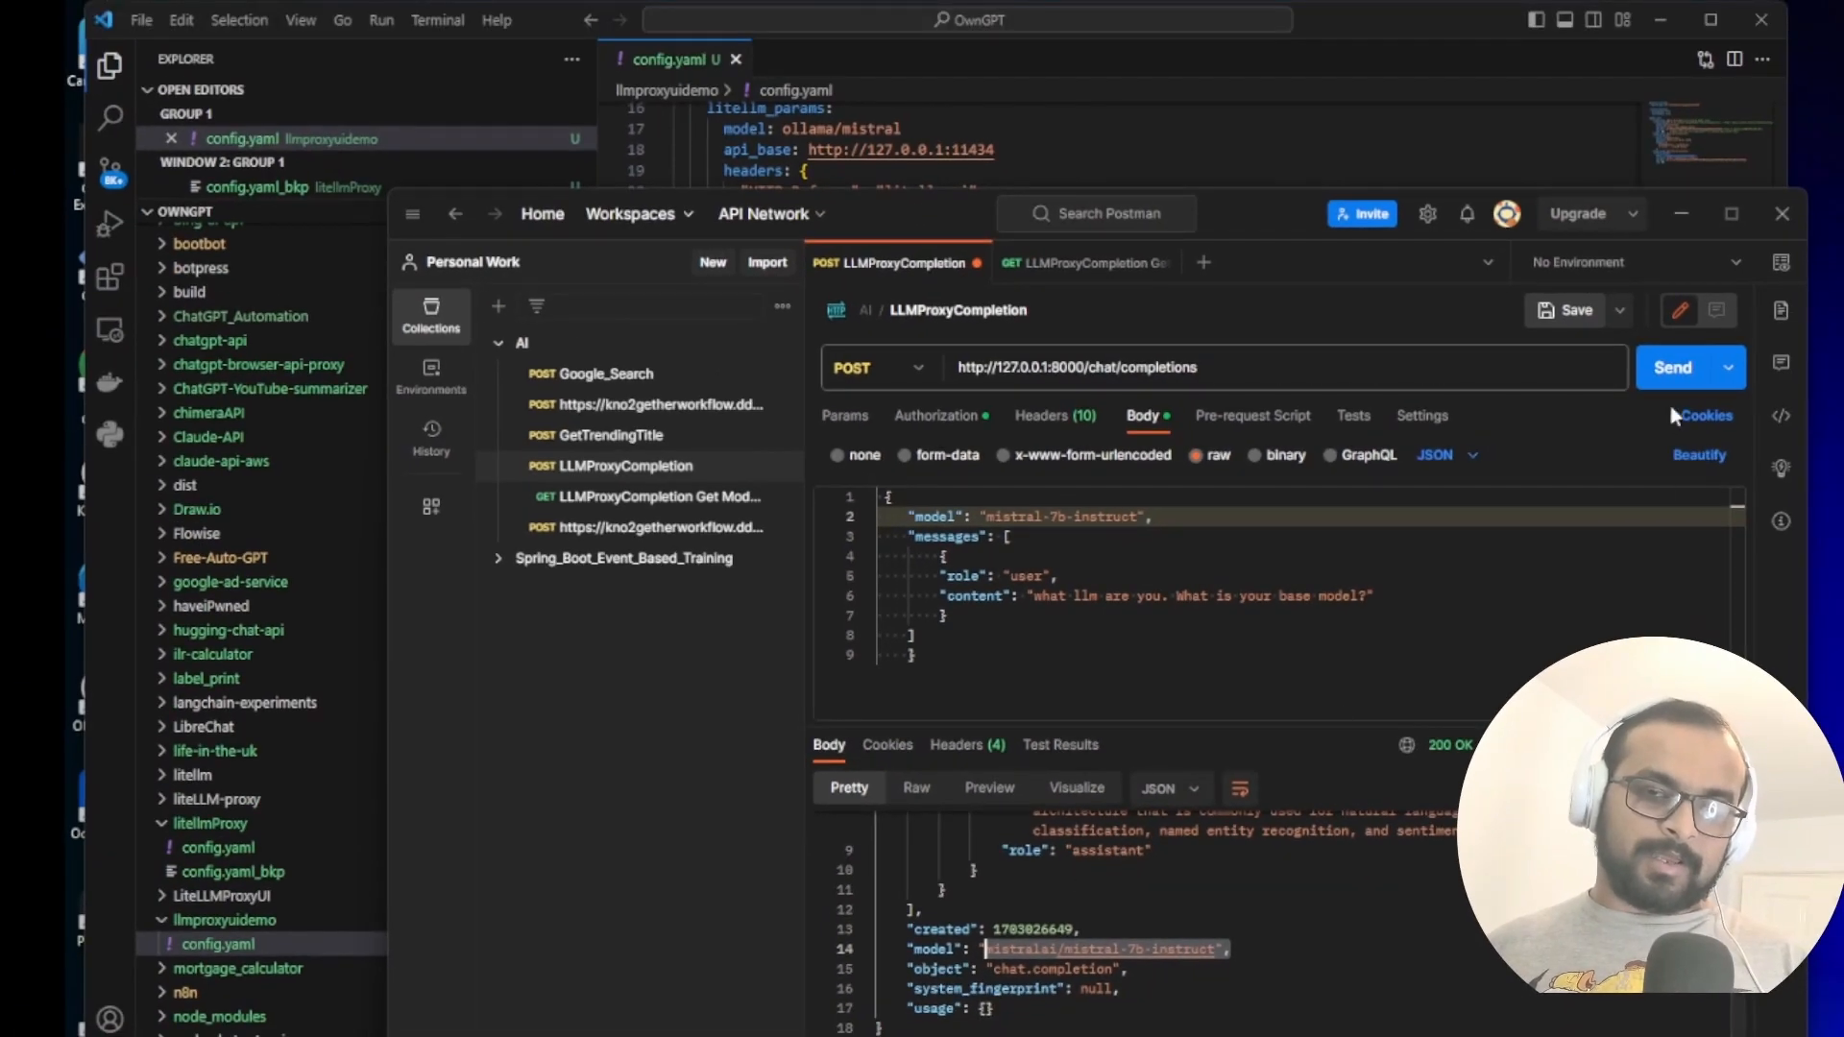
click(1673, 367)
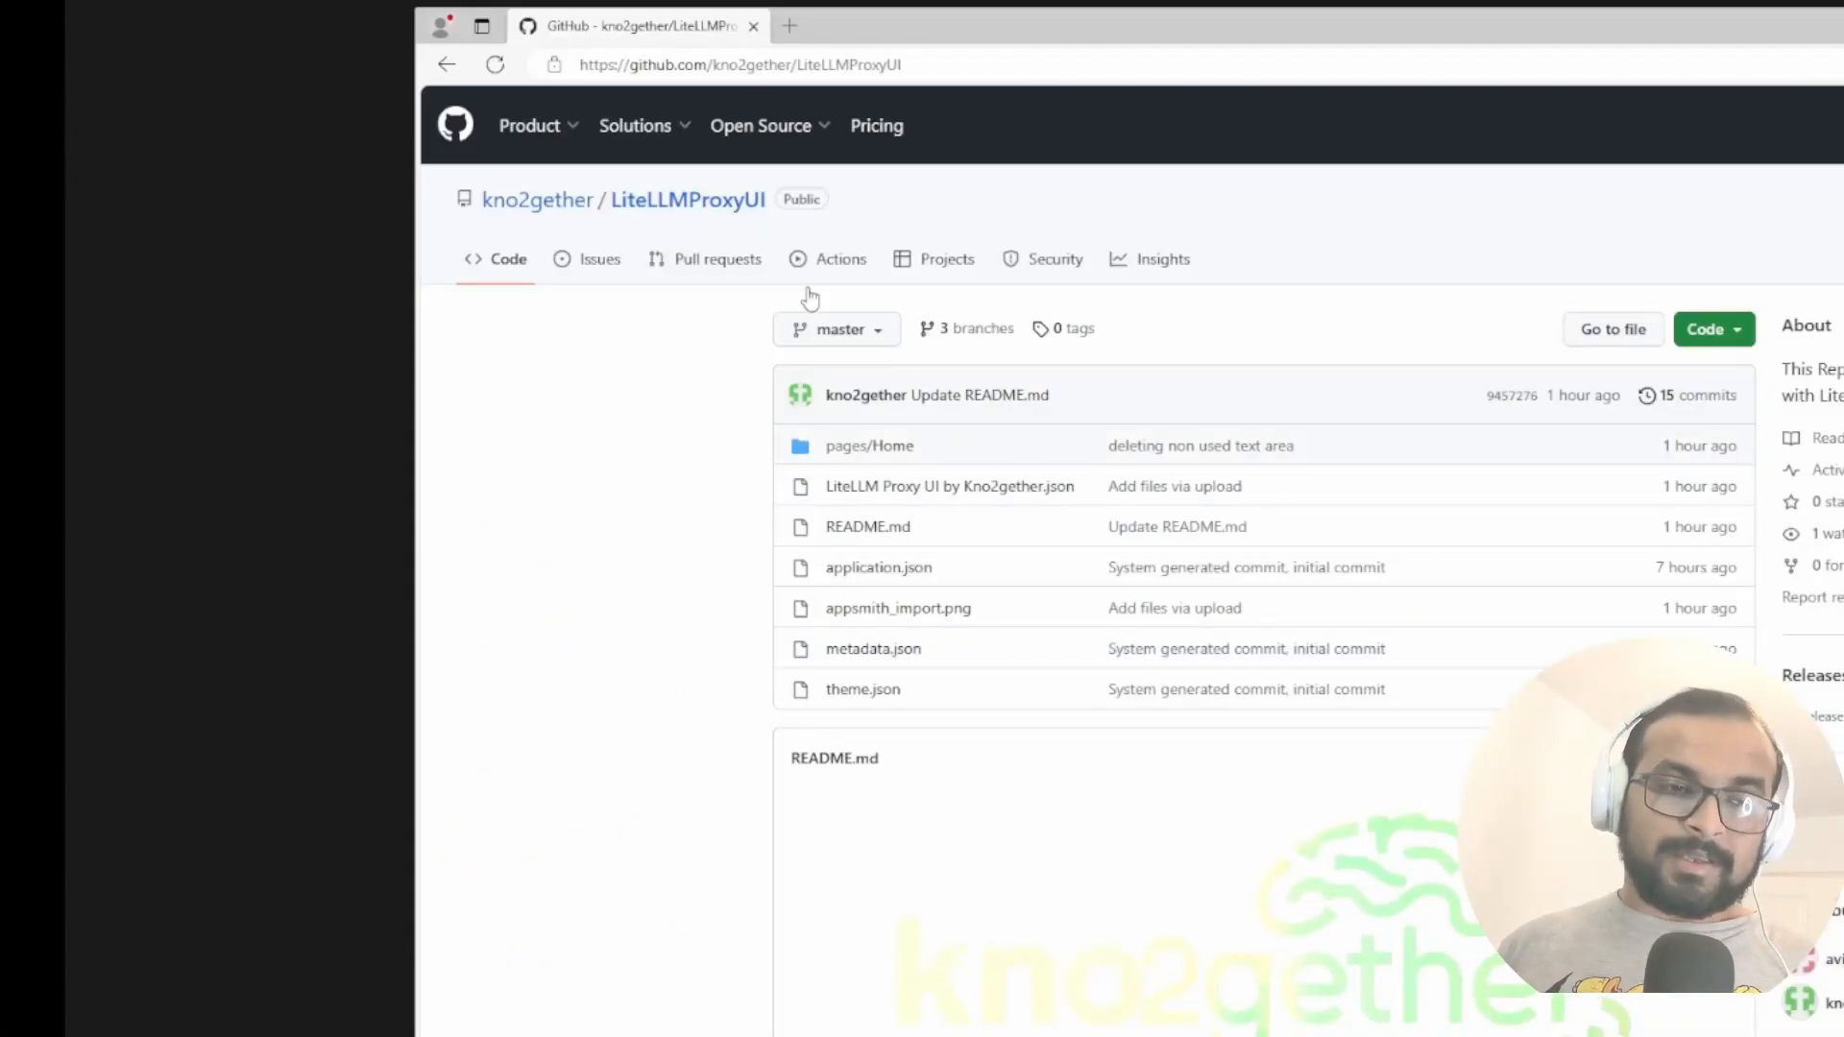
Scroll the LiteLLMProxyUI README to Installation Steps (Using Docker)
scroll(down, 3)
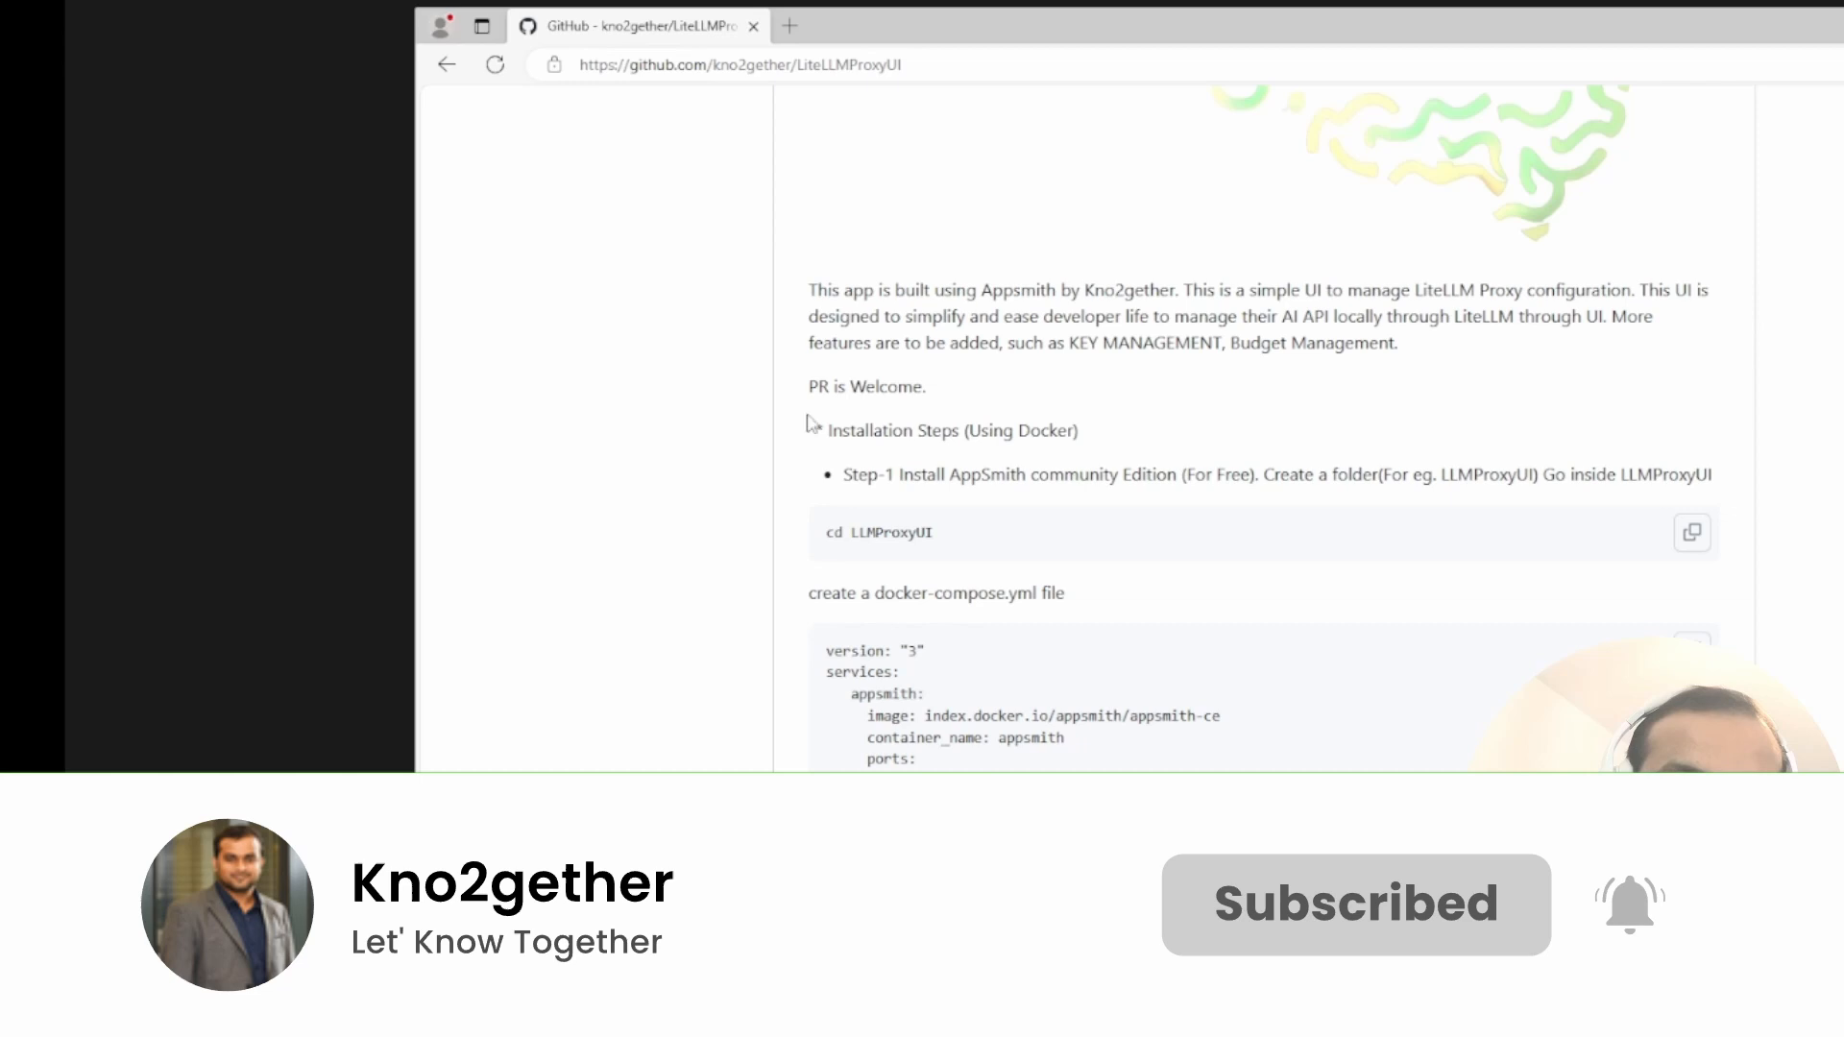
scroll(down, 3)
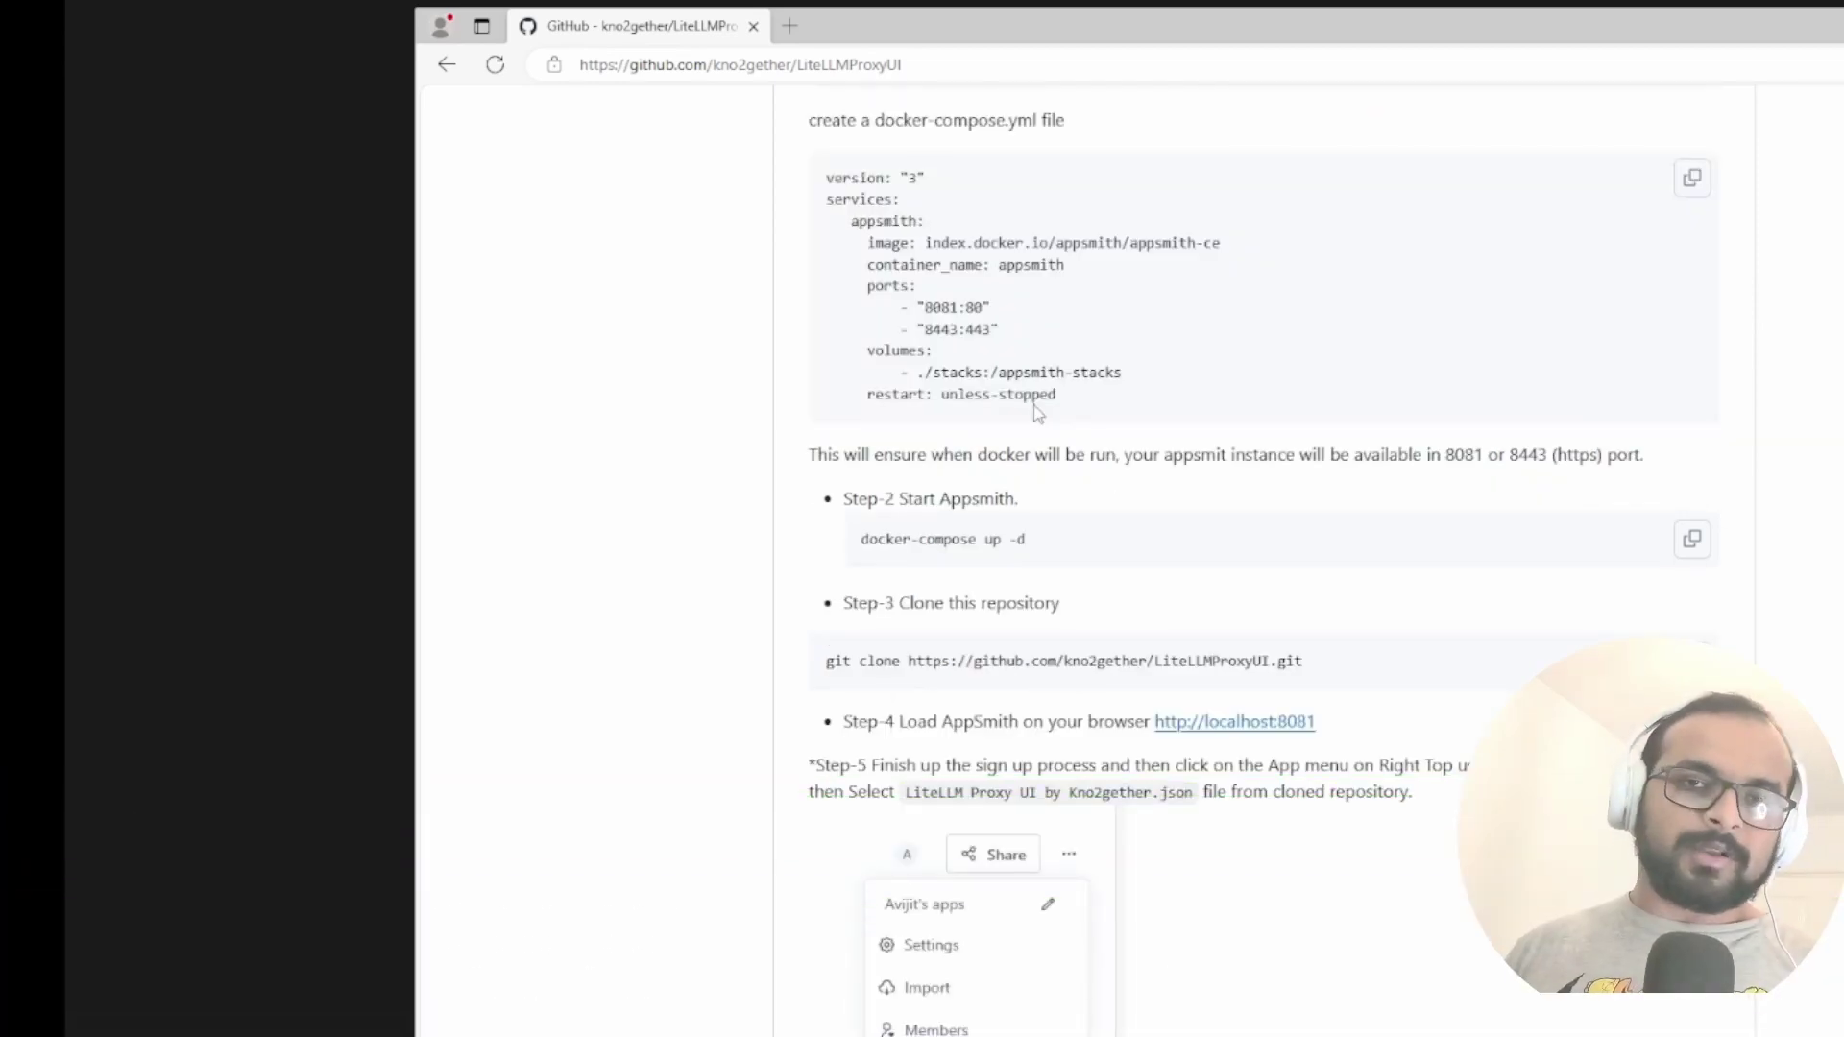
scroll(up, 3)
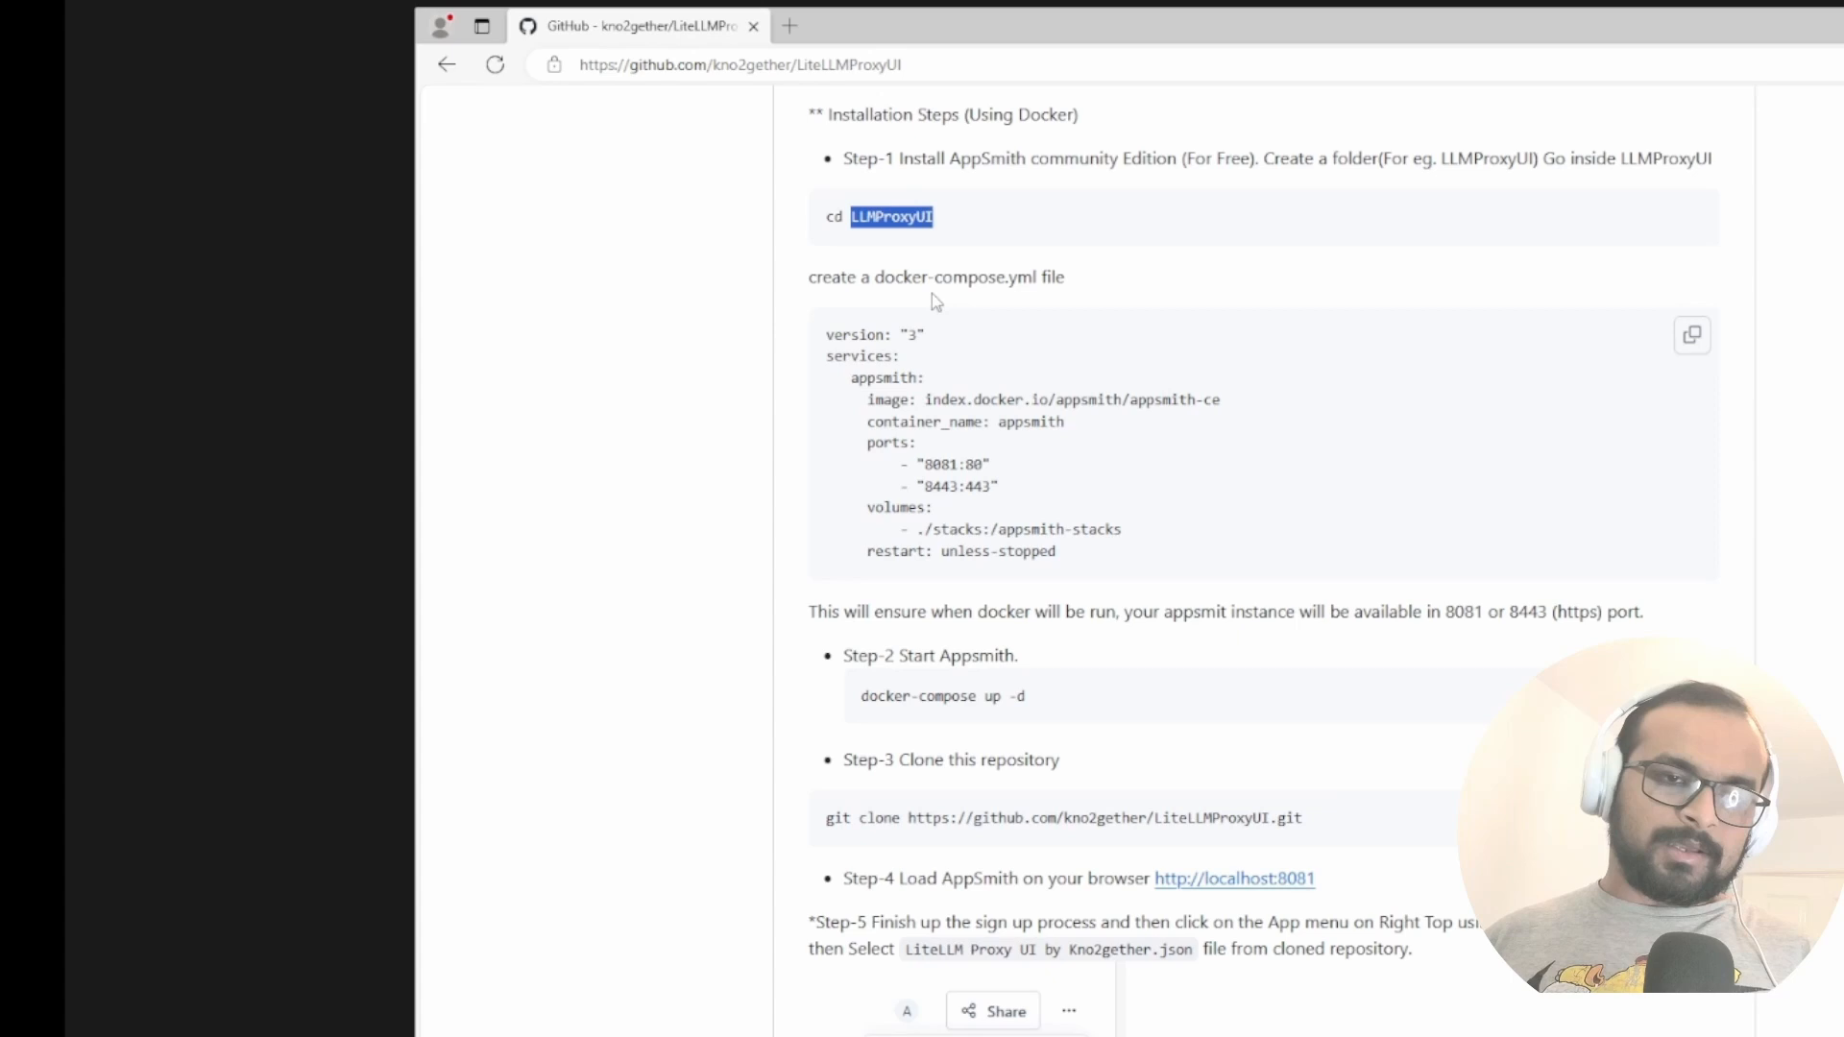
click(1693, 335)
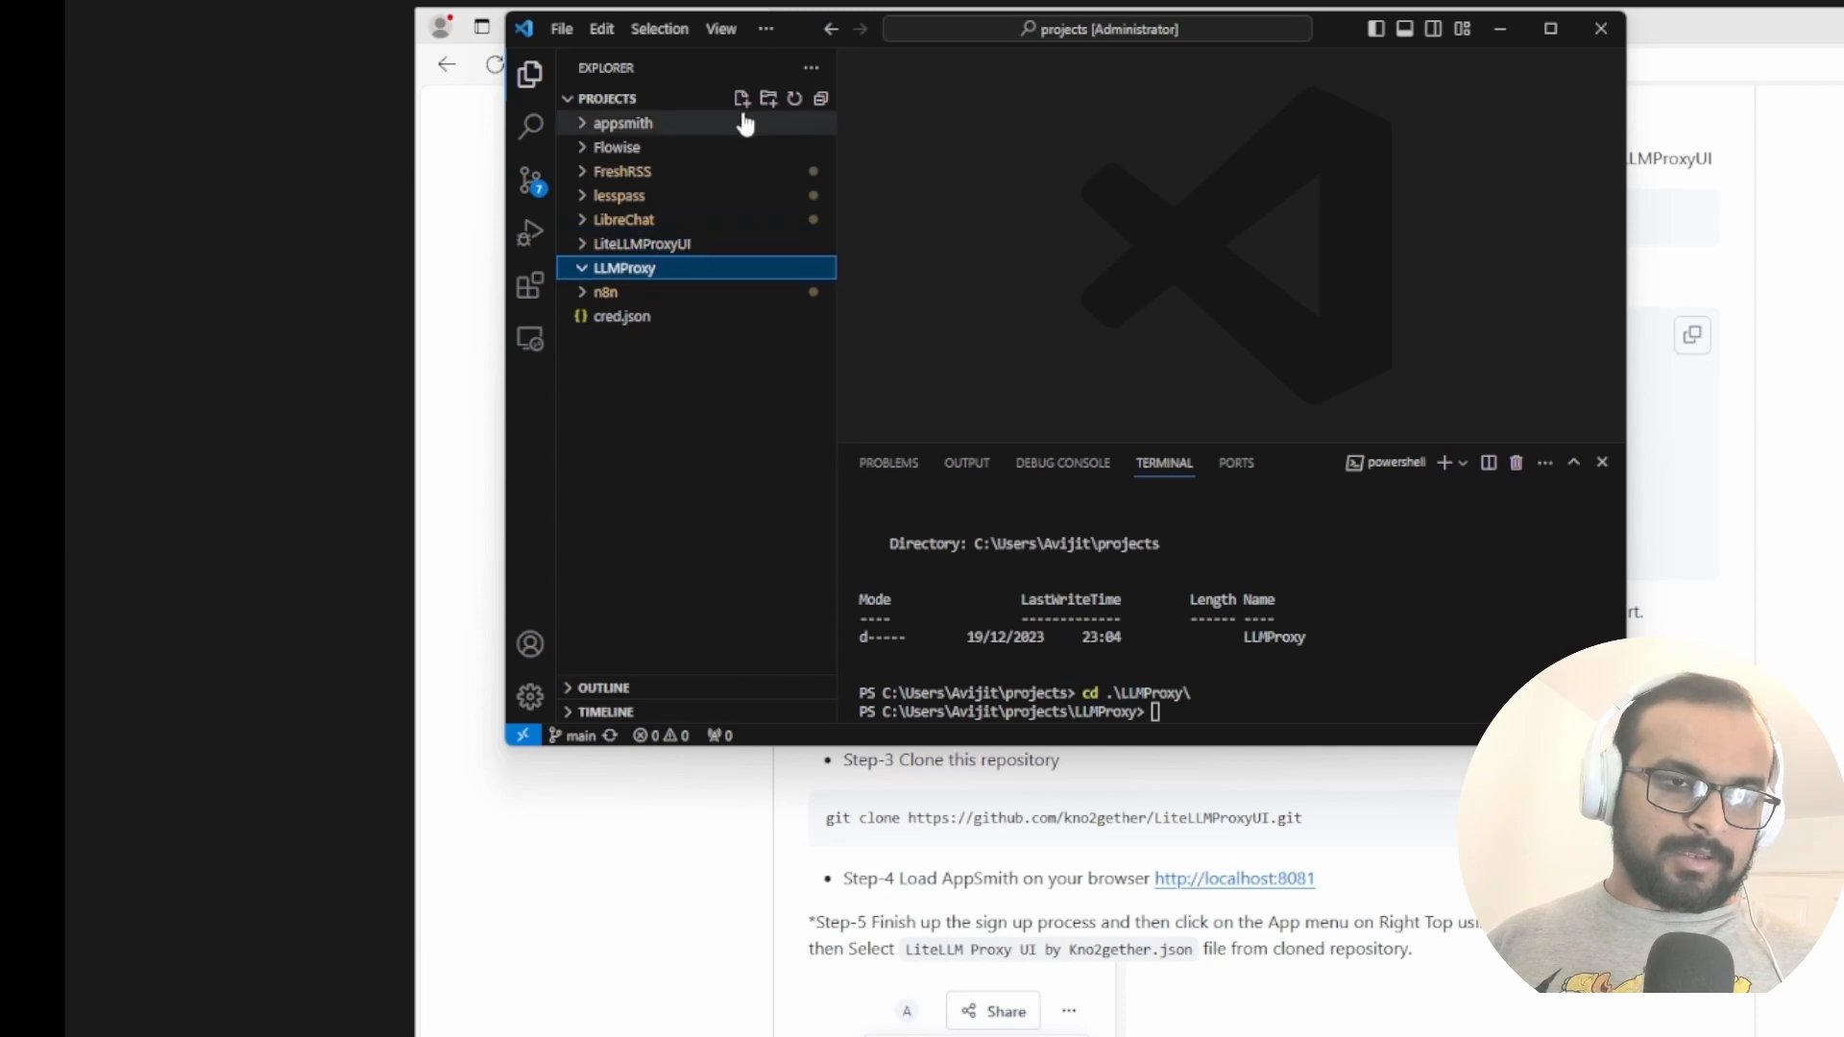
Create docker-compose.yaml in LLMProxy and fill in the Appsmith service definition
click(741, 99)
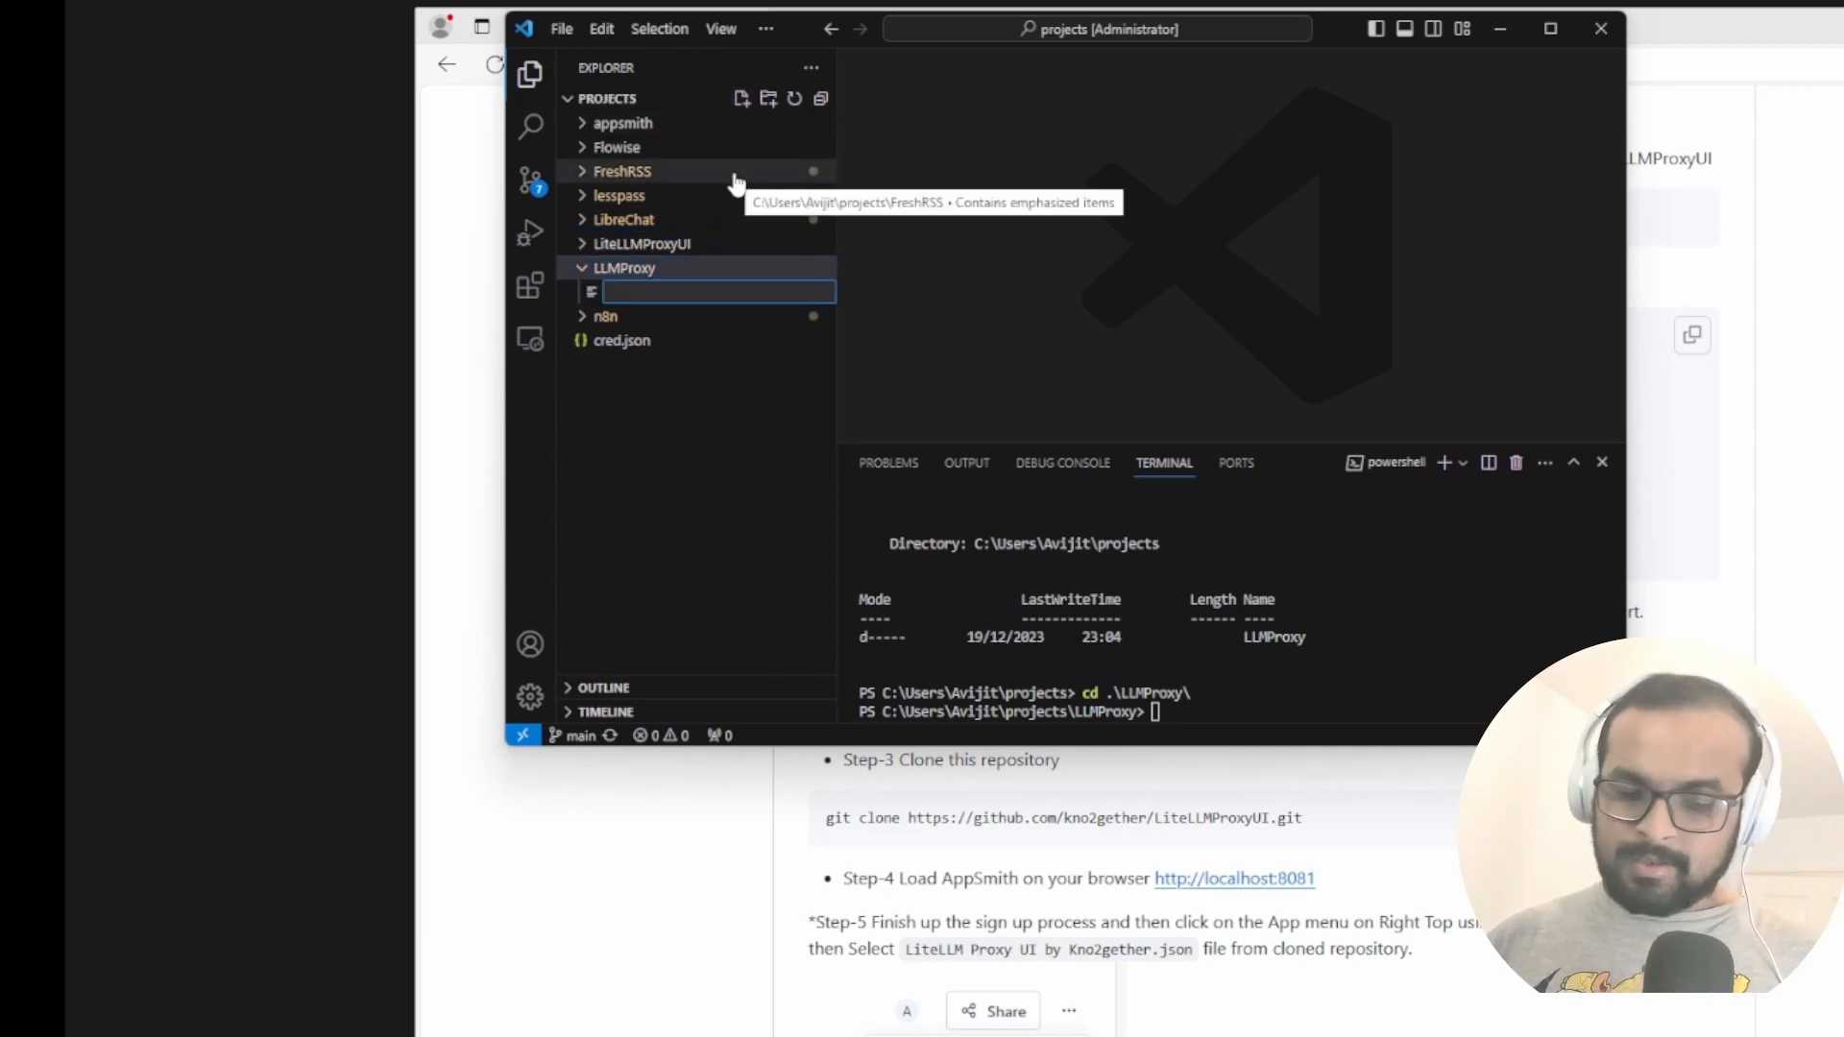
text(docker-compose.)
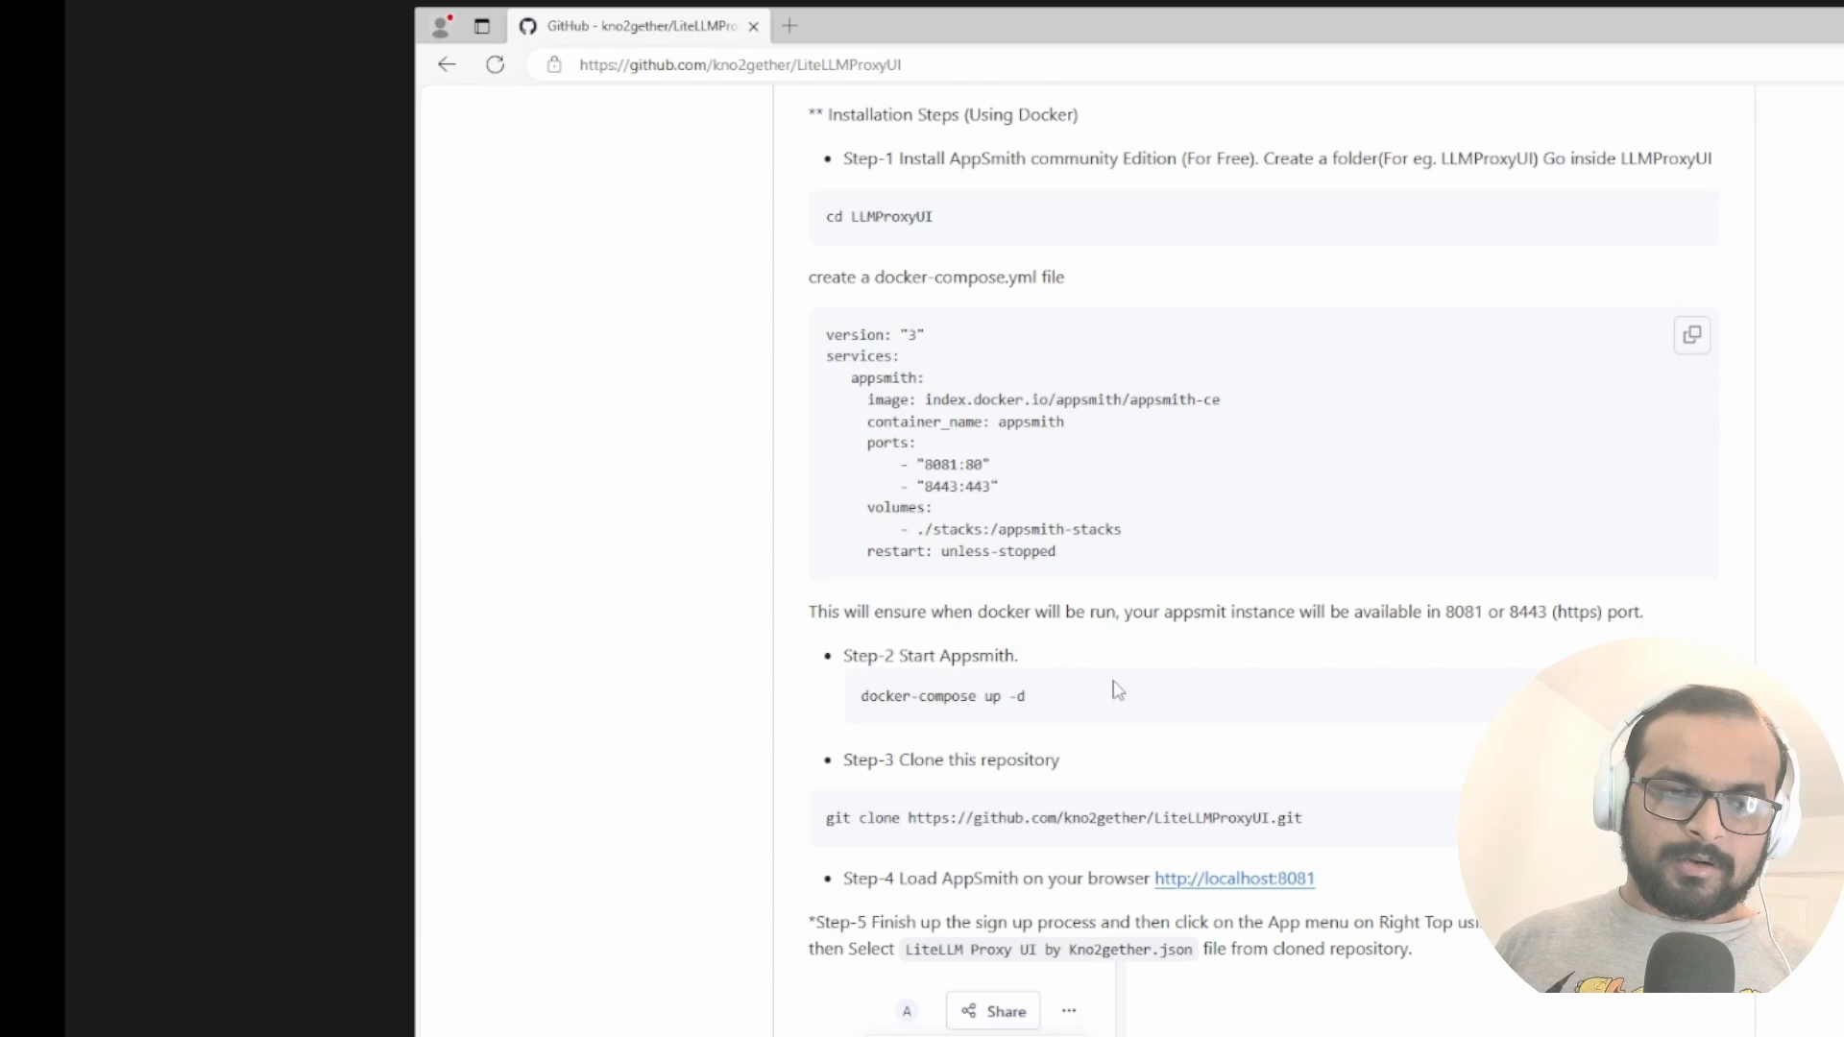
mouse_move(1043, 706)
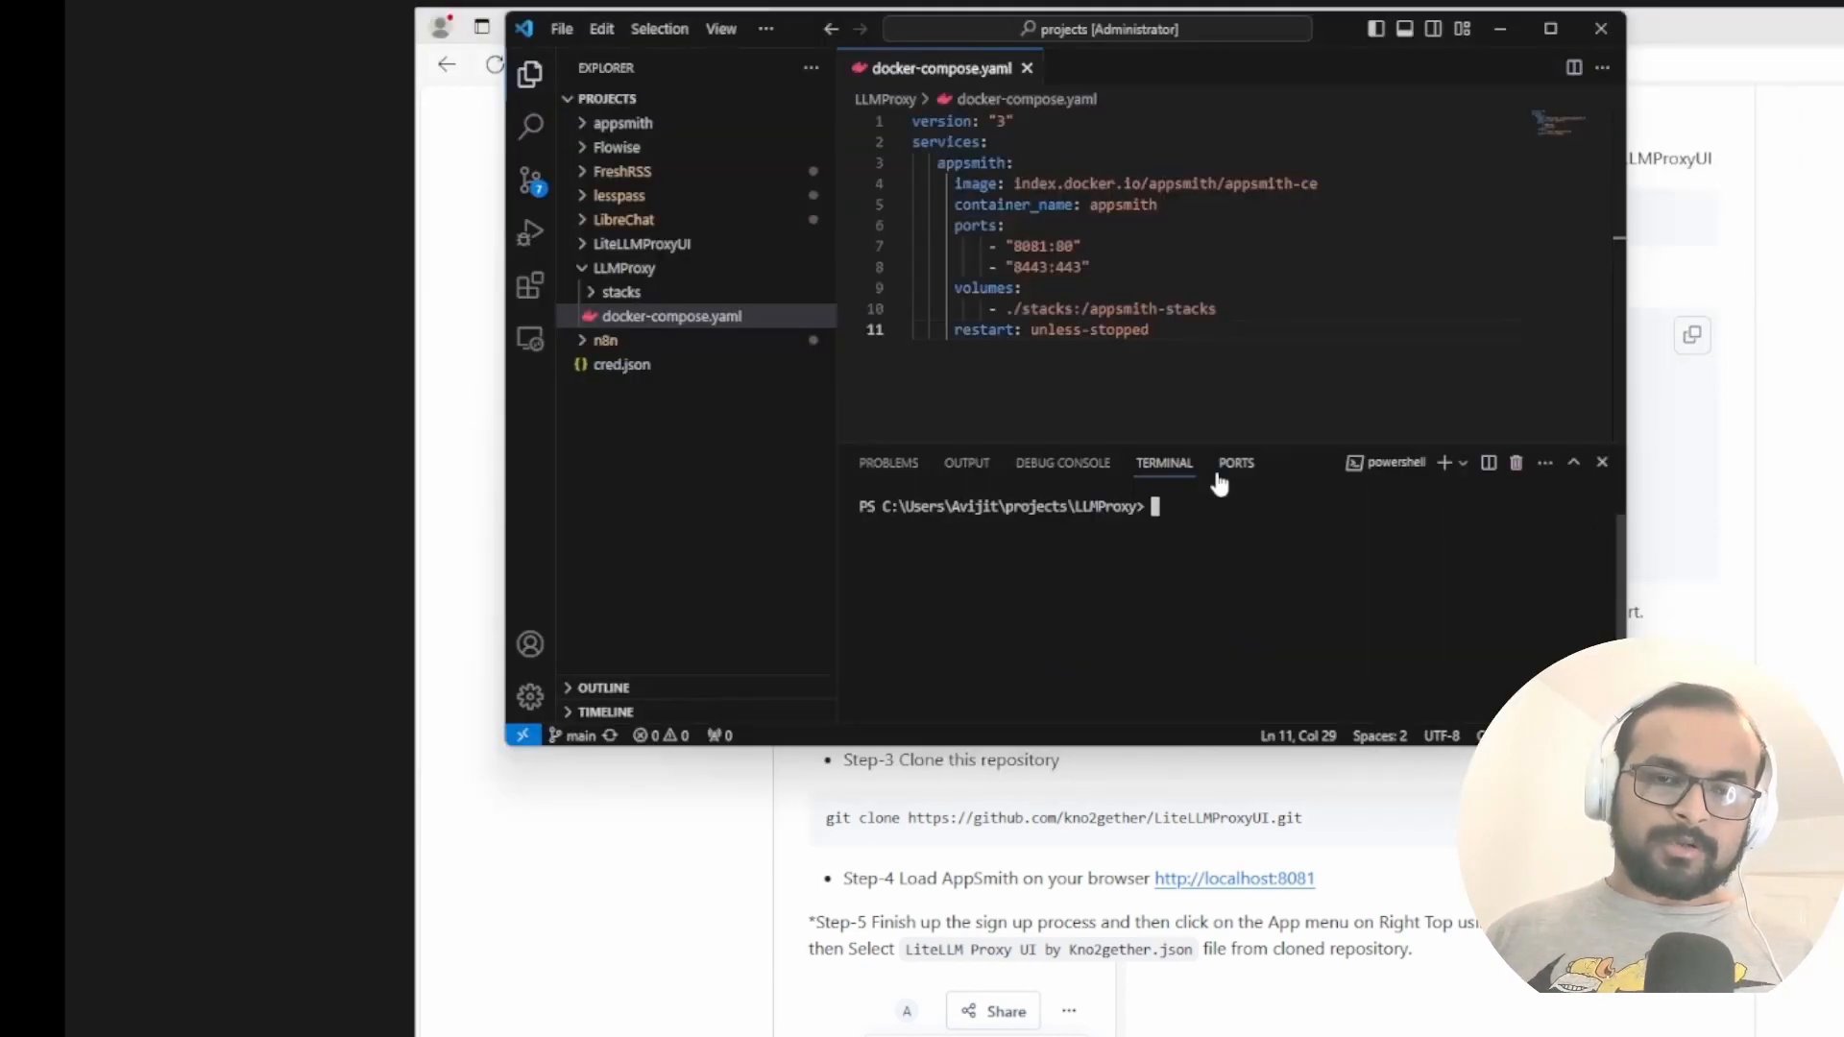
drag(1014, 183, 1320, 183)
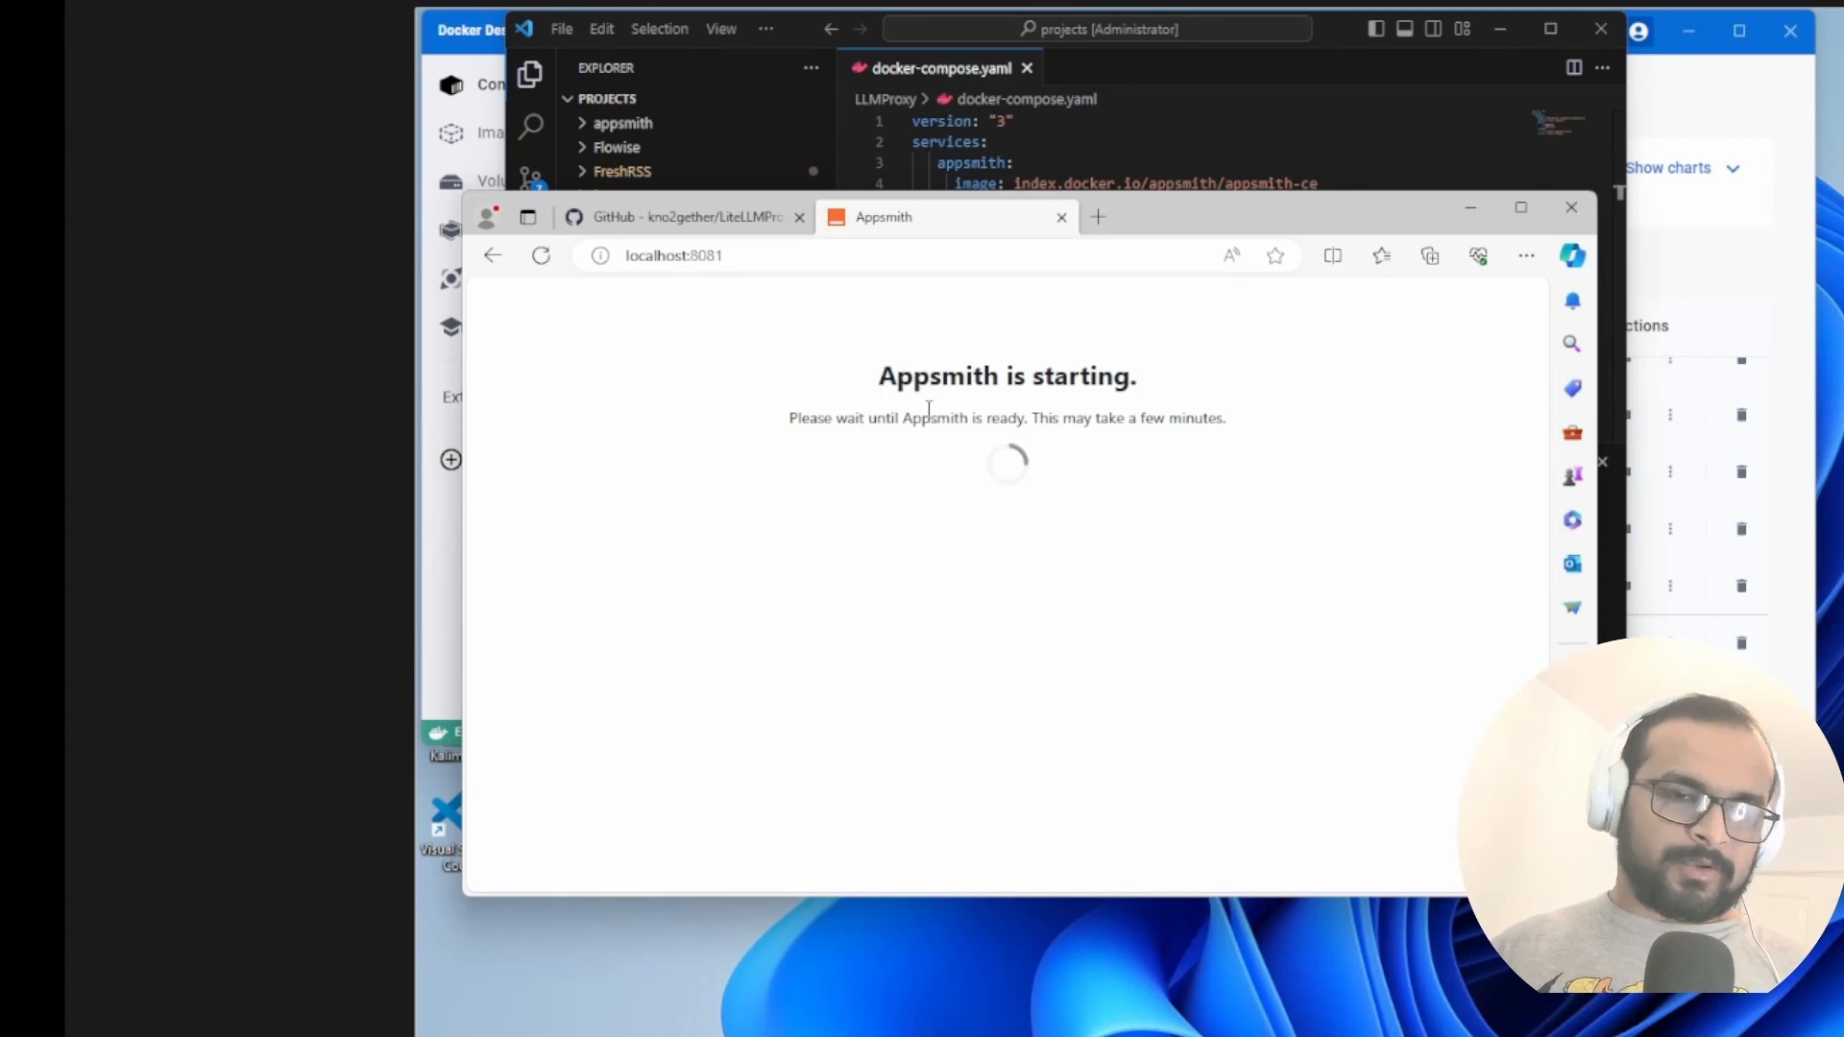
mouse_move(1010, 469)
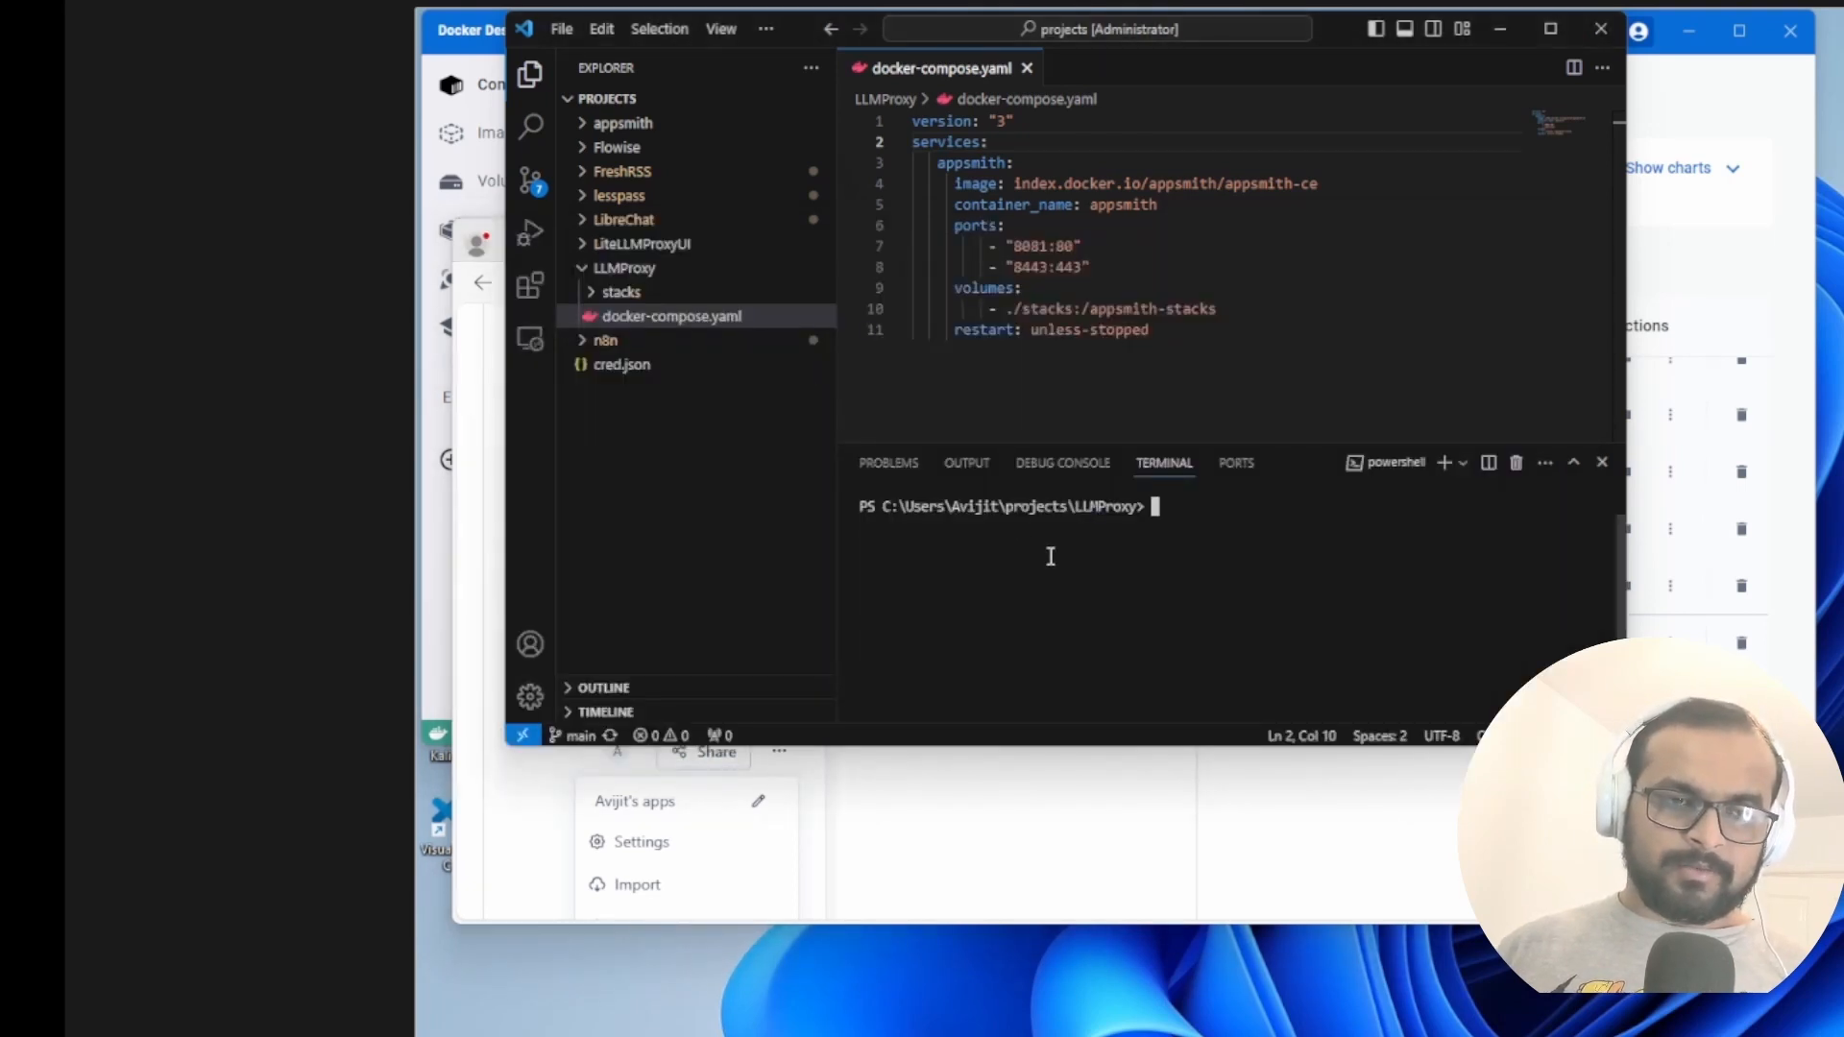
Clone the LiteLLMProxyUI repository and choose Import from the Appsmith workspace menu
text(git clone https://github.com/kno2gether/LiteLLMProxyUI.git)
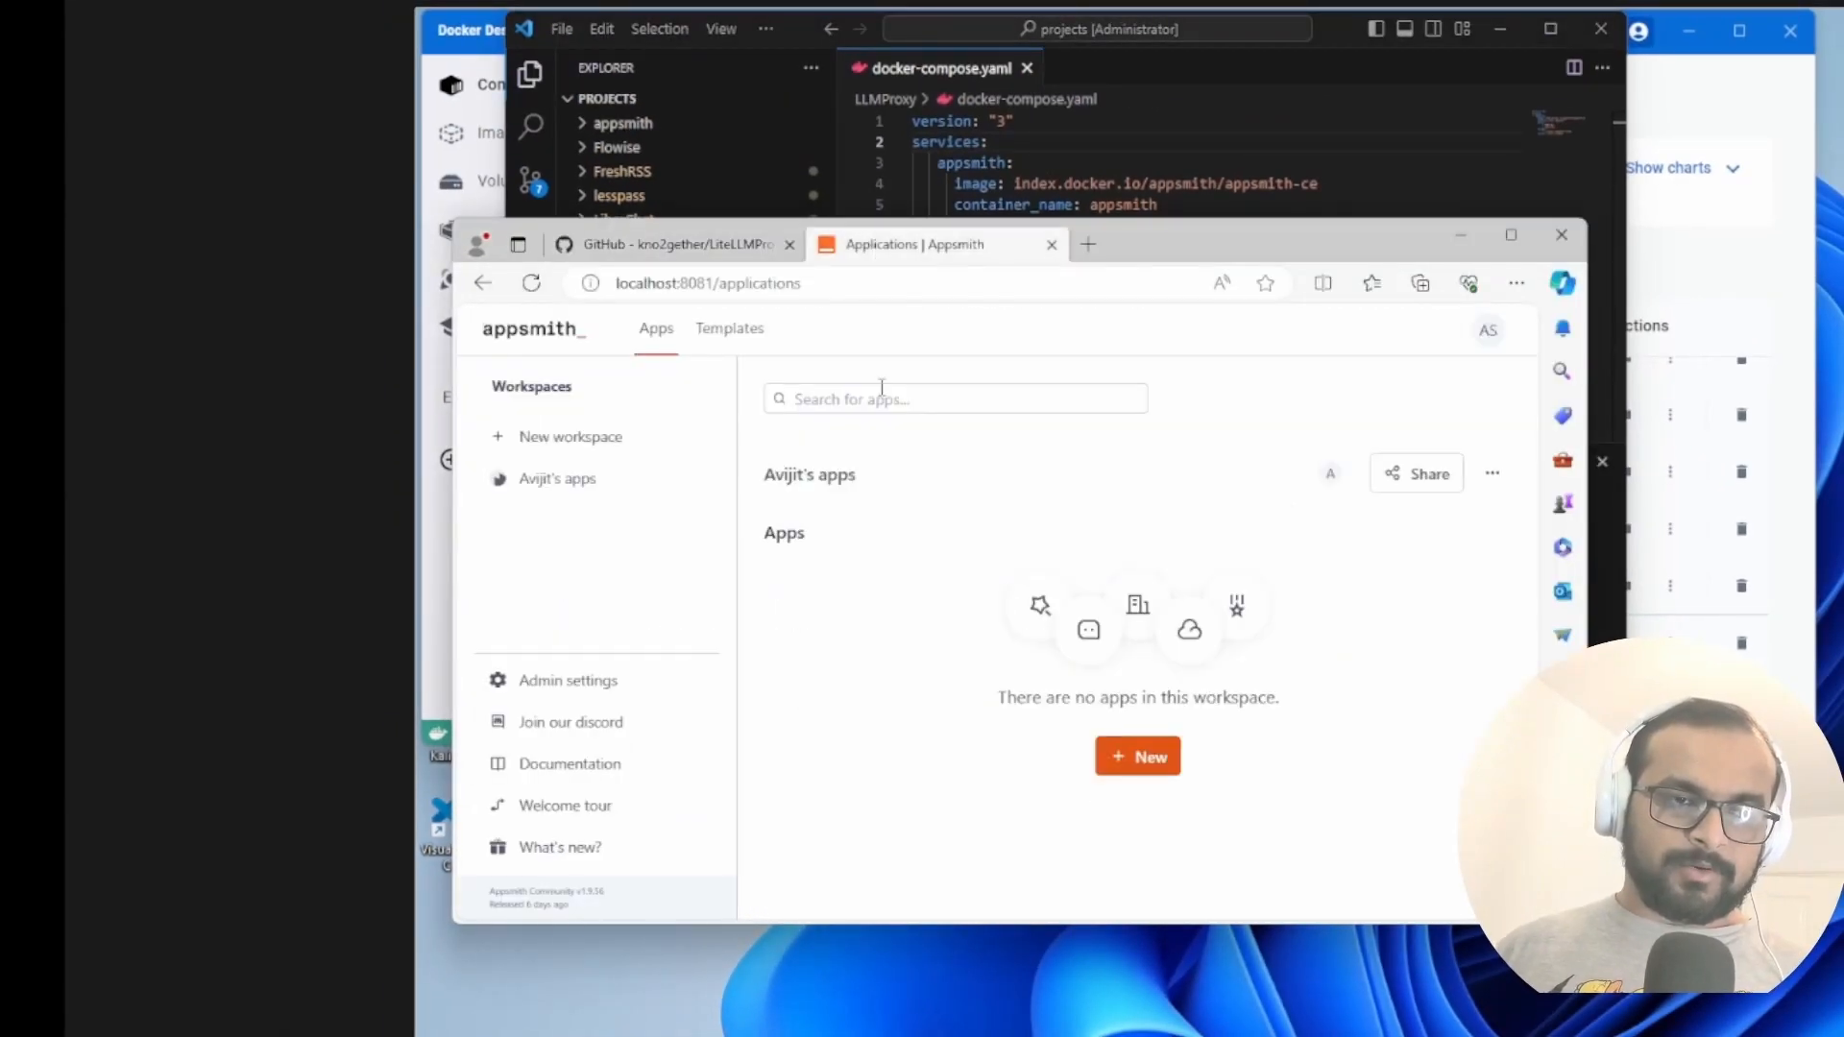
click(1492, 473)
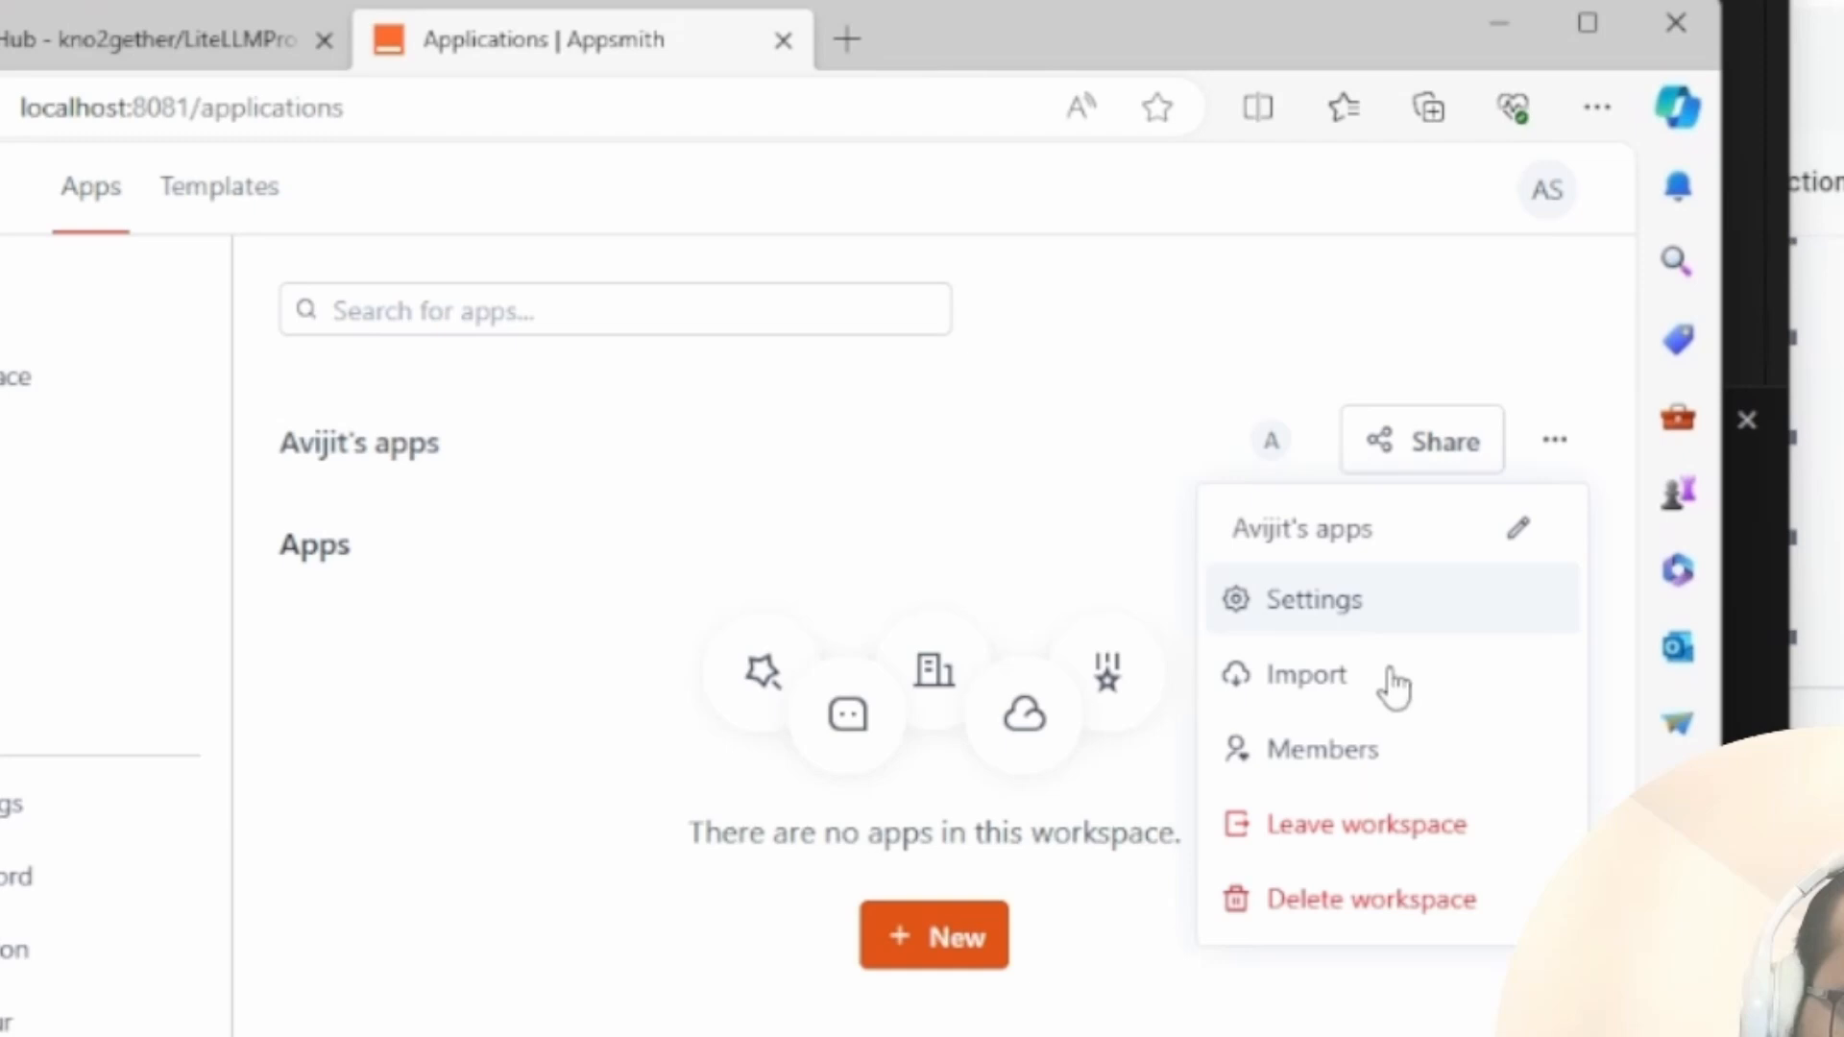
click(1305, 675)
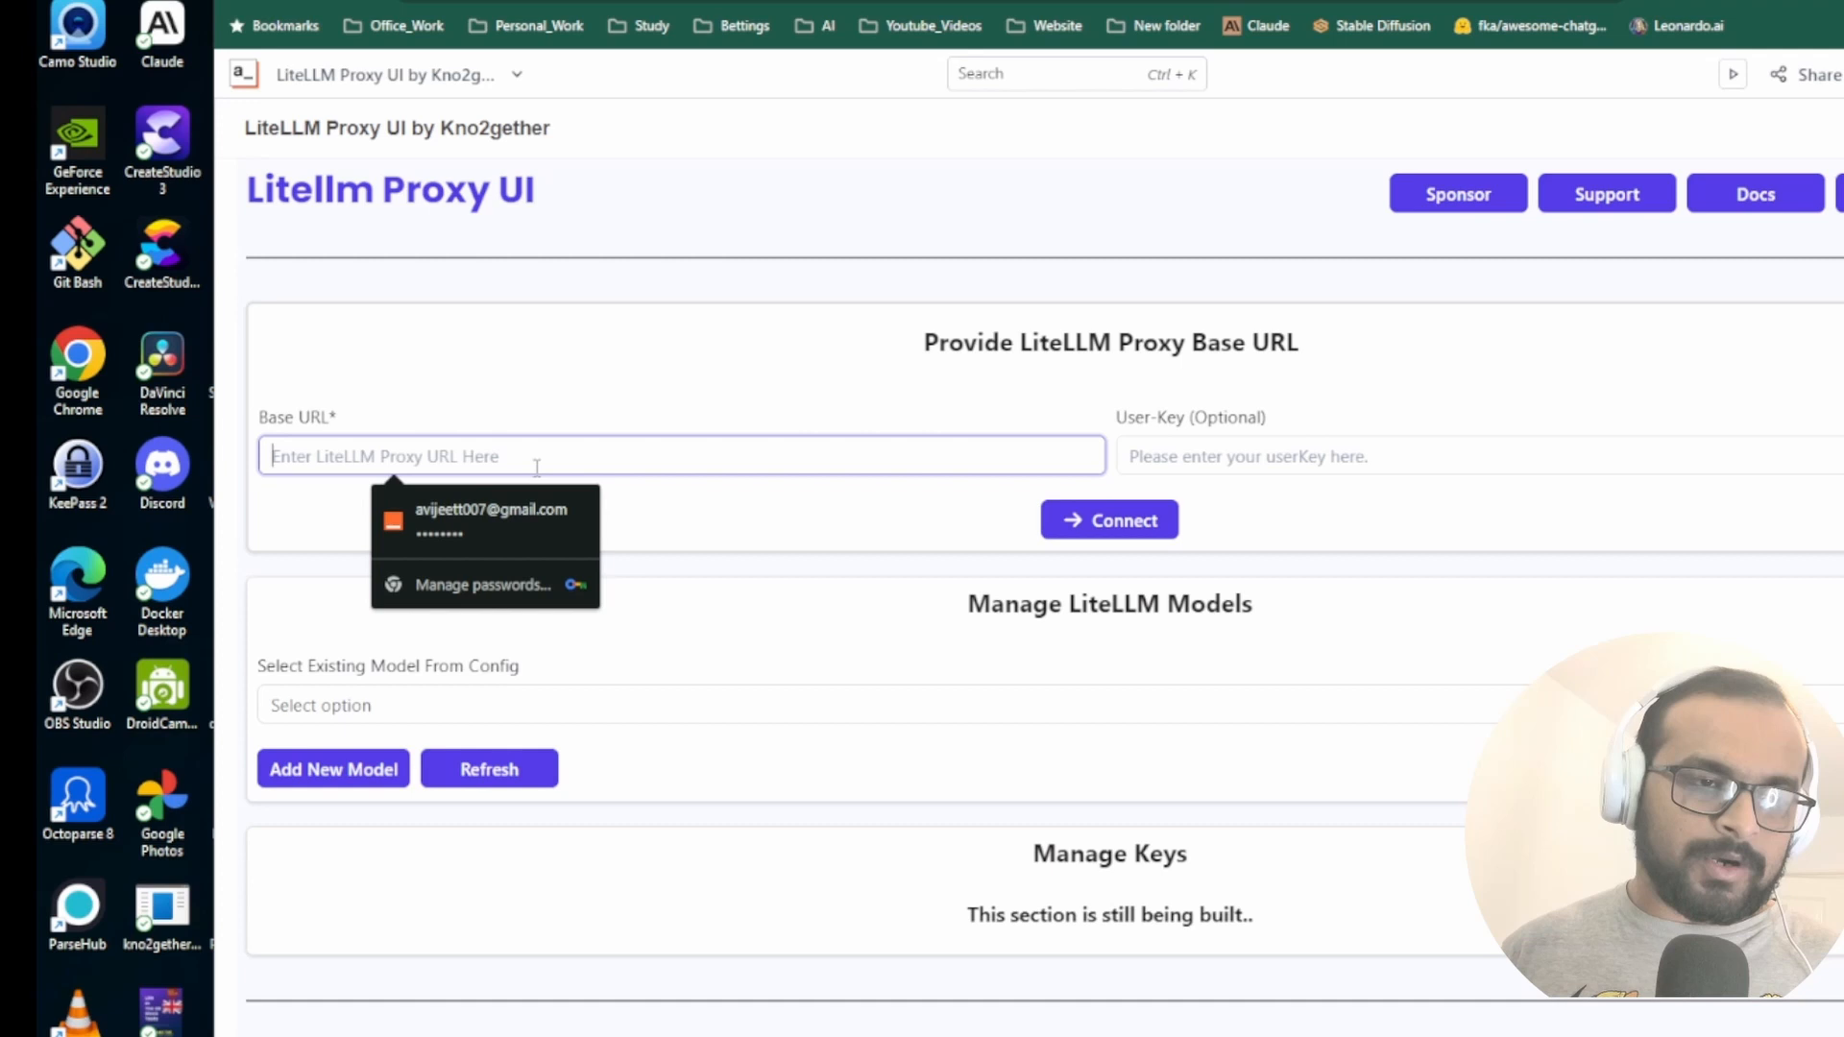
text(http://0.0.0.0:8000)
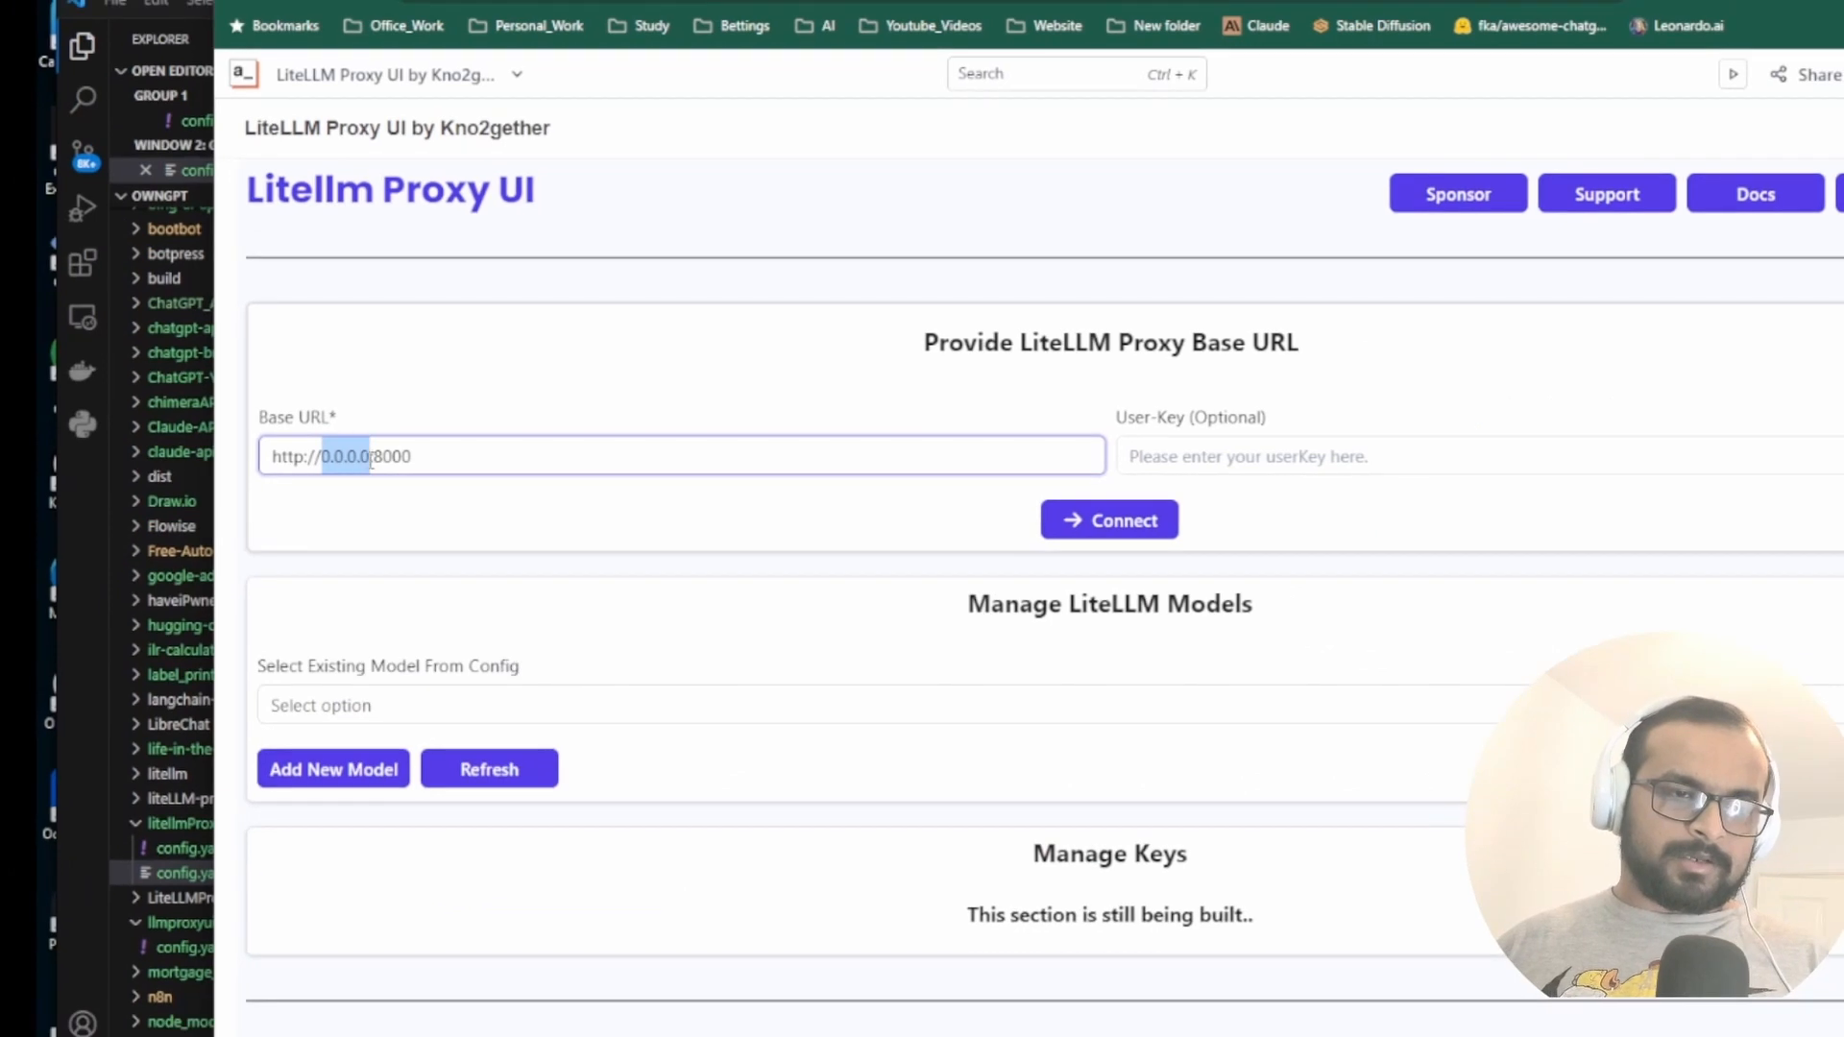
text(host)
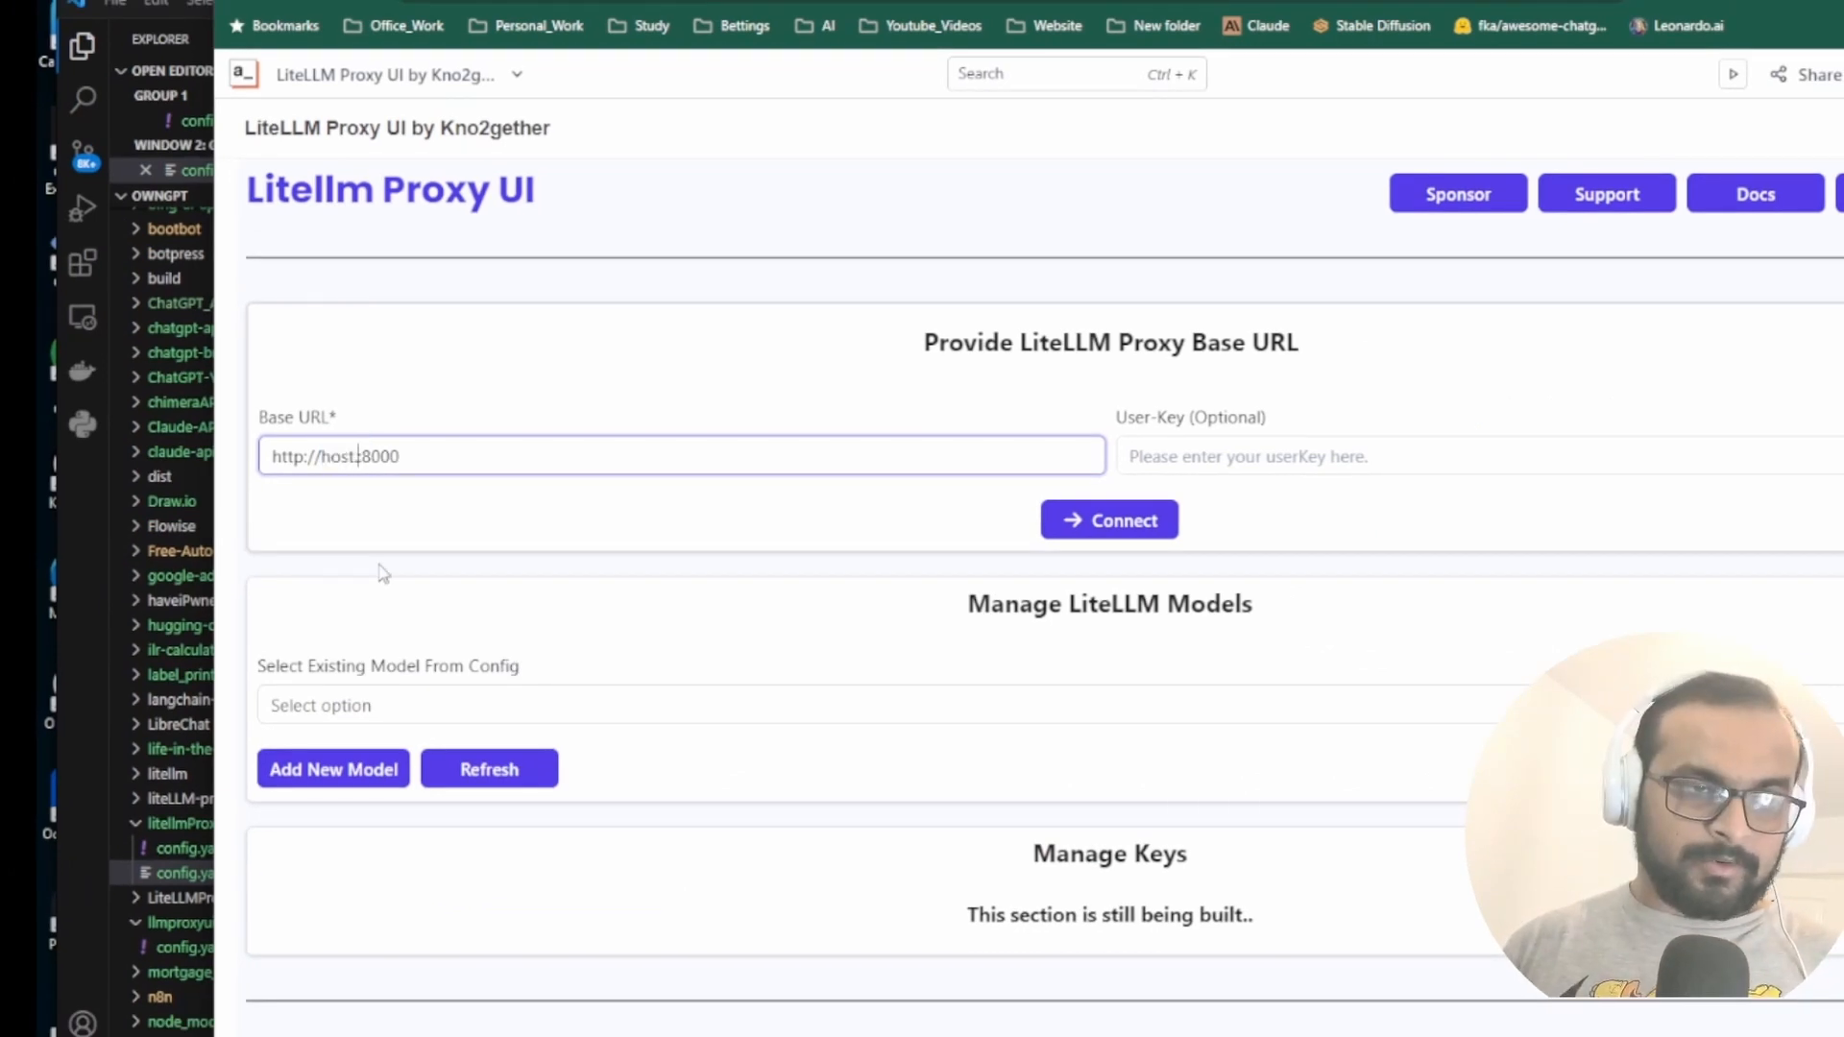
text(.docker.internal)
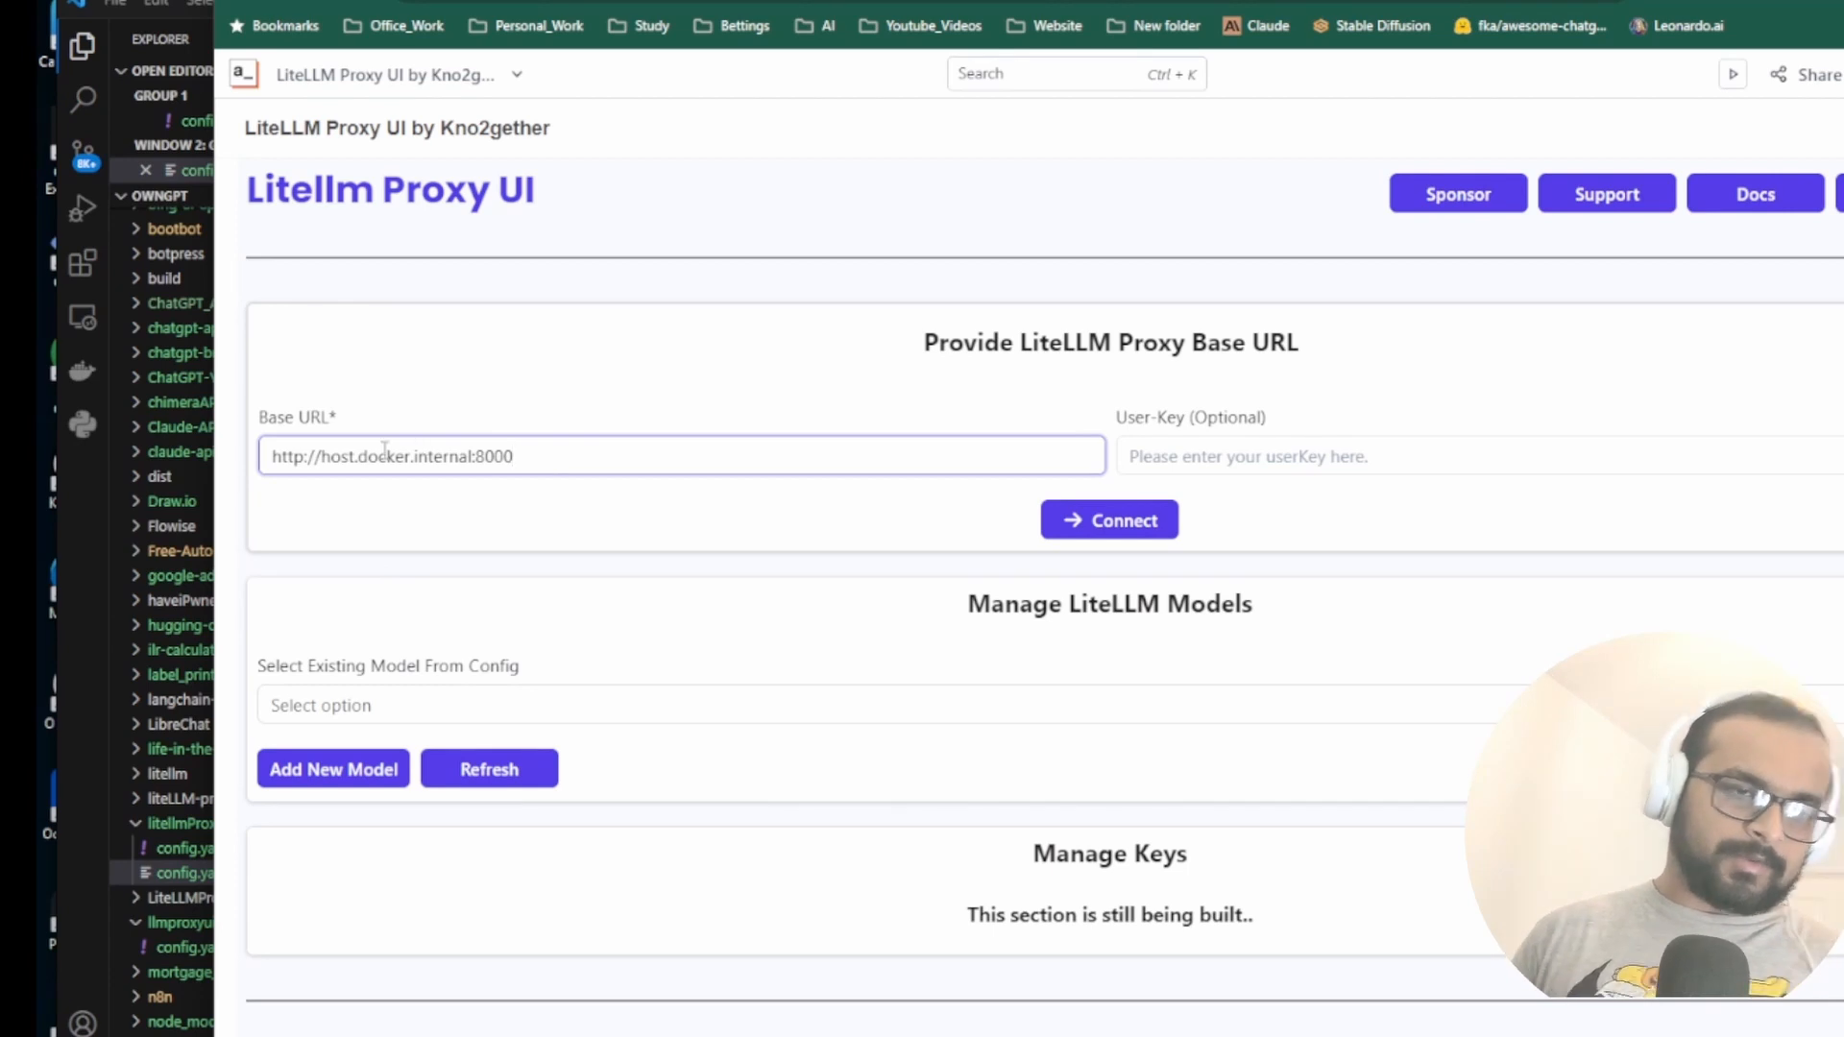
mouse_move(846, 554)
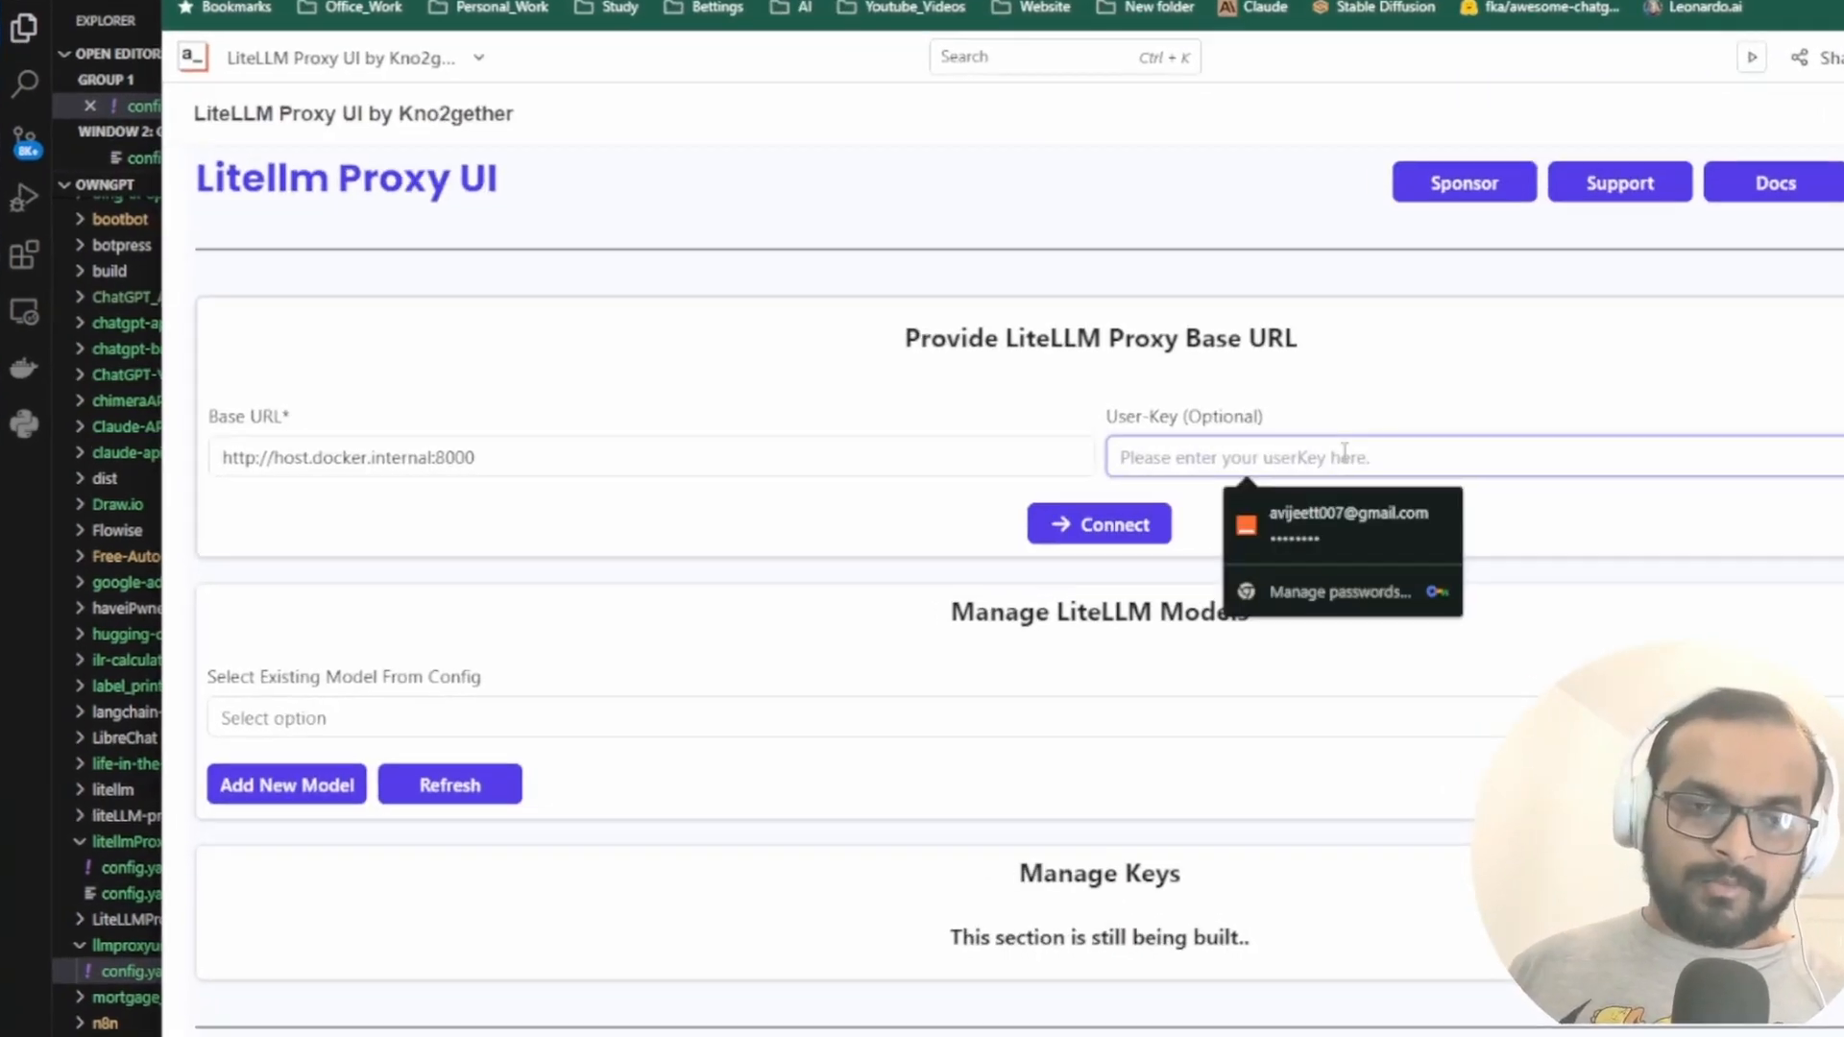
click(1099, 523)
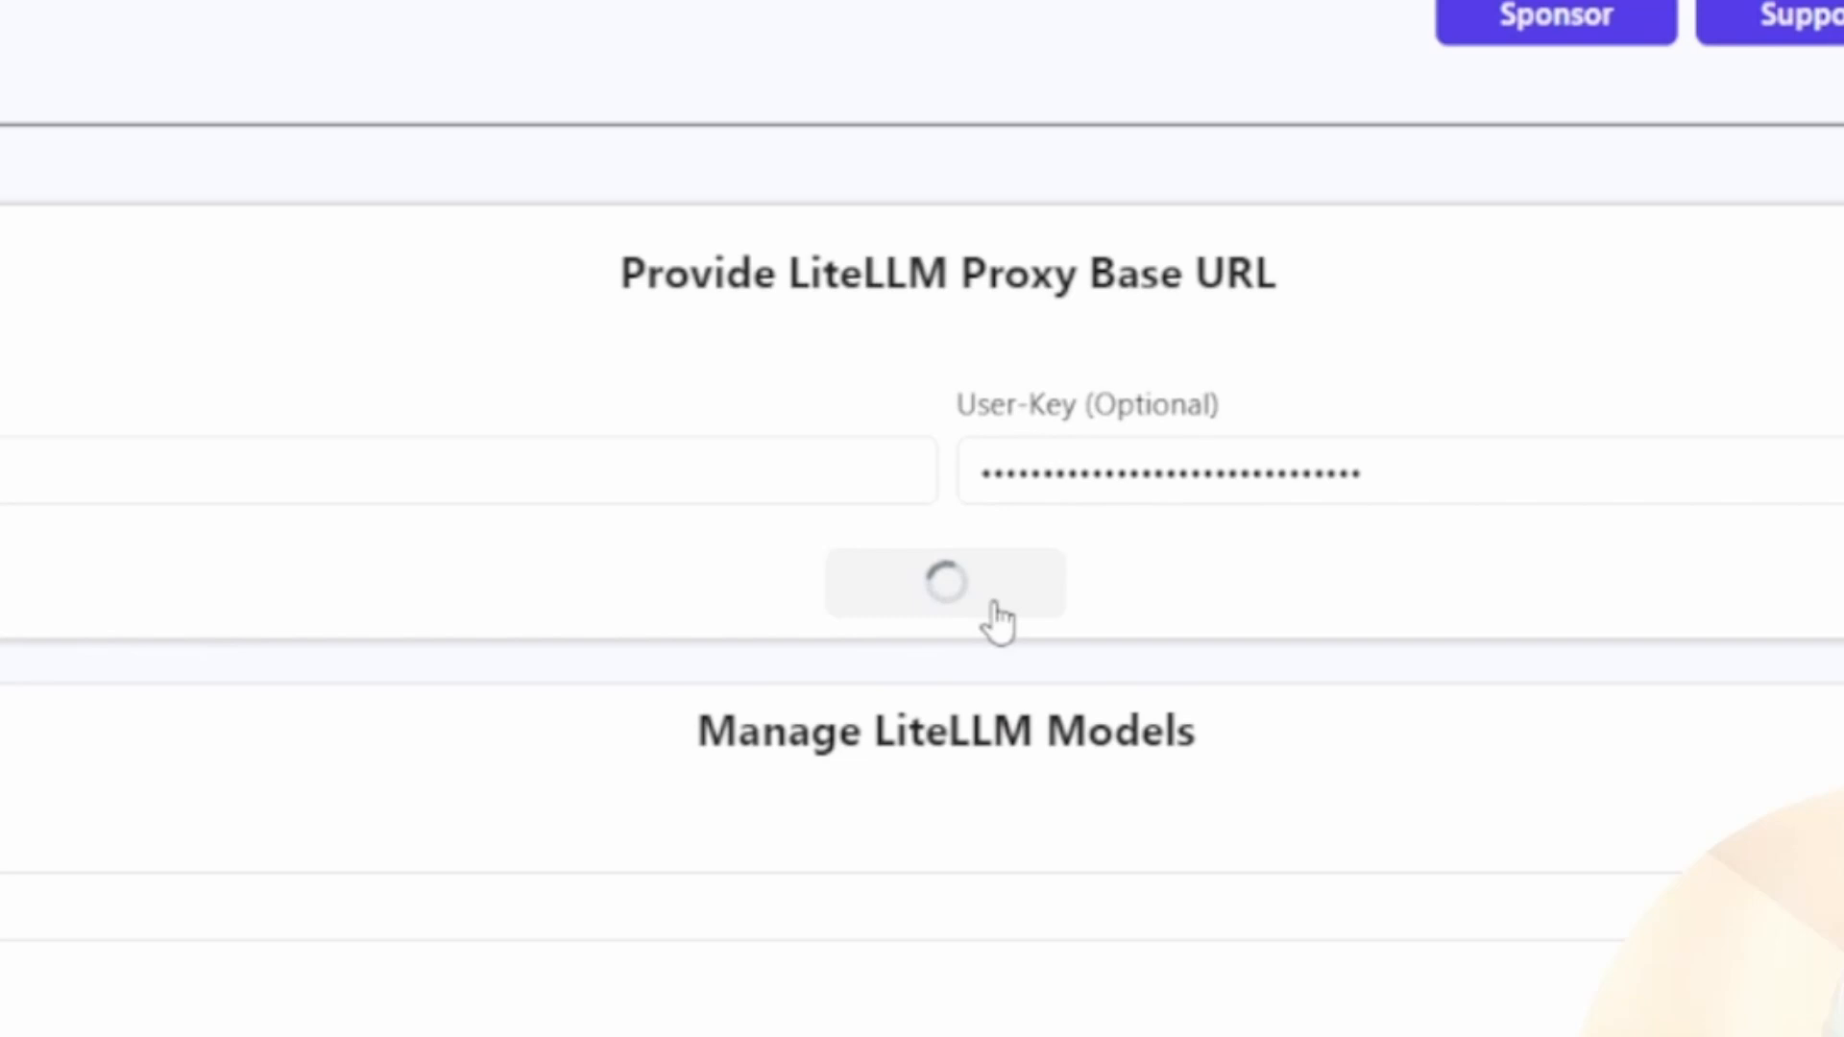
click(947, 583)
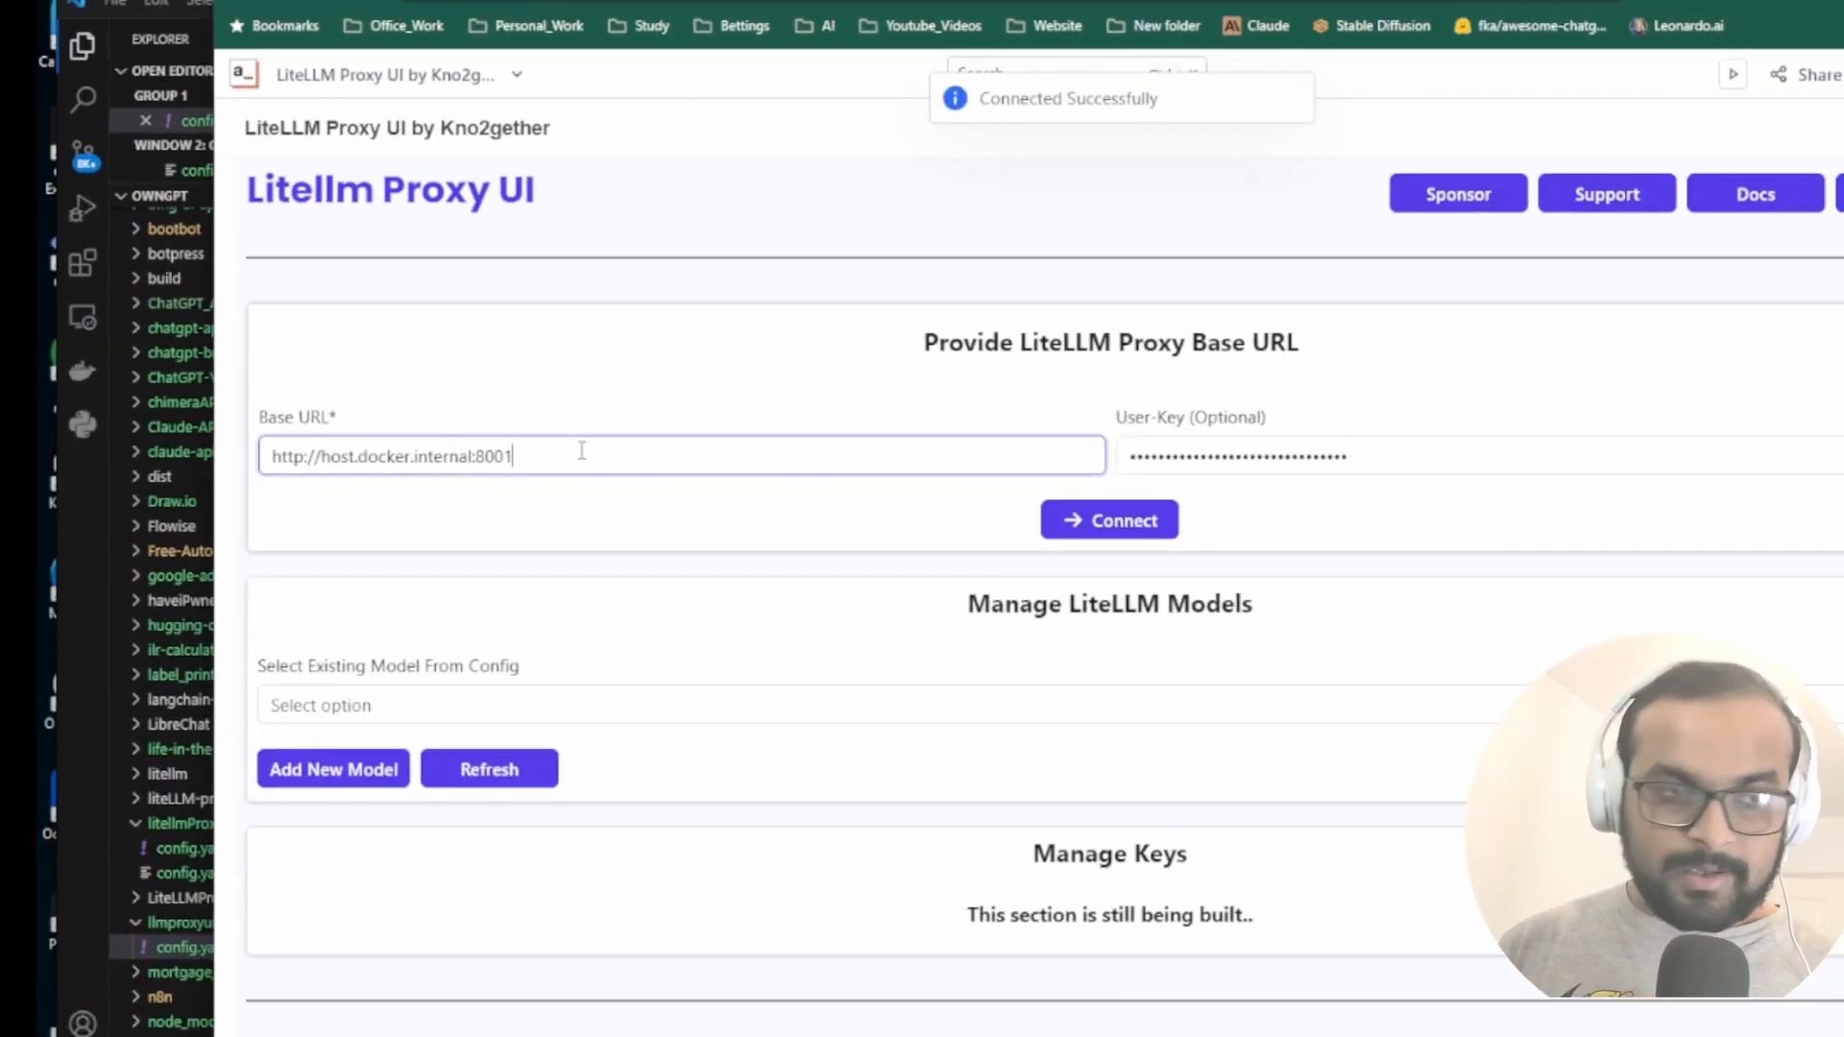
click(1110, 520)
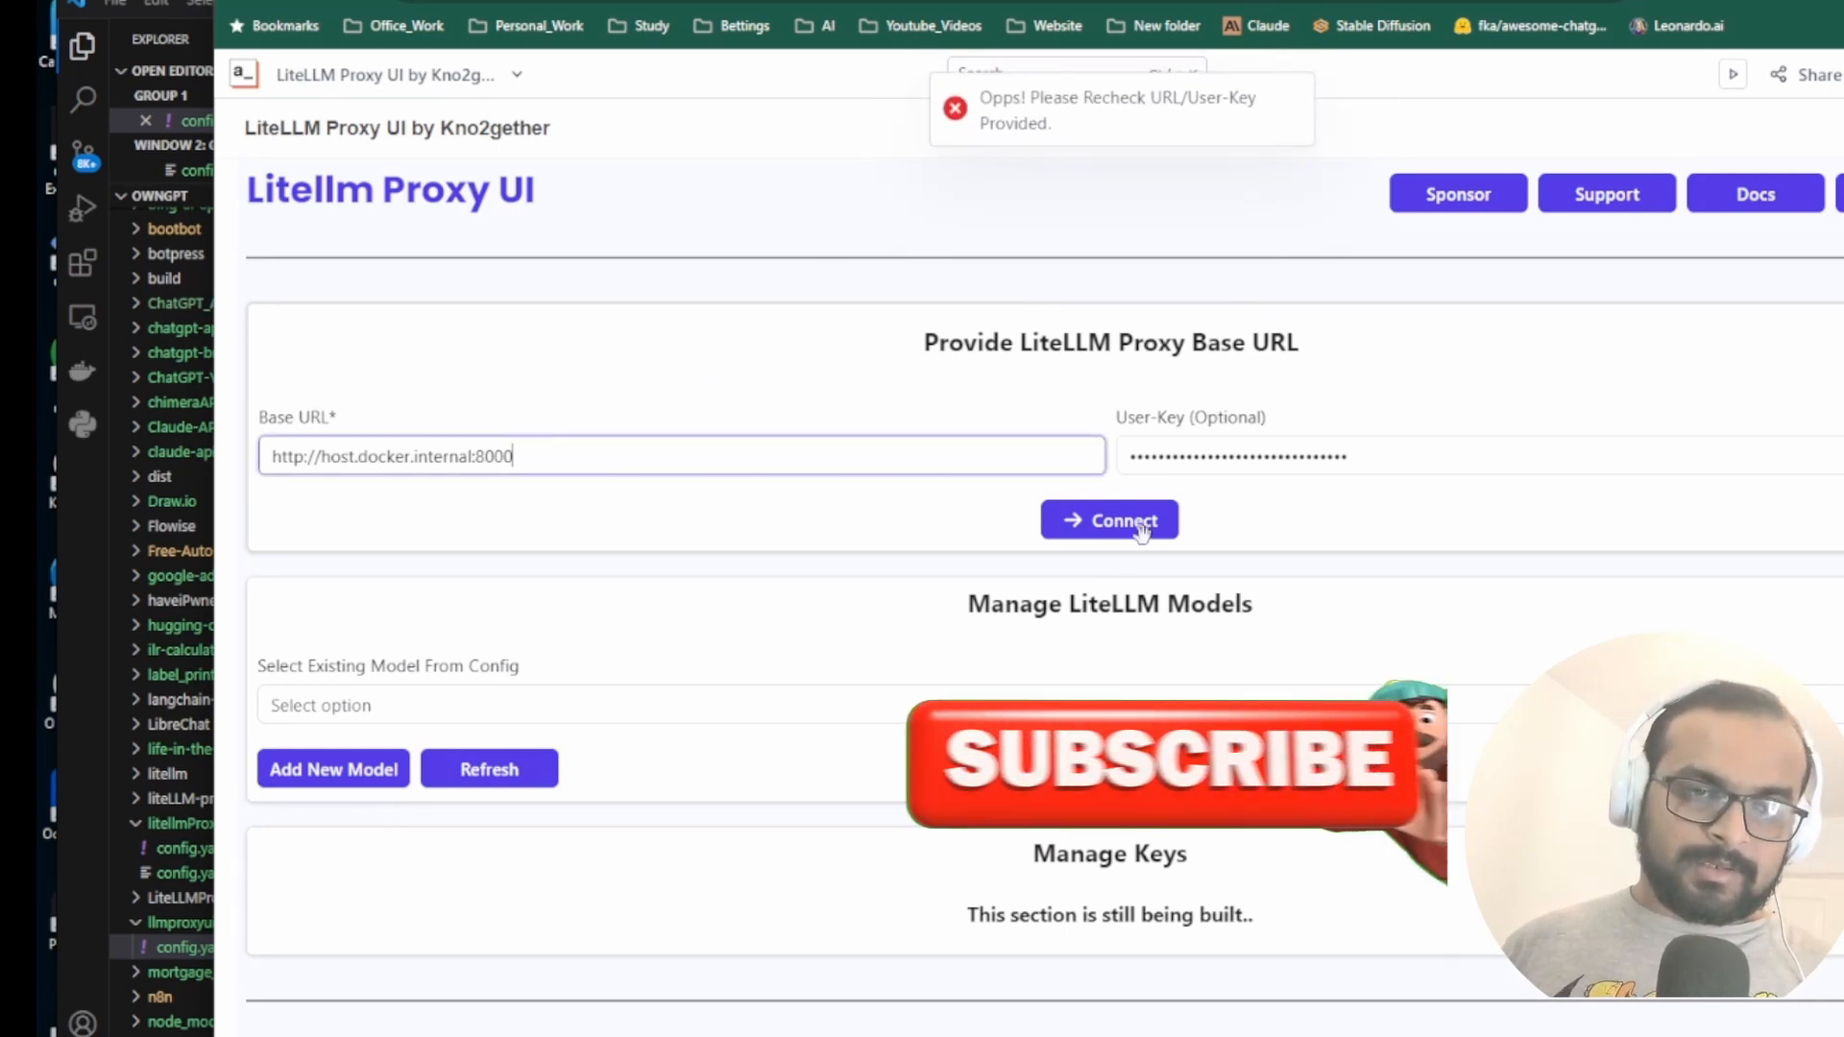
click(1109, 519)
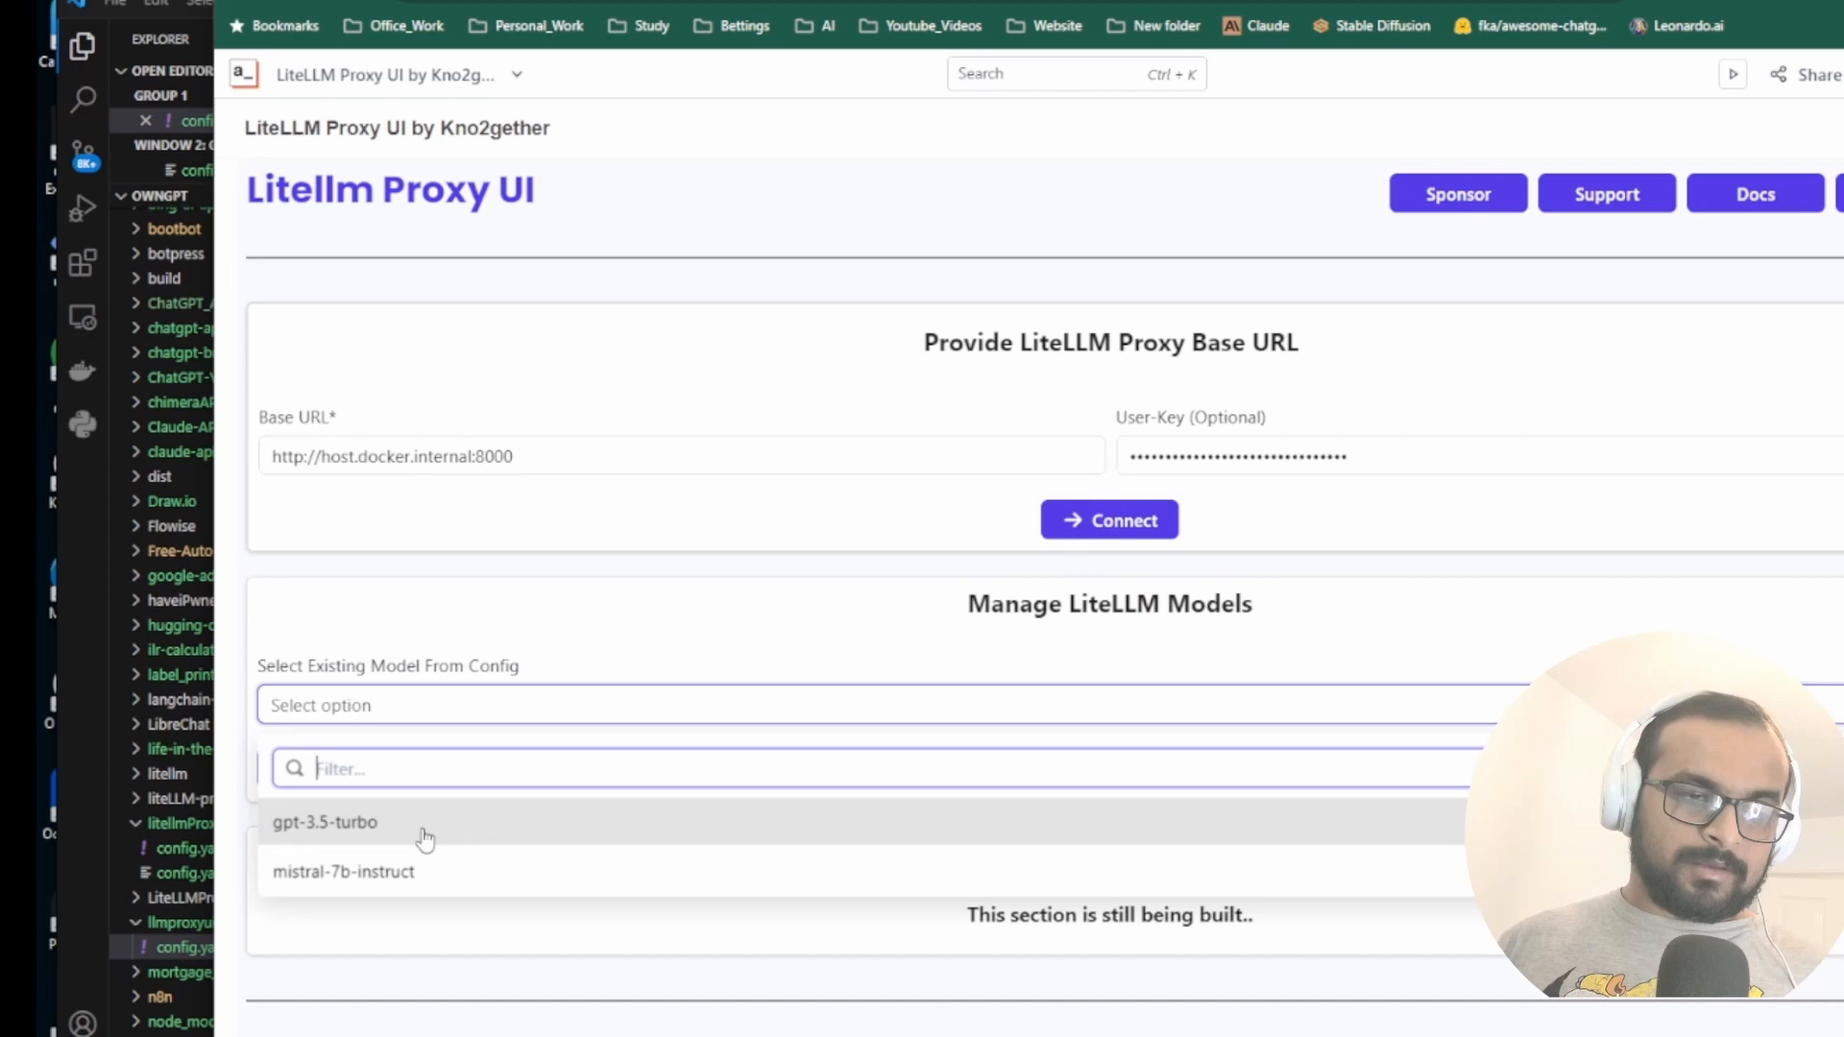
click(325, 823)
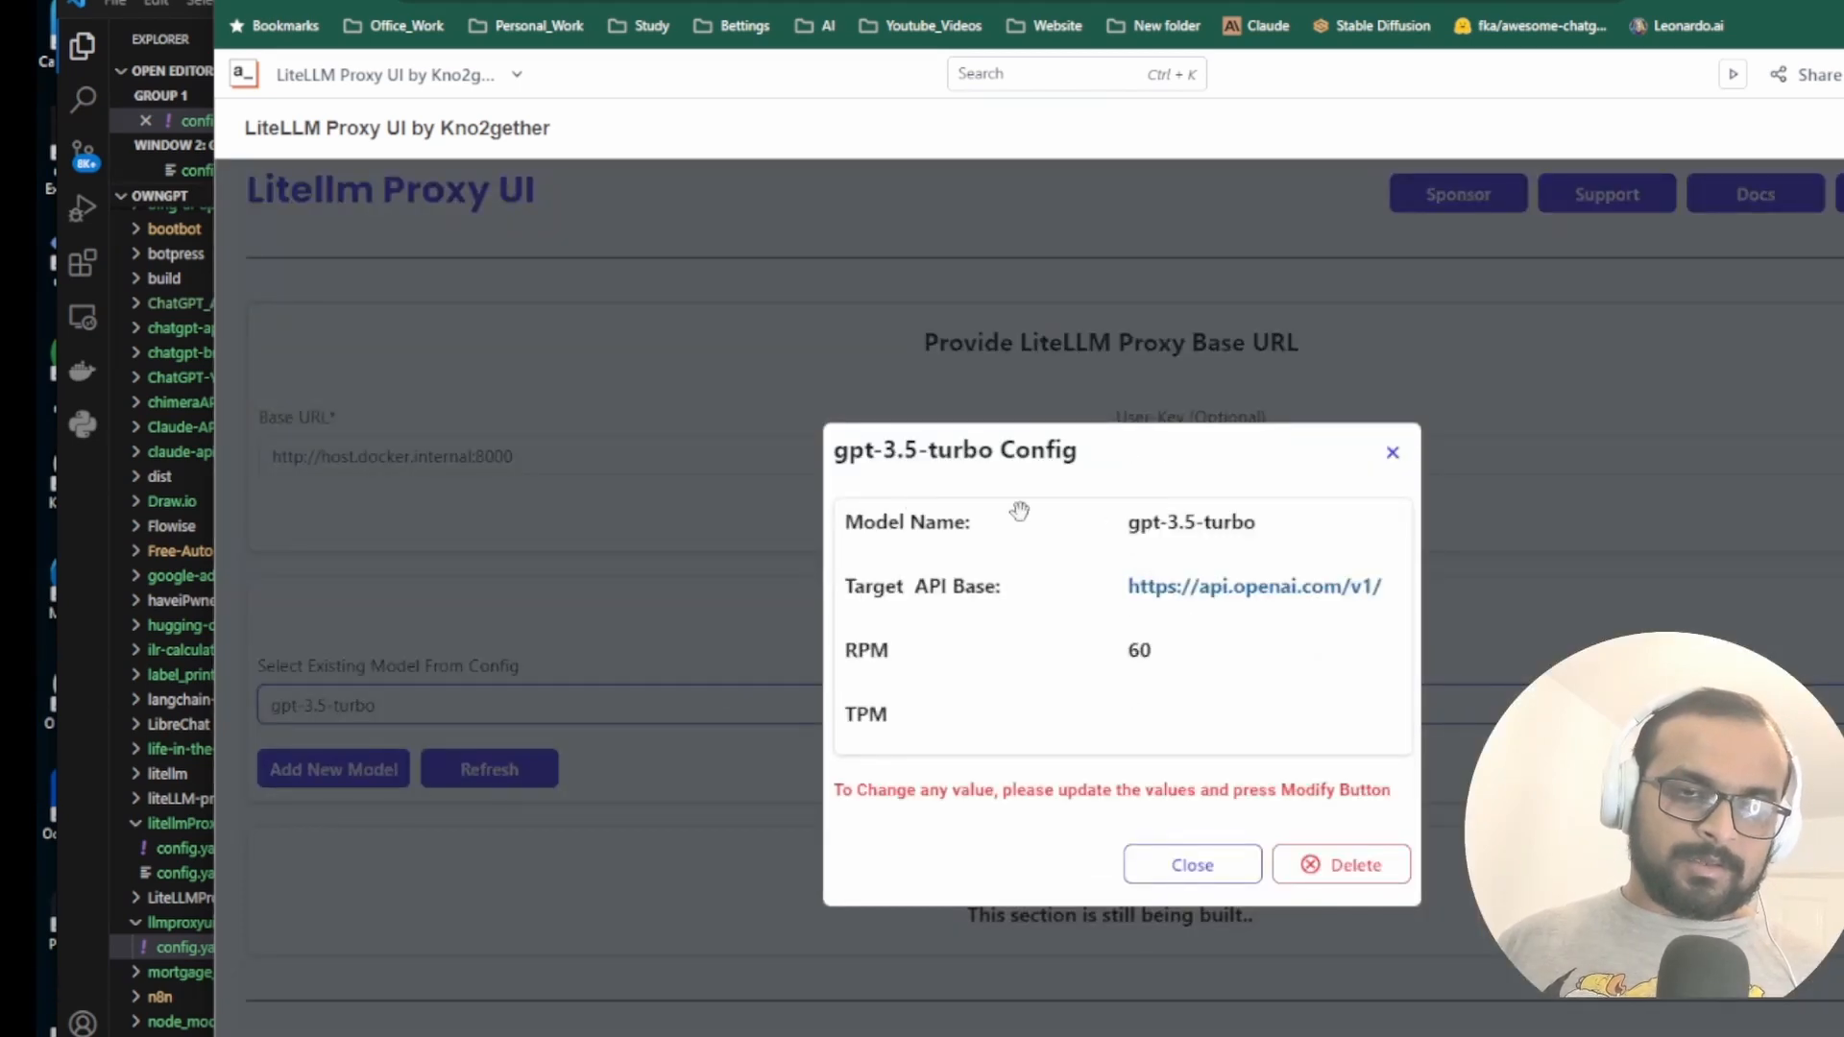
click(1192, 865)
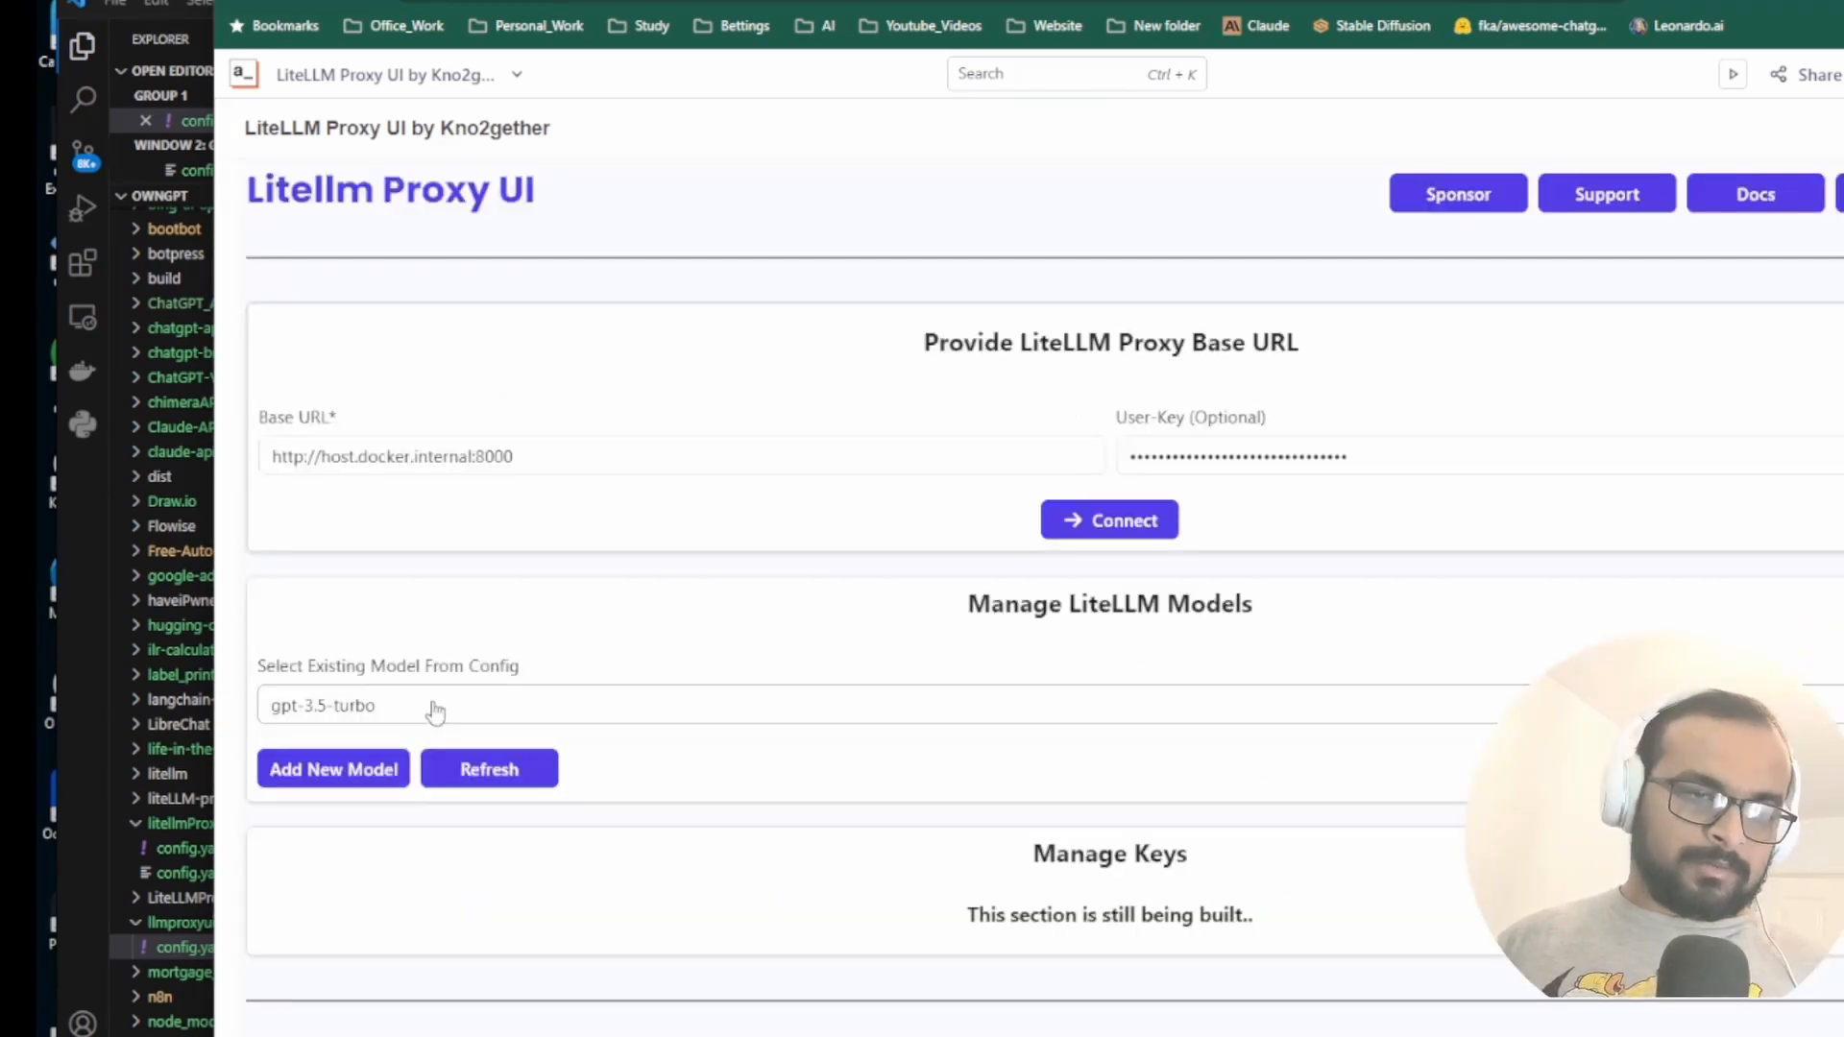
scroll(down, 3)
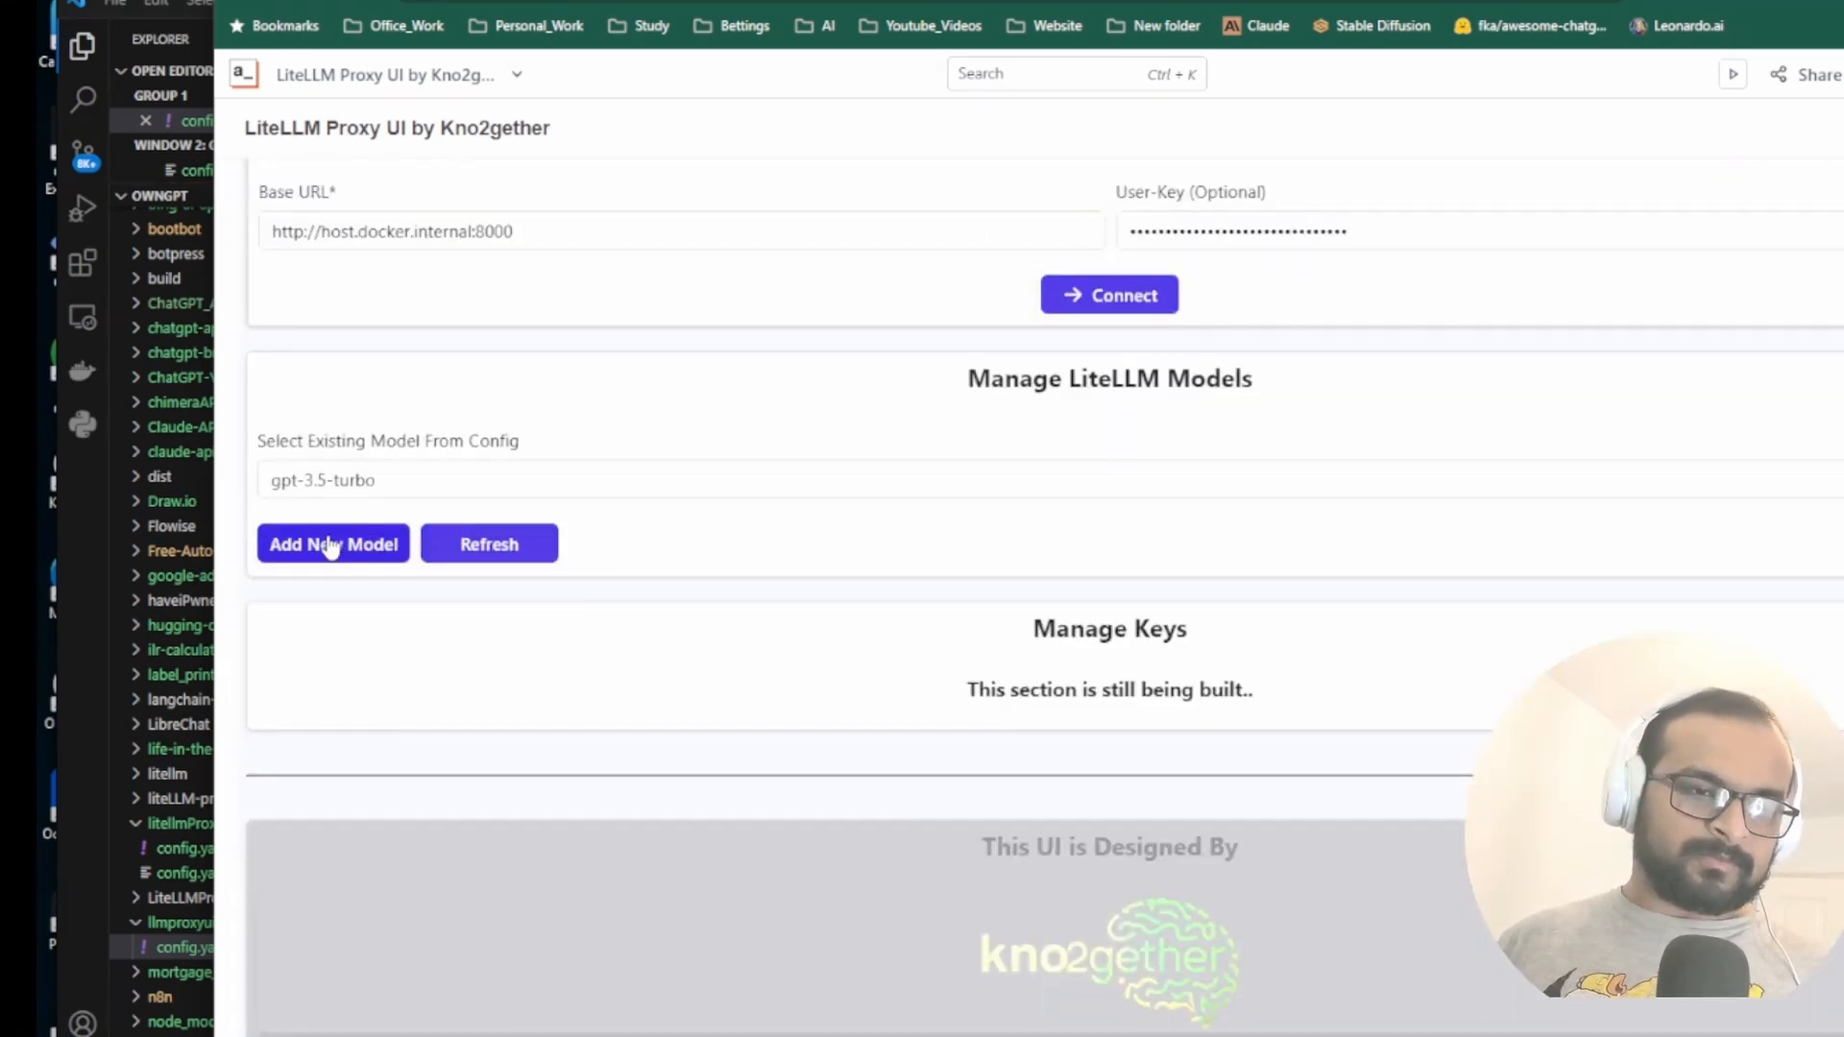
Add model group codellama targeting ollama/codellama, then check the configured models list
click(334, 545)
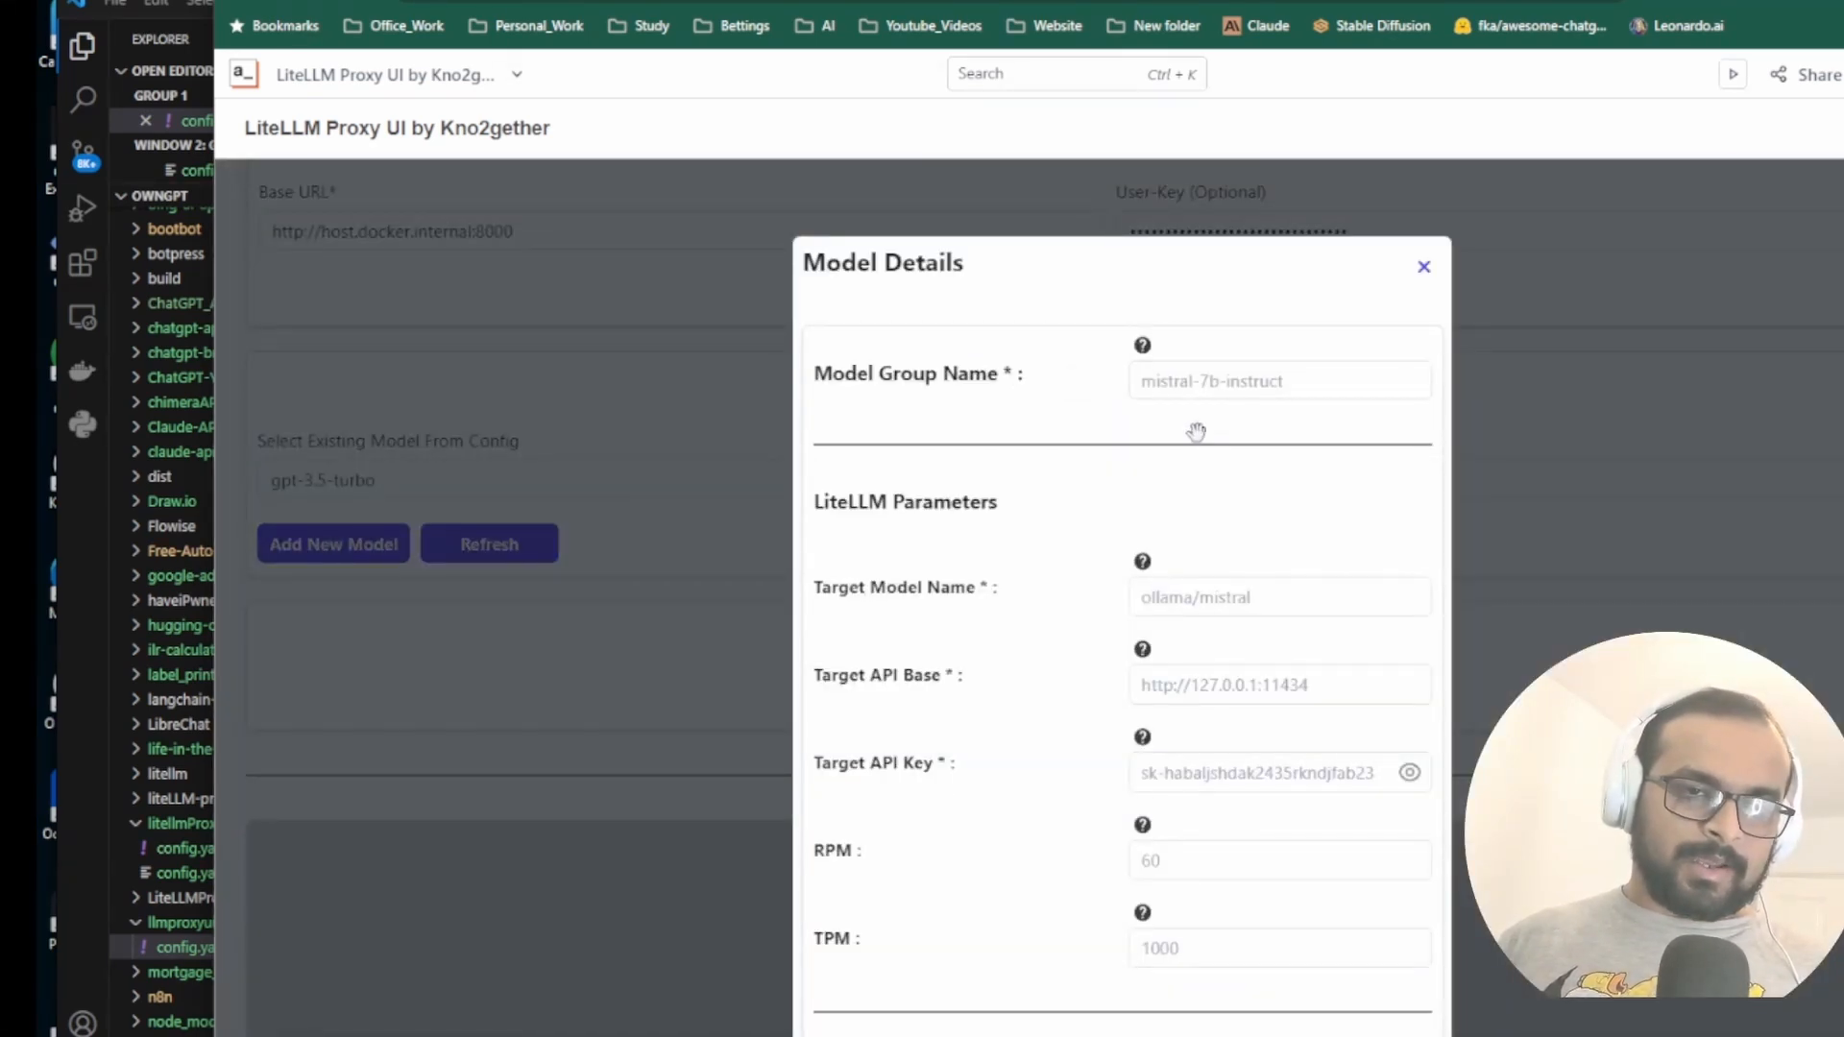
click(1278, 381)
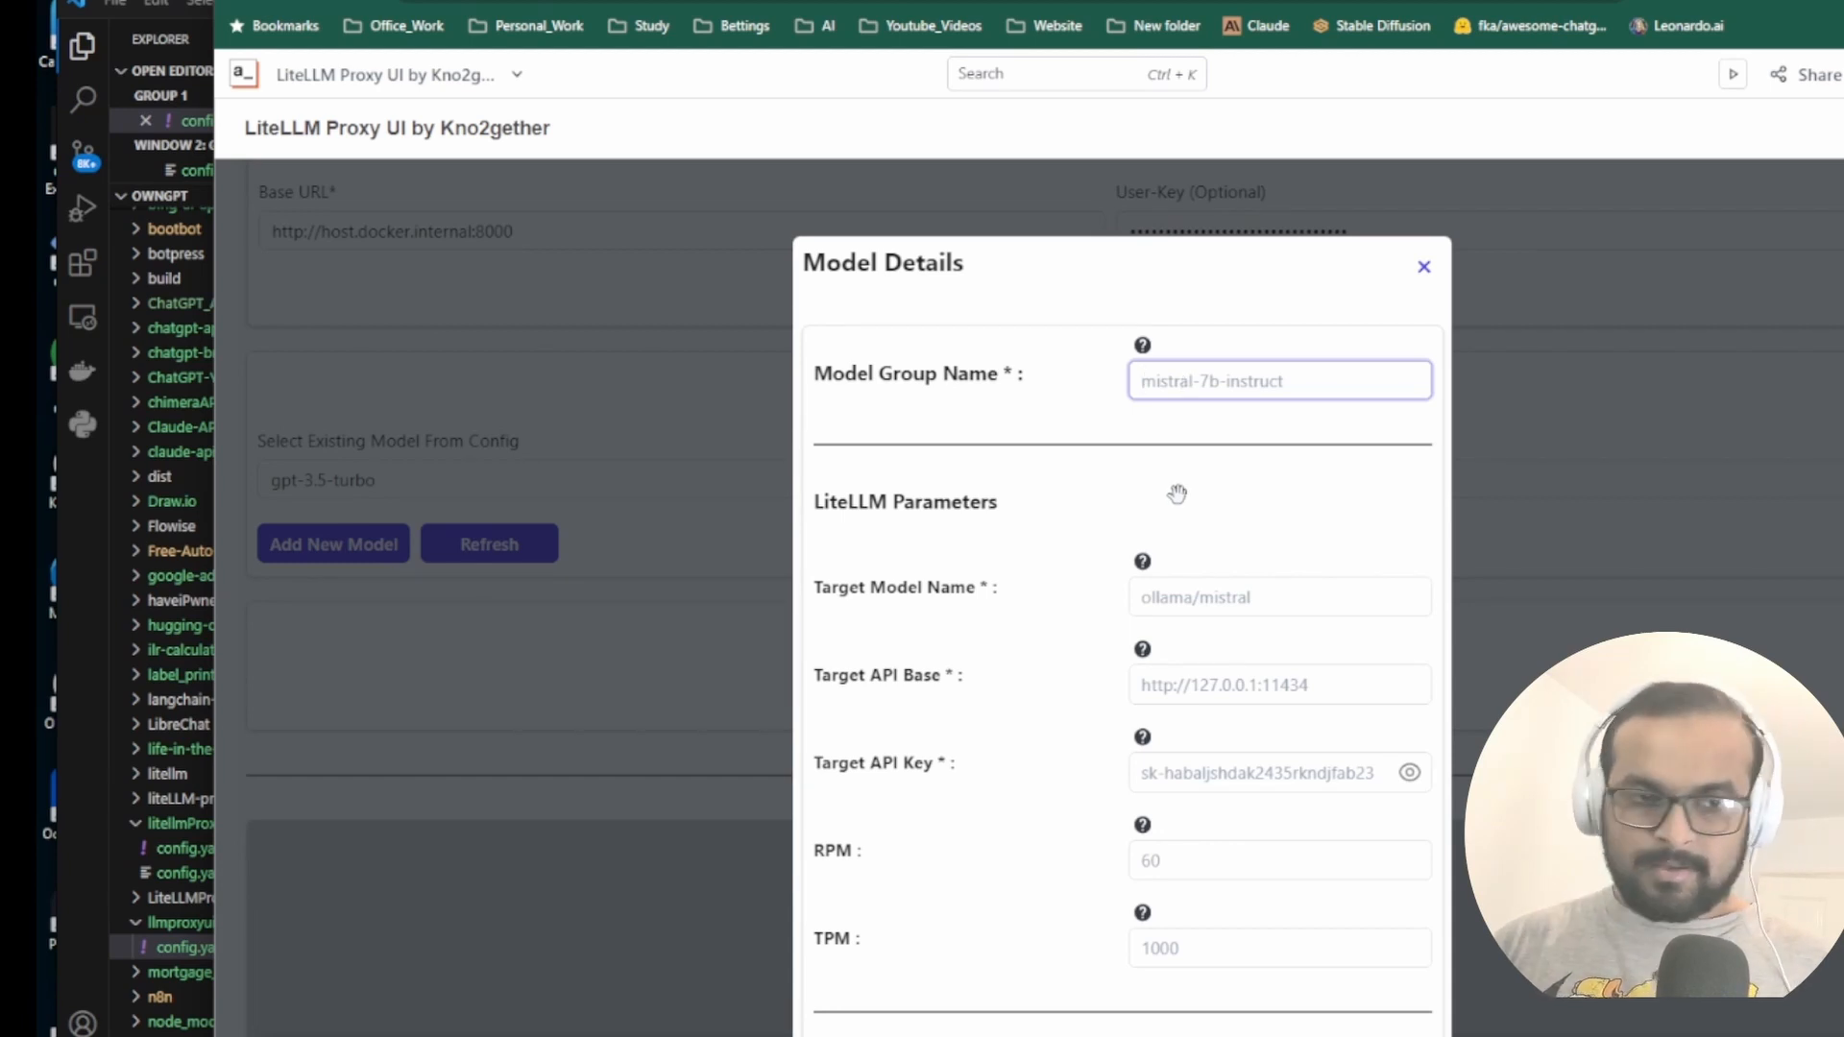
text(codellama)
click(1279, 598)
text(ollama)
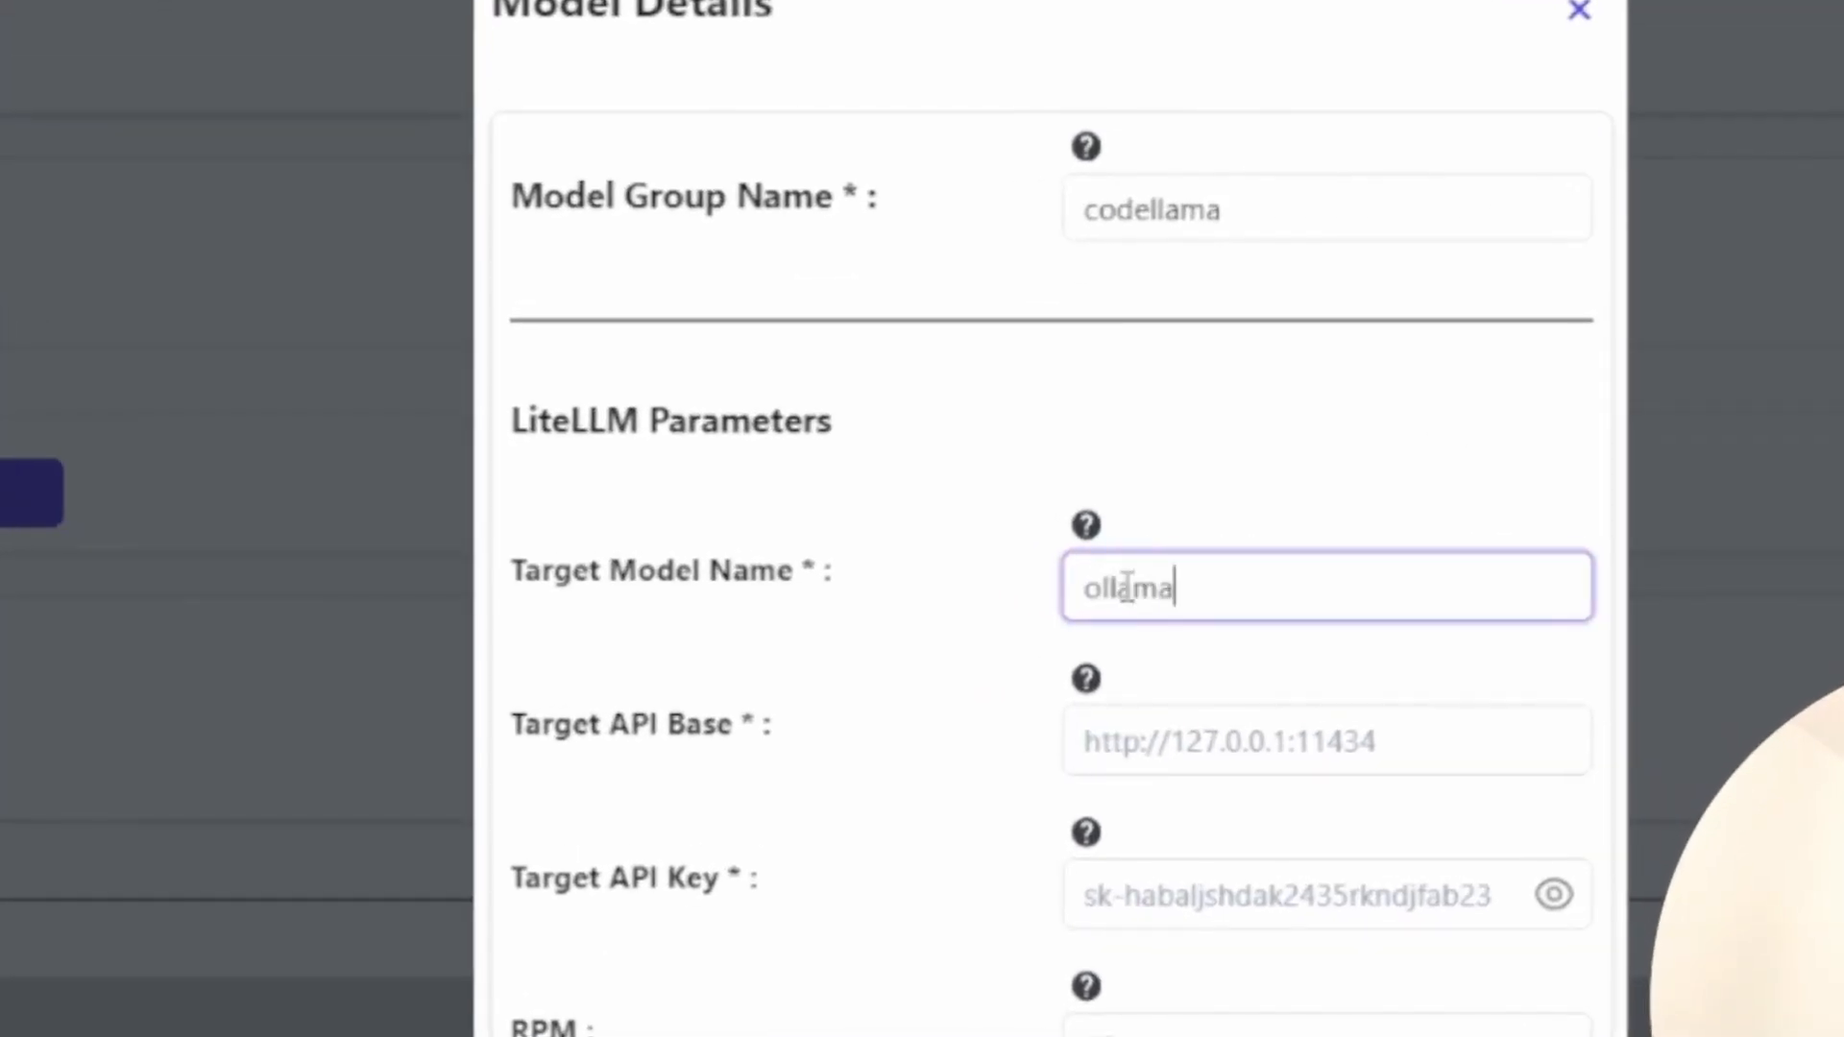
text(/codellana)
click(1327, 741)
text(http://127.0.0.1:11434)
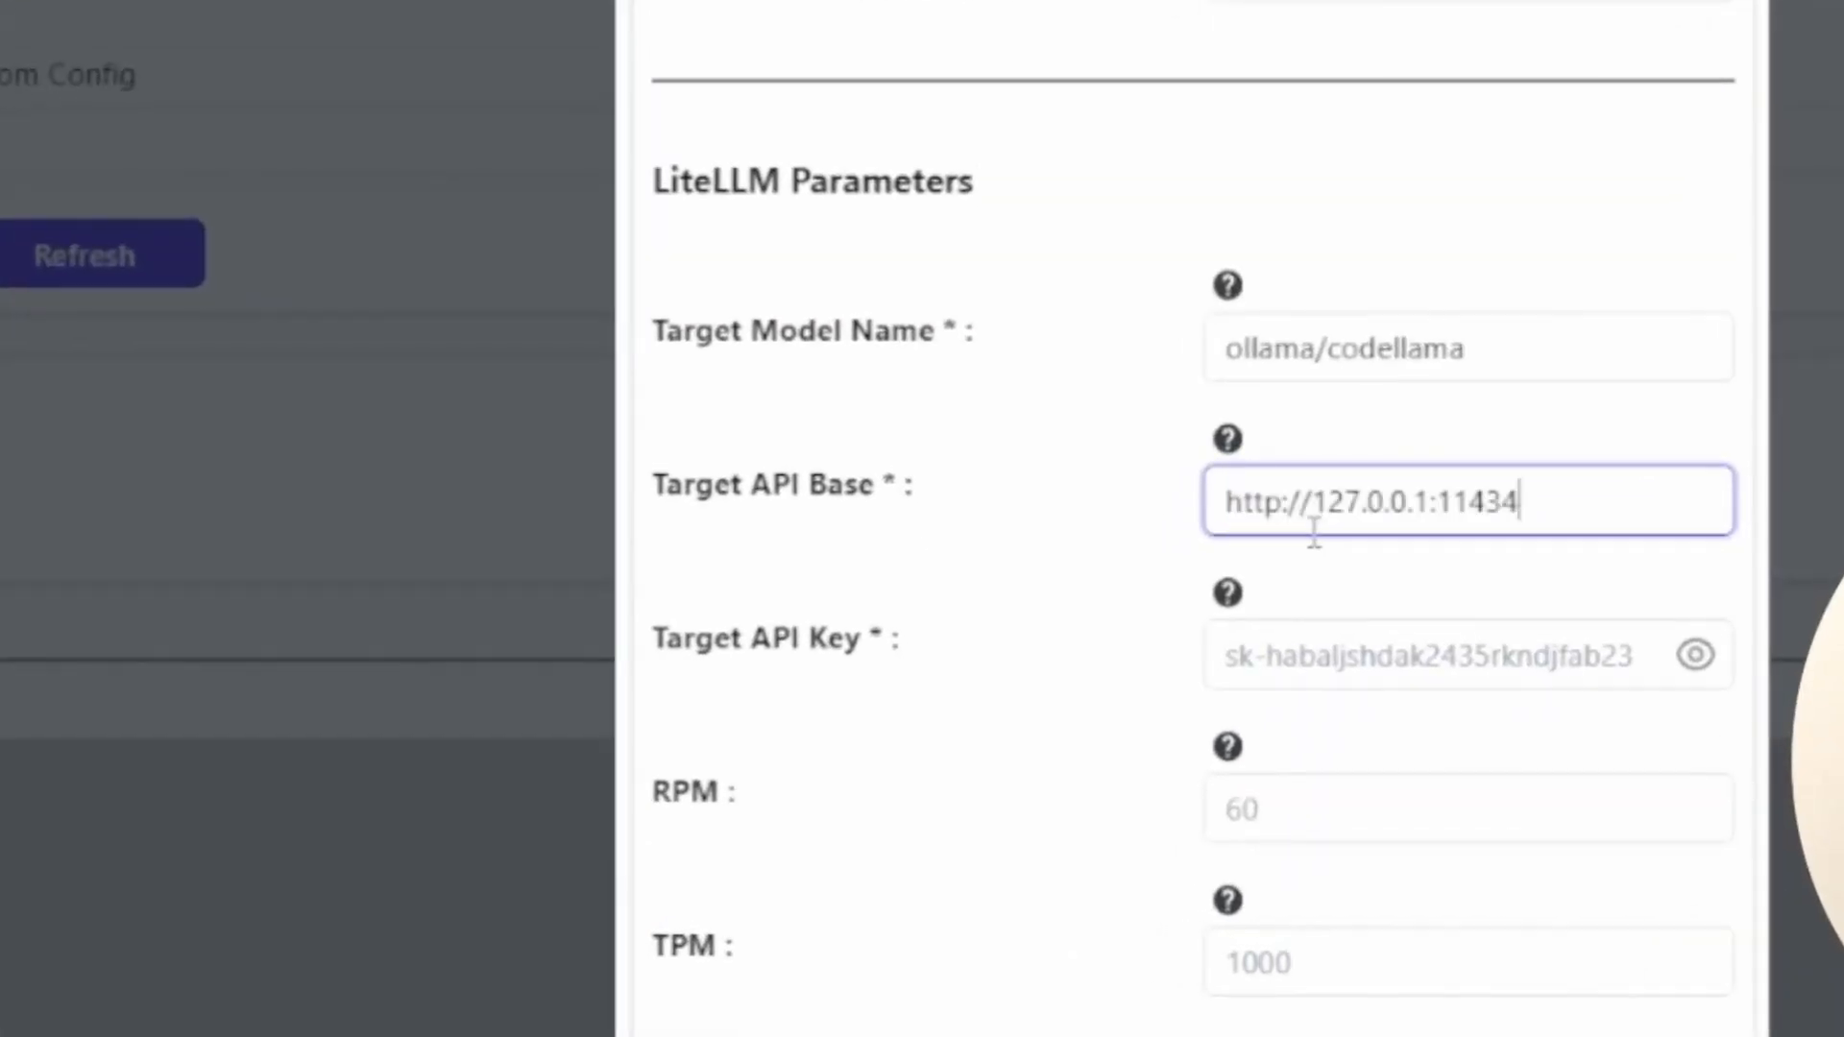
click(1468, 655)
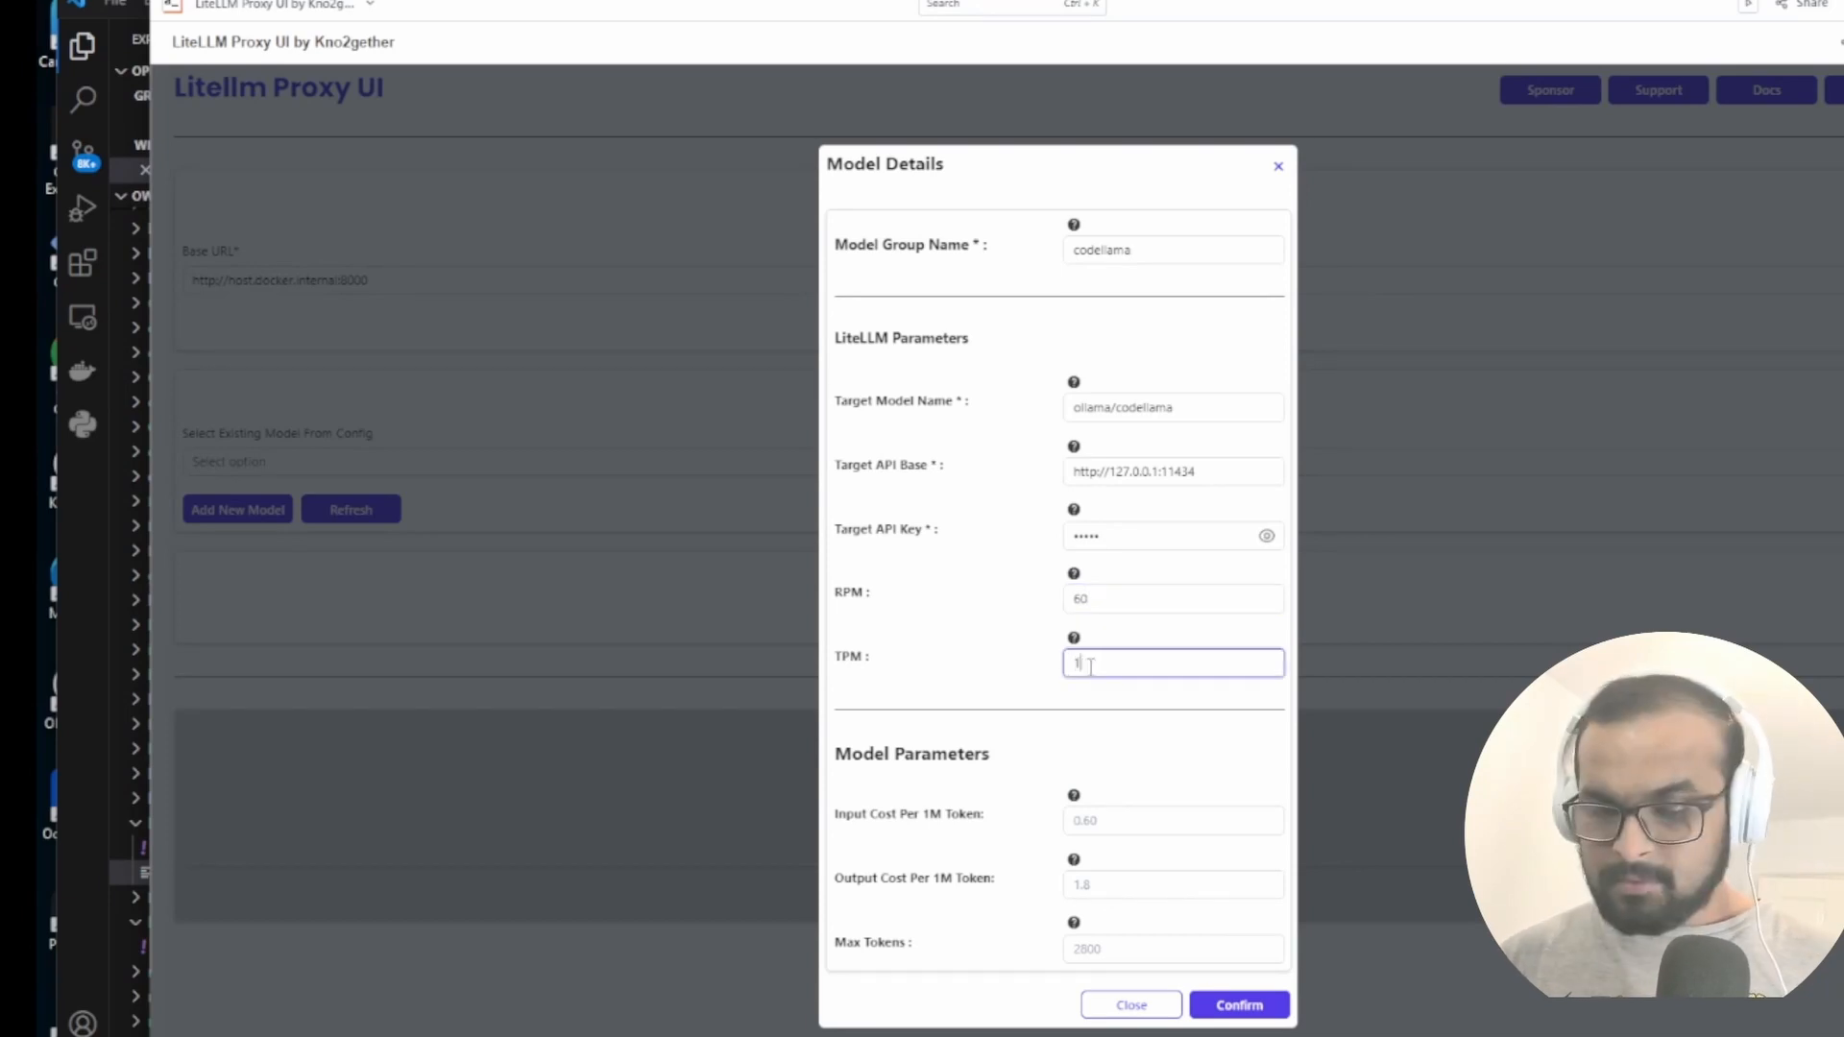
click(1239, 1032)
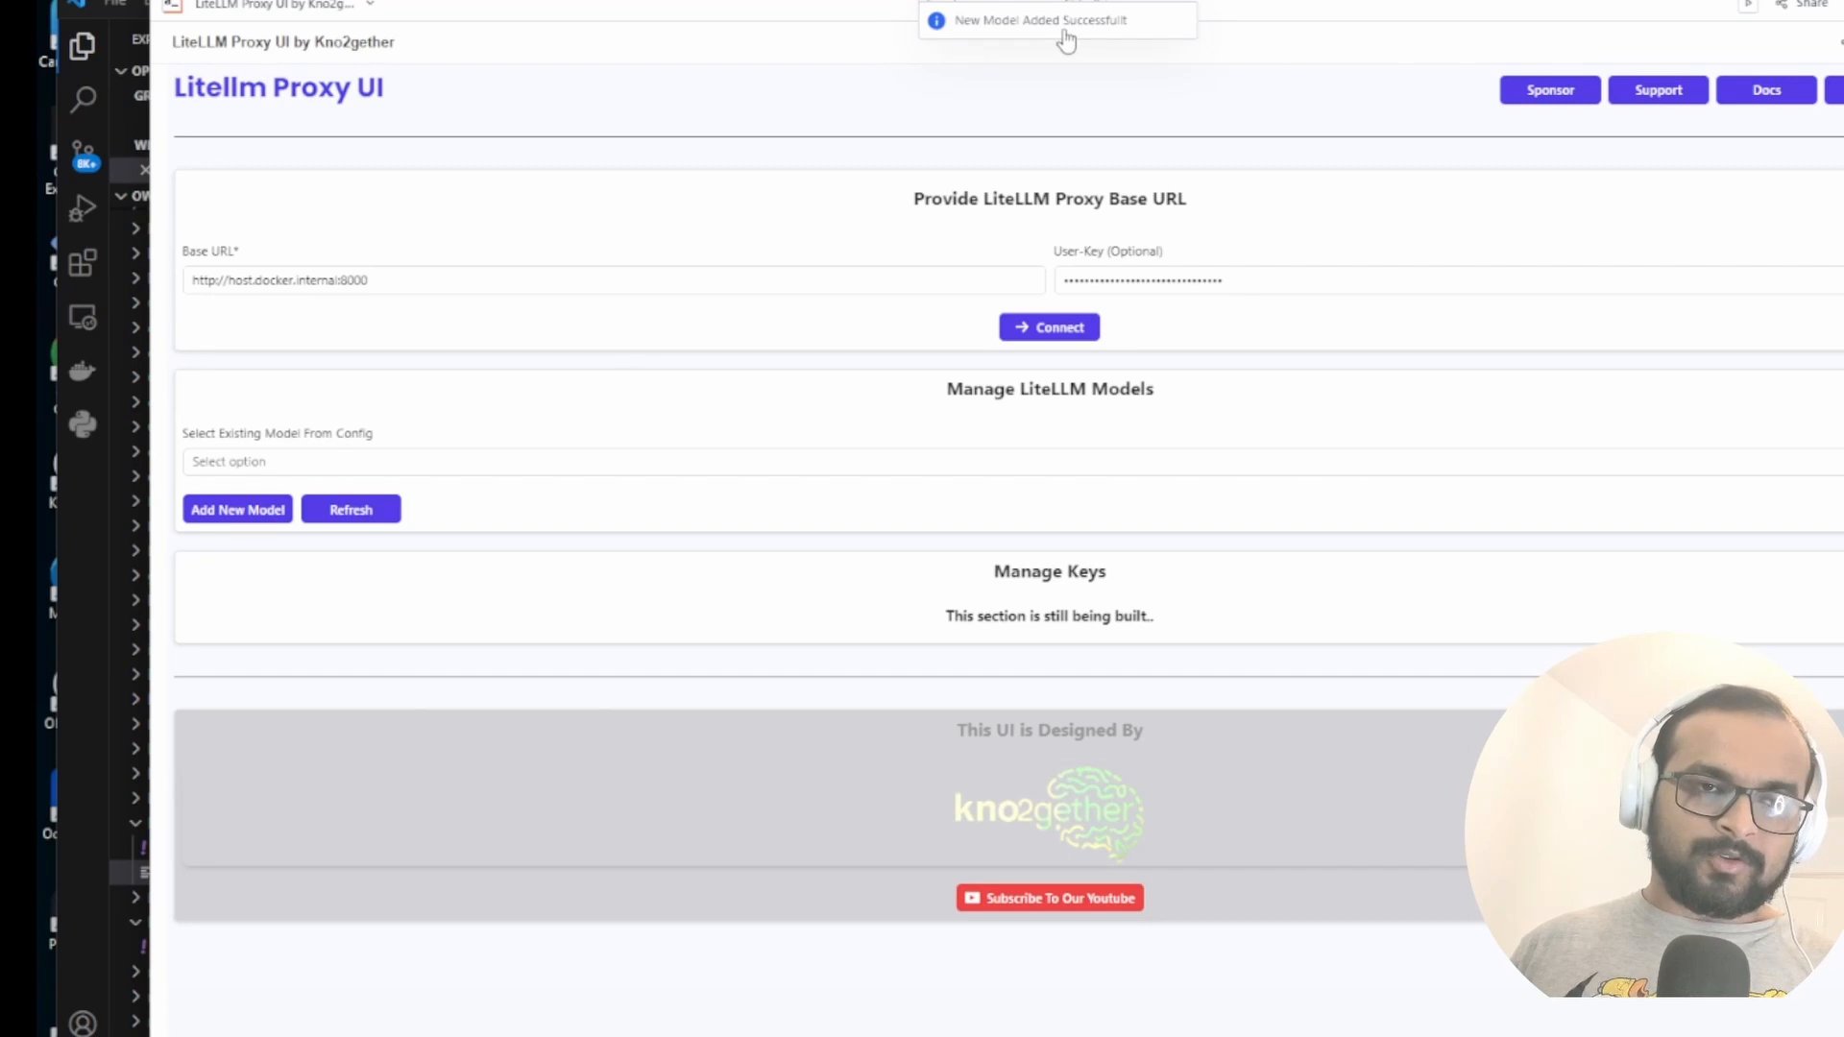
click(345, 462)
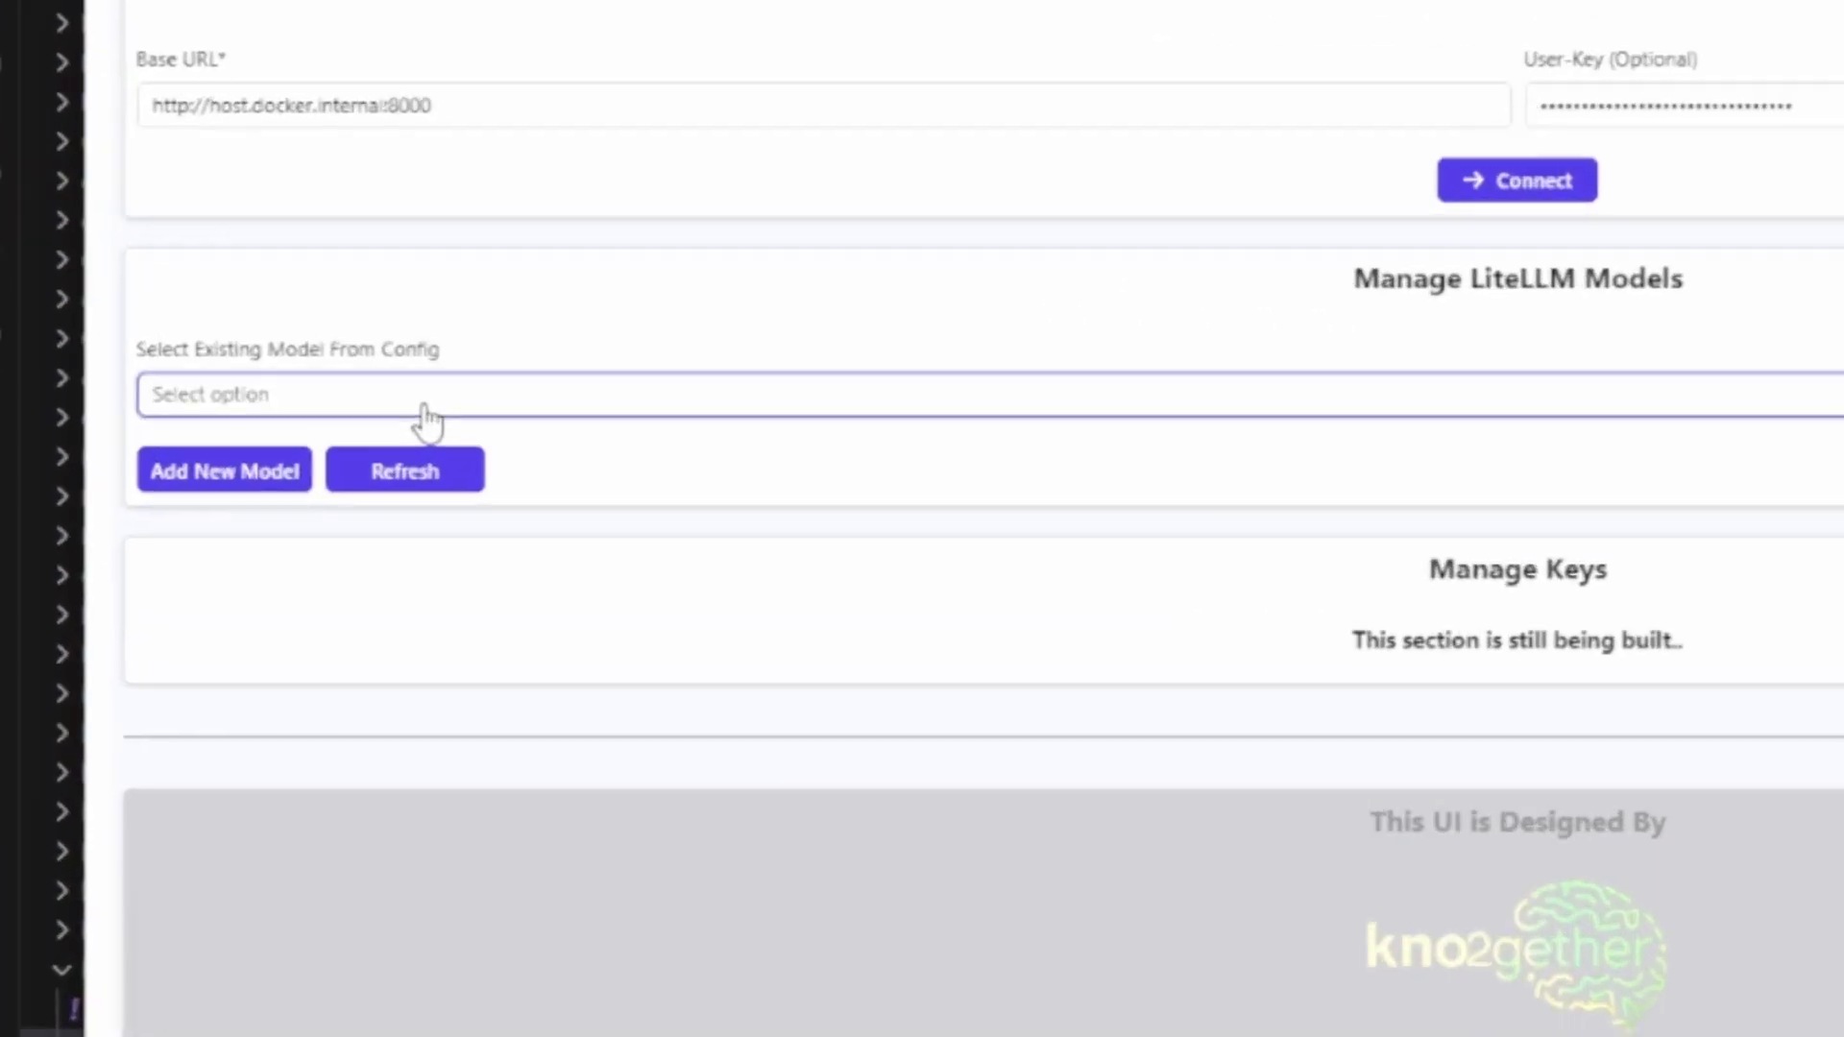
click(412, 395)
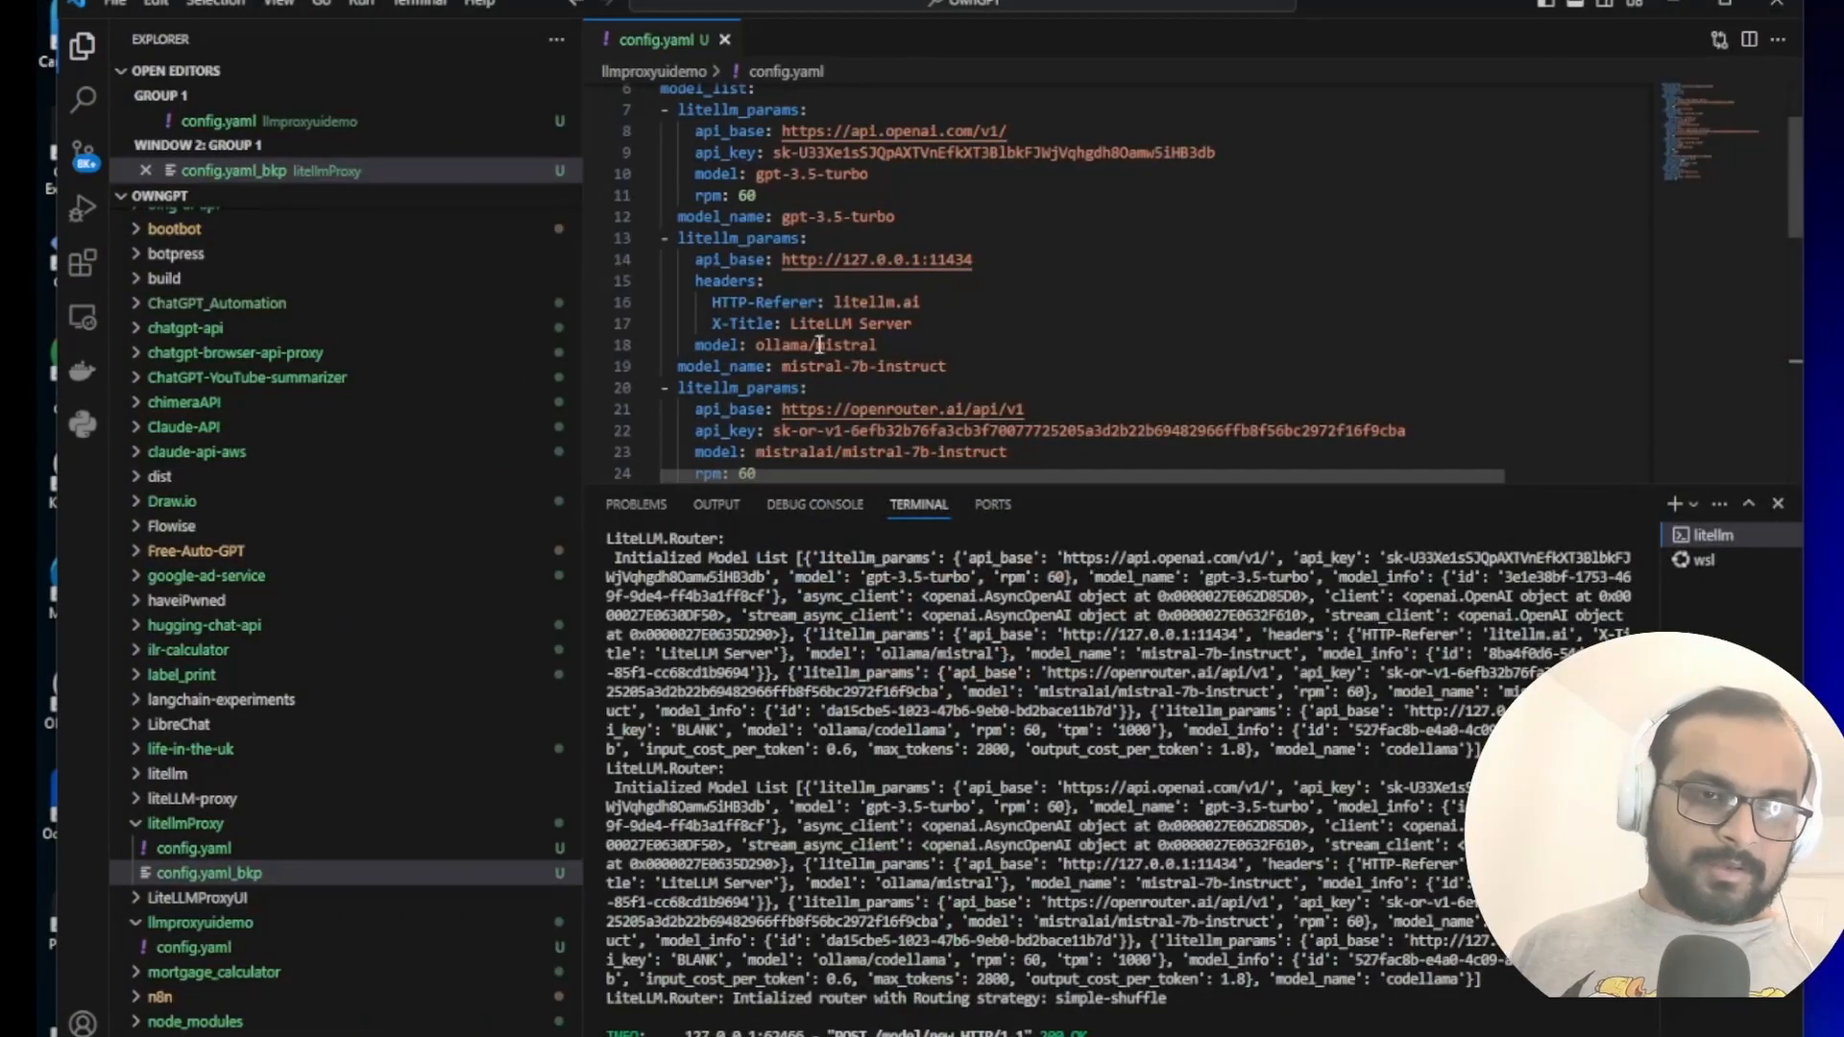
Scroll config.yaml down to the codellama entry in model_list
scroll(down, 3)
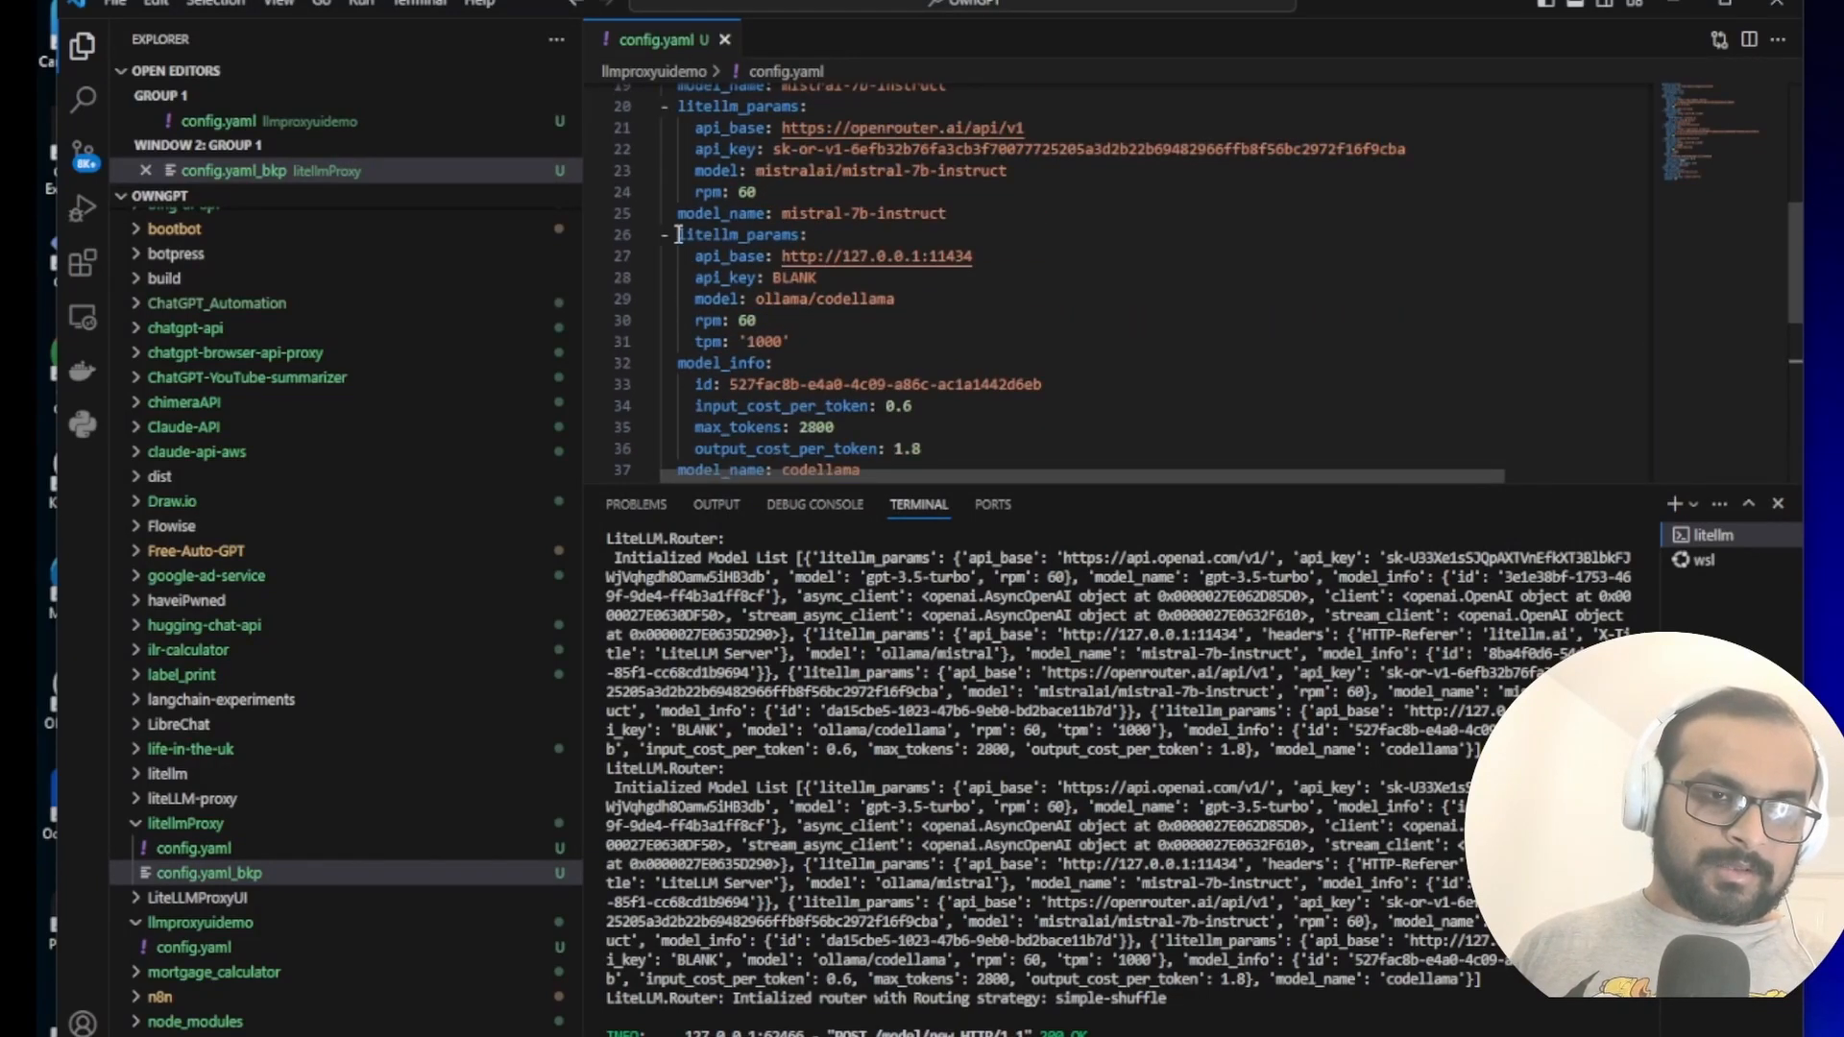
drag(679, 256, 835, 427)
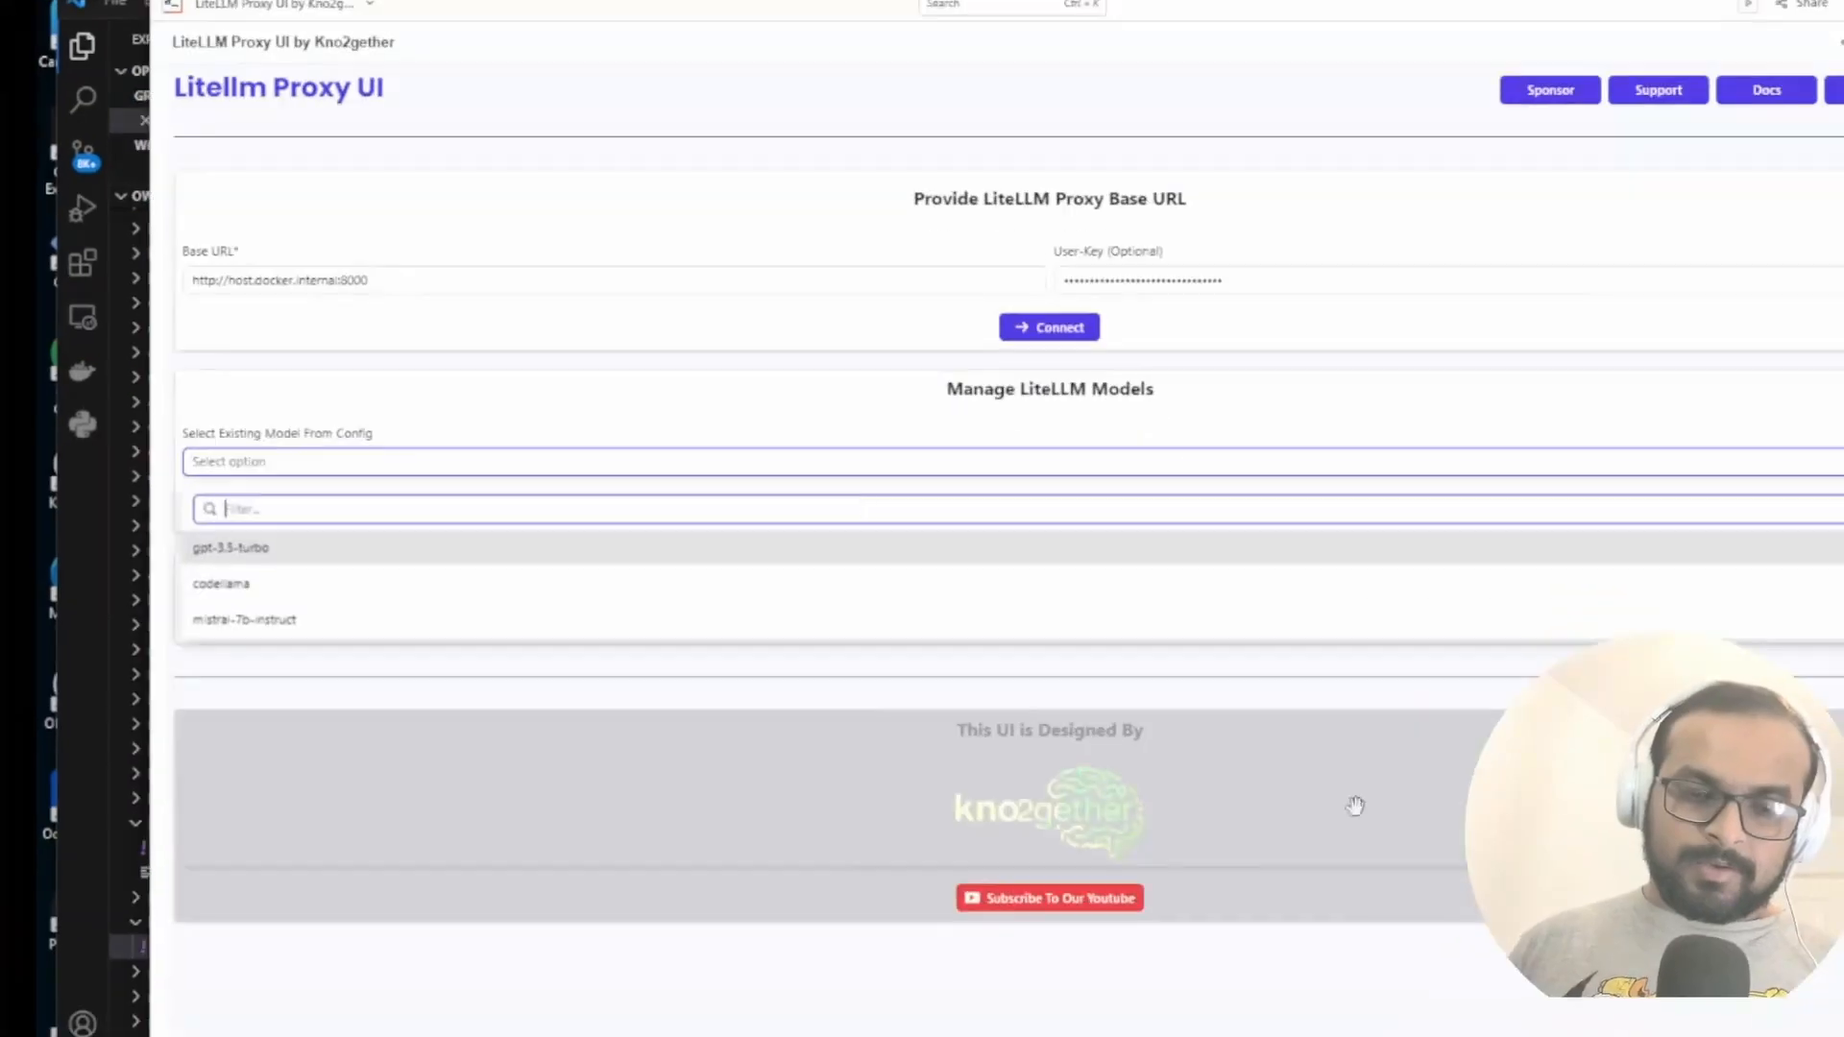
Open the codellama model's configuration and delete it, confirming the deletion
click(222, 584)
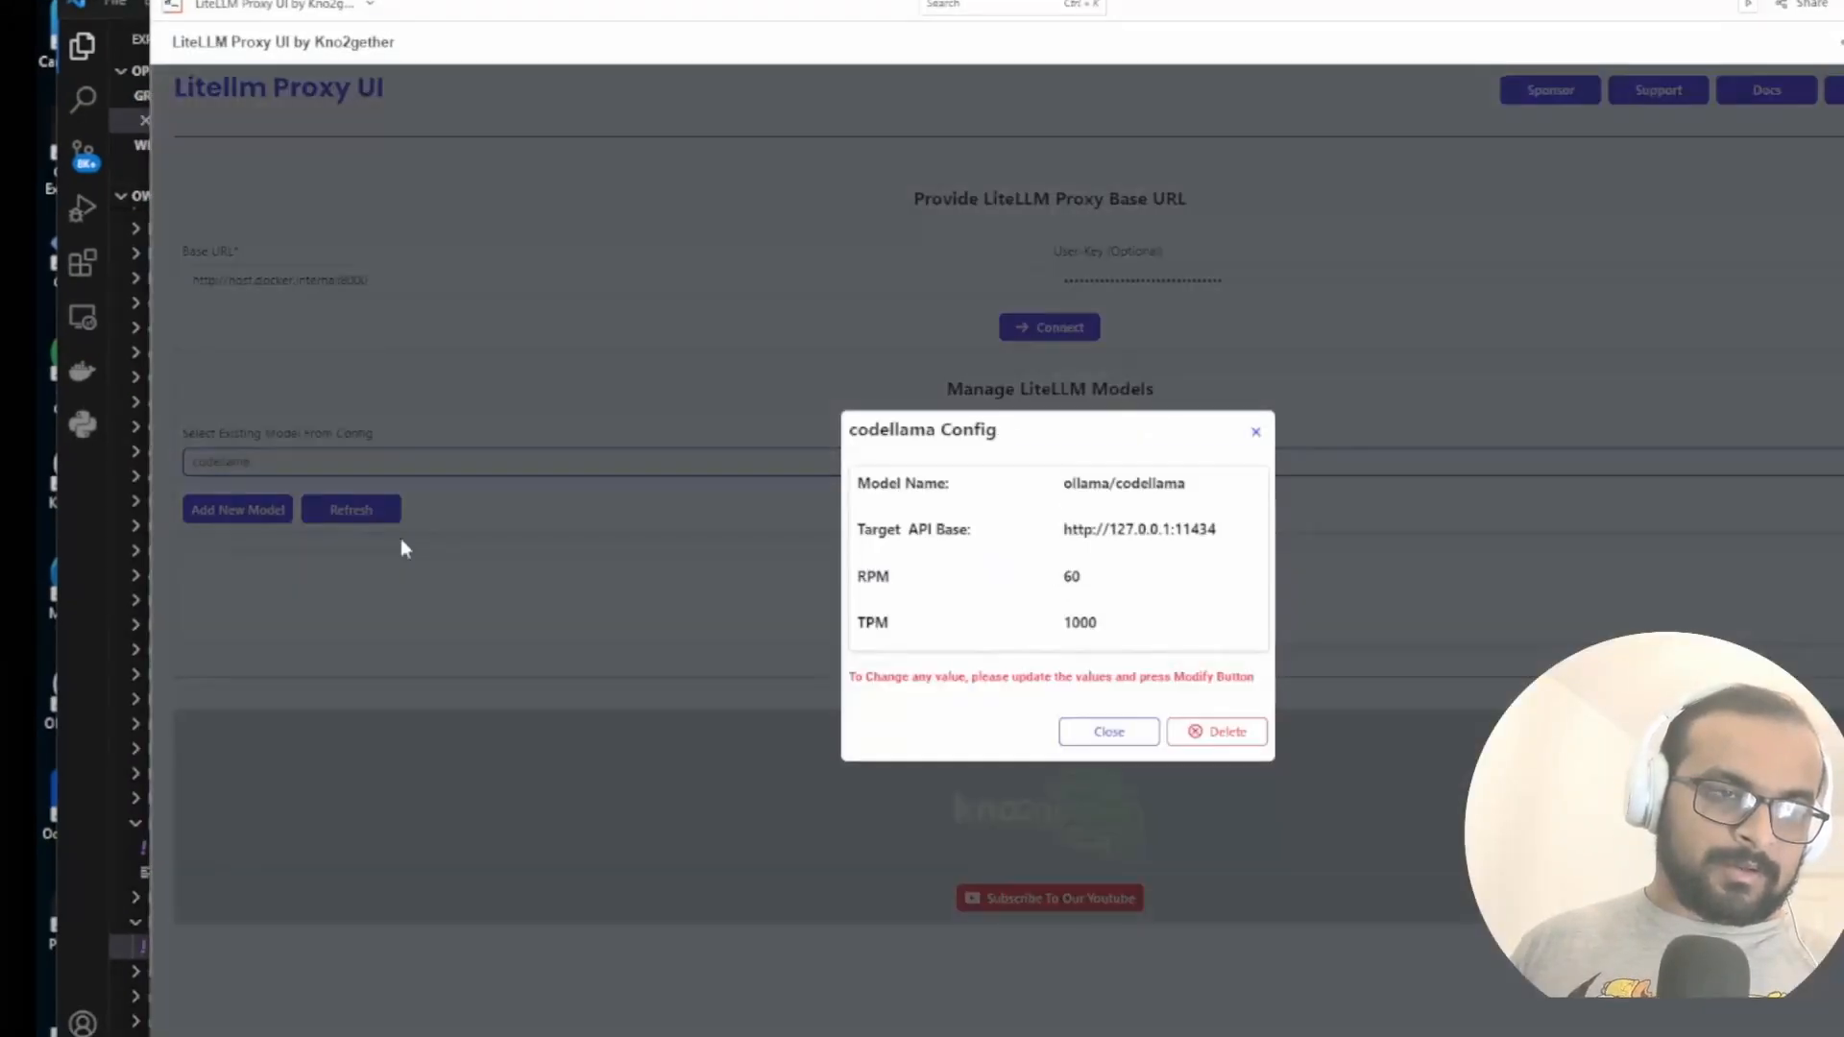
click(1217, 732)
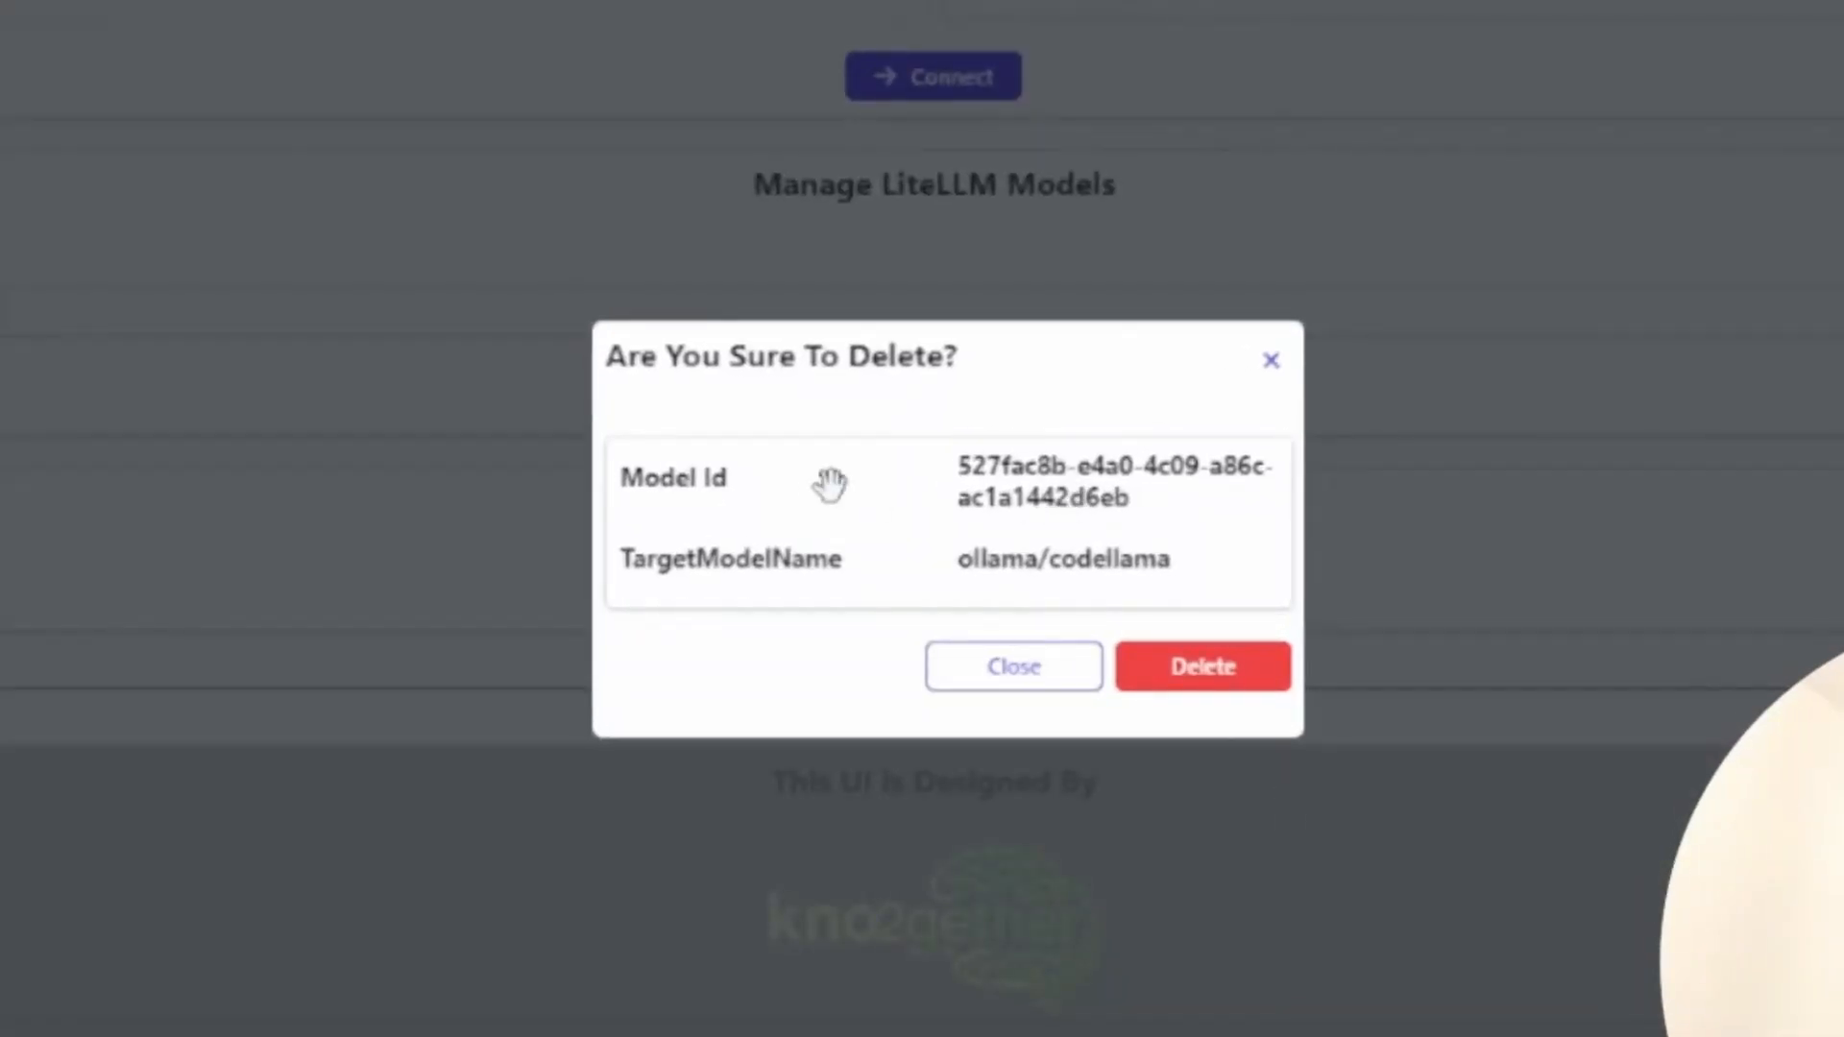
click(1203, 666)
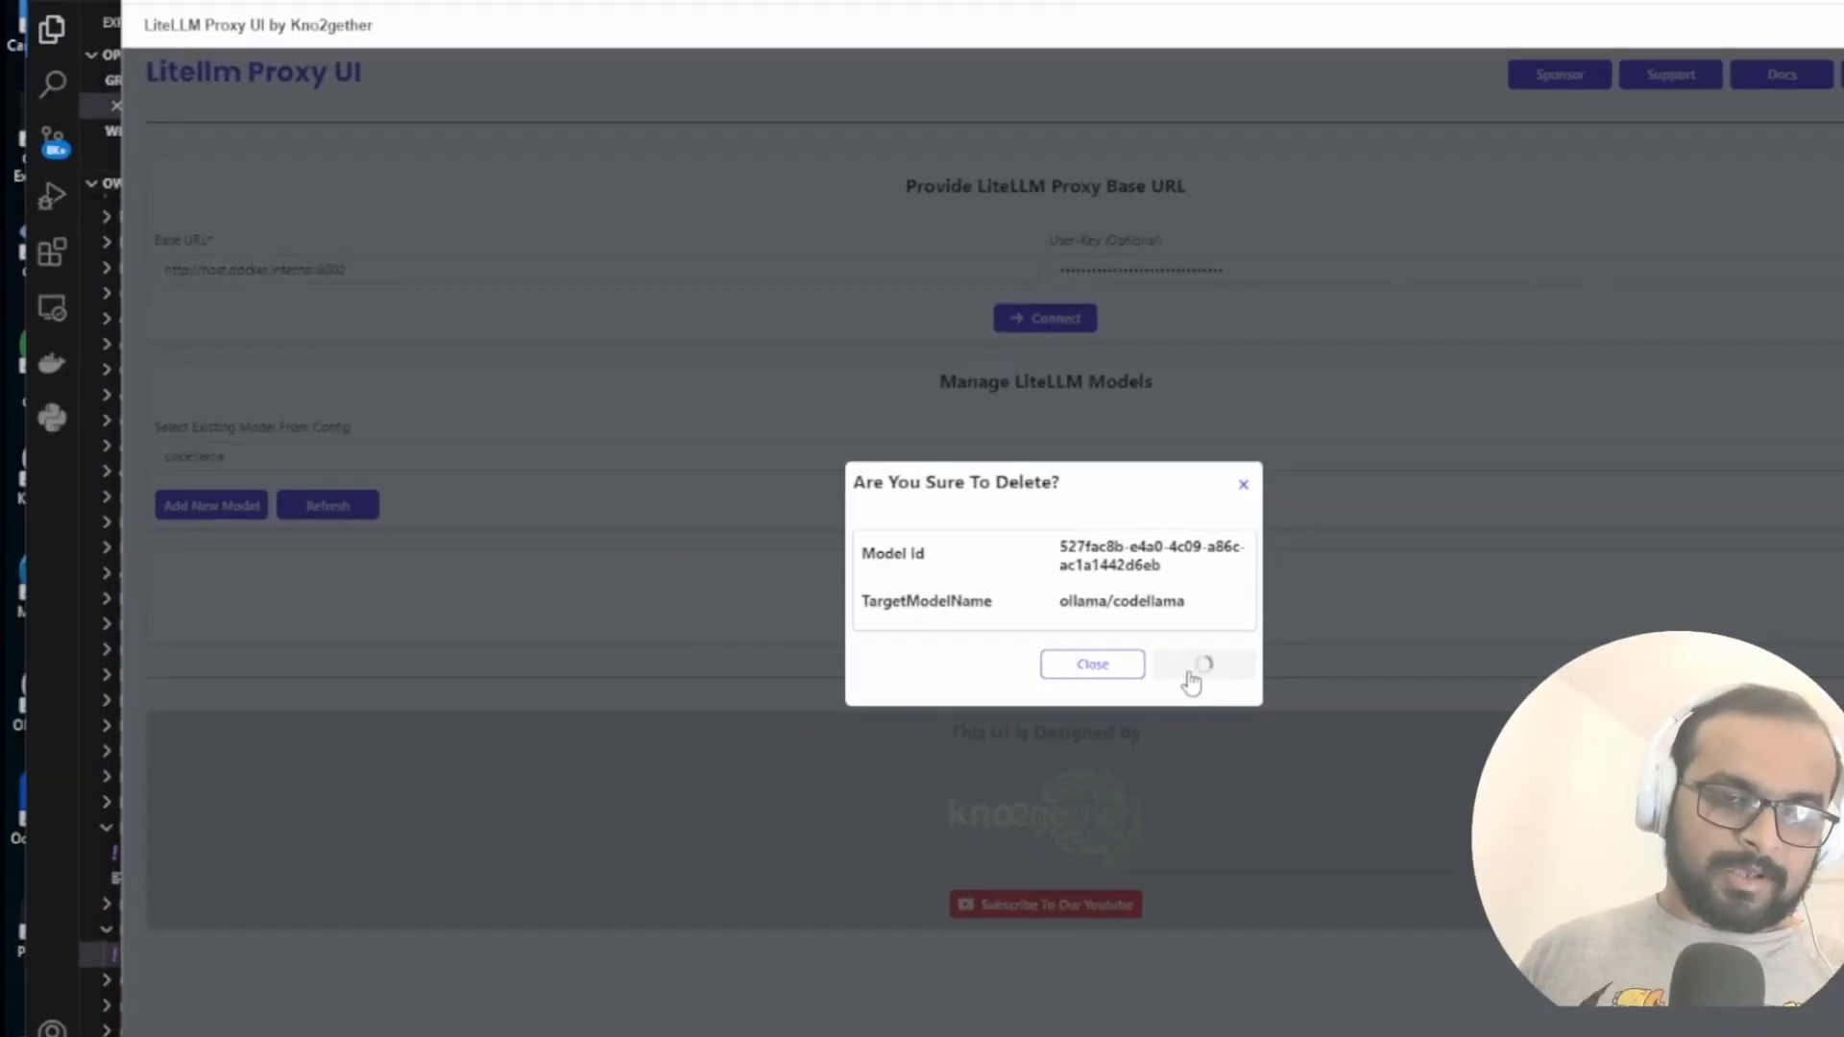
click(1203, 665)
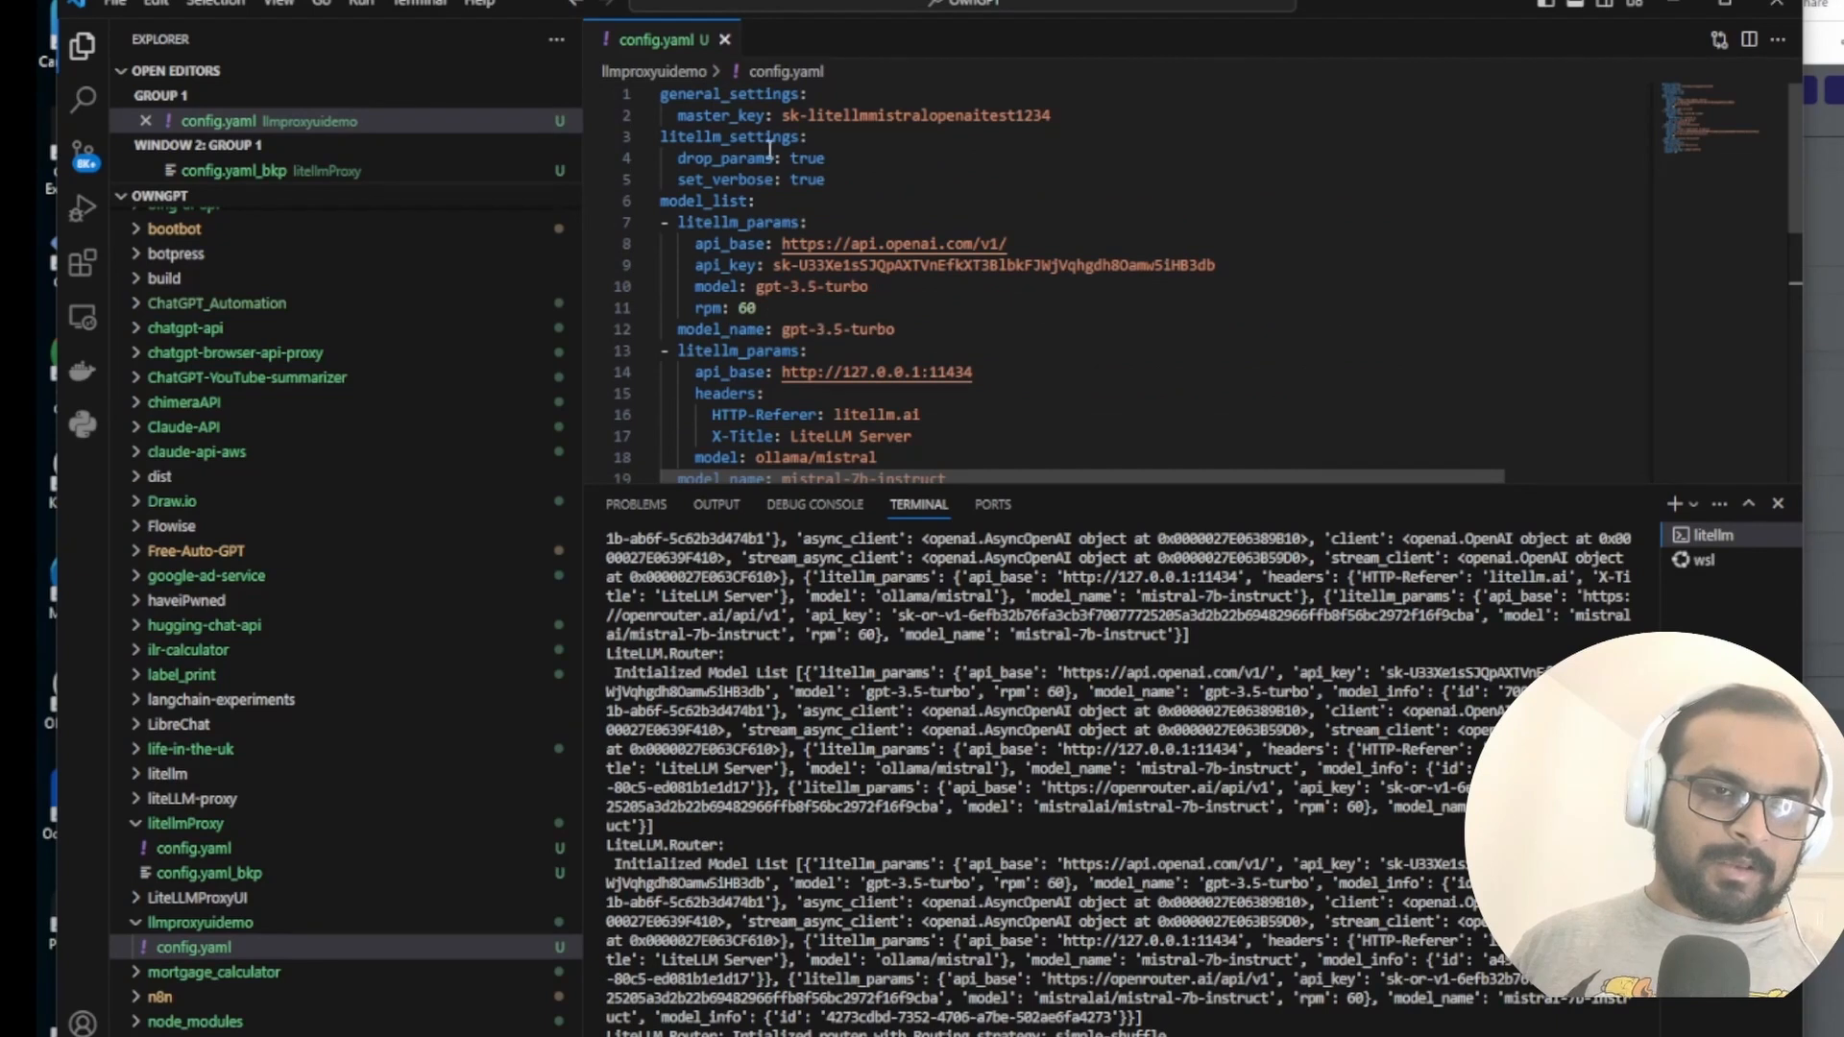
scroll(down, 3)
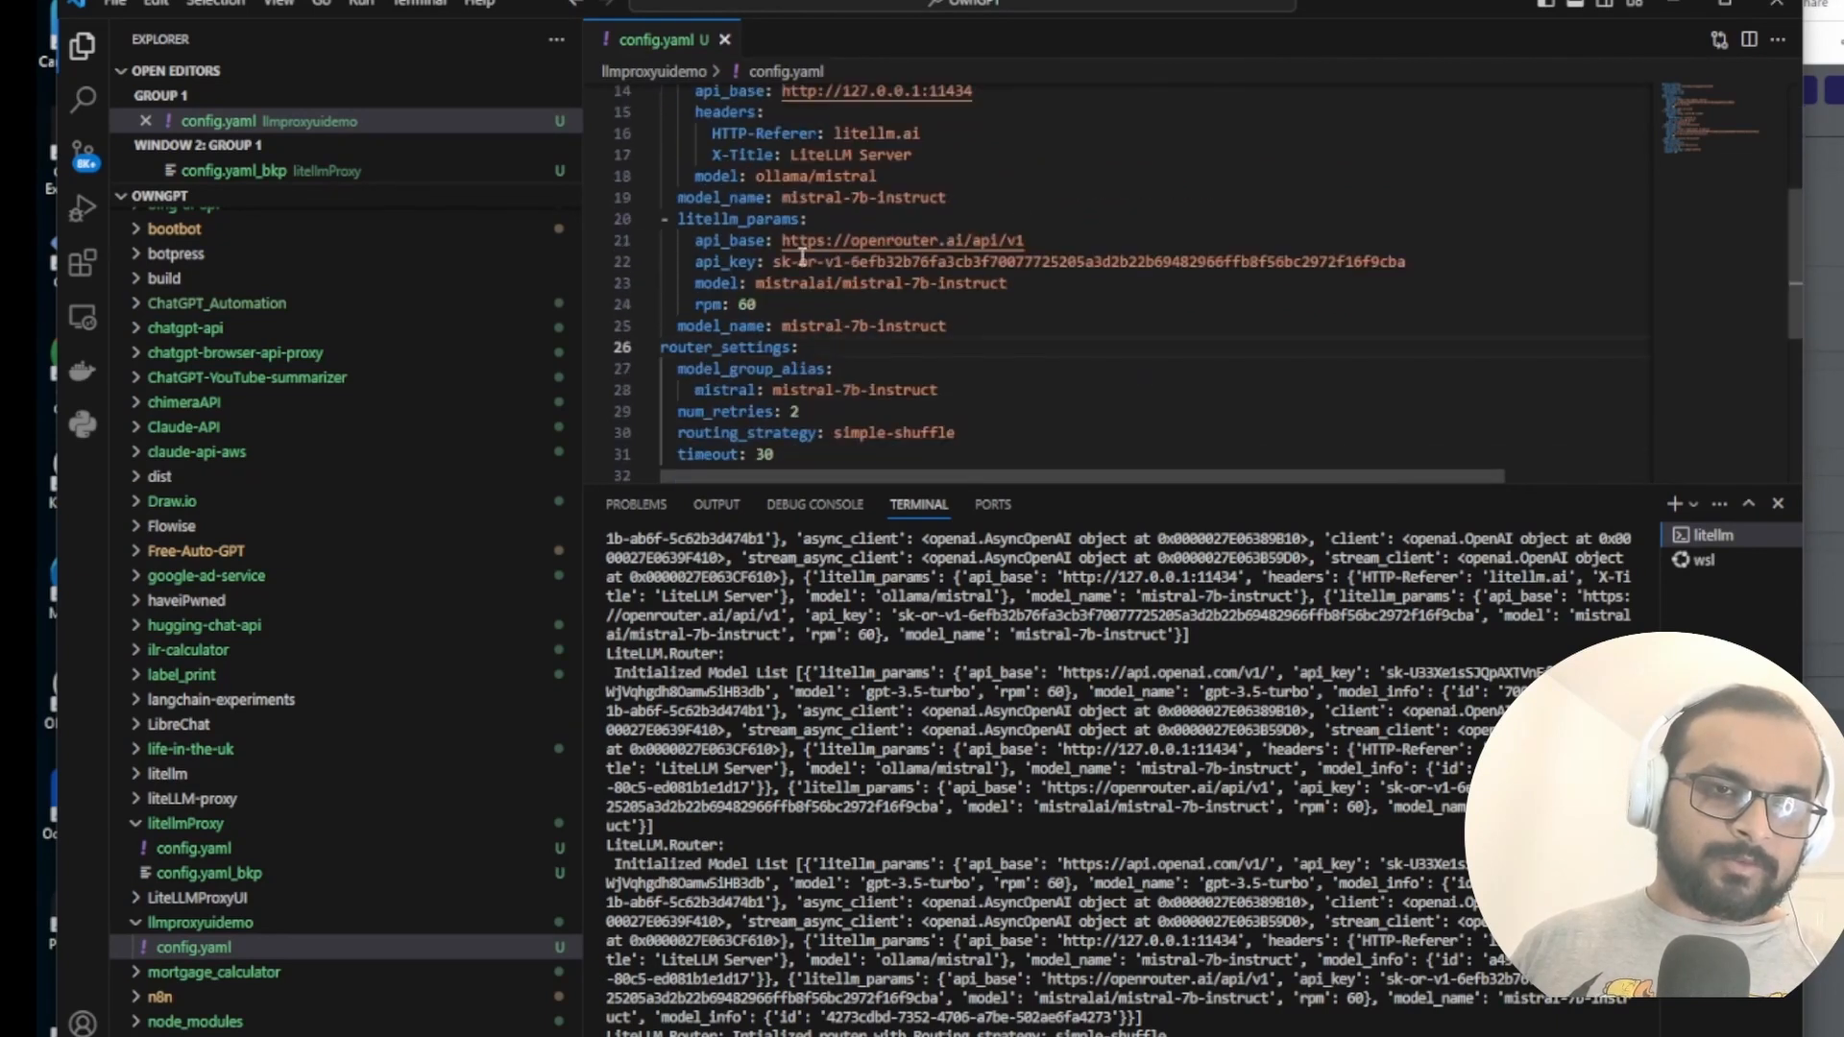